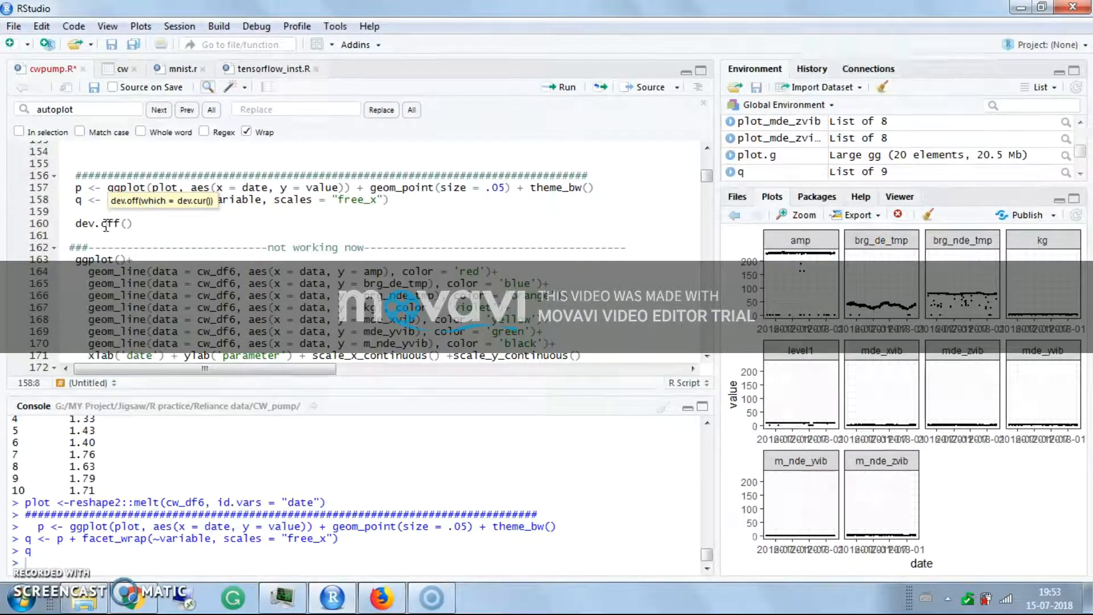
Rebuild the date scatter plot, facet it per sensor, and view it enlarged.
scroll("down", 3)
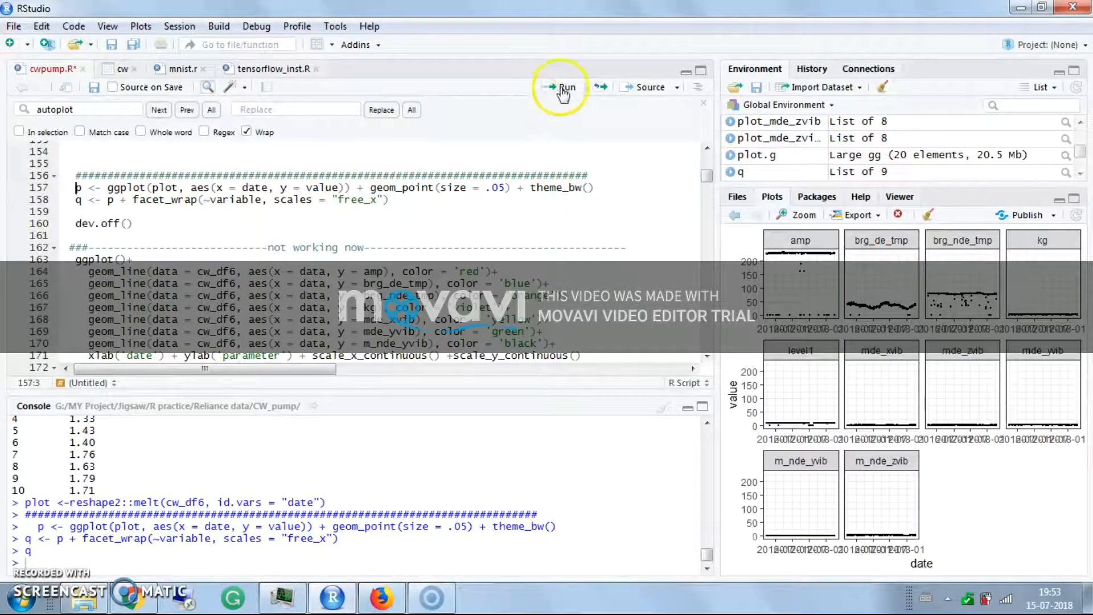
left_click(566, 87)
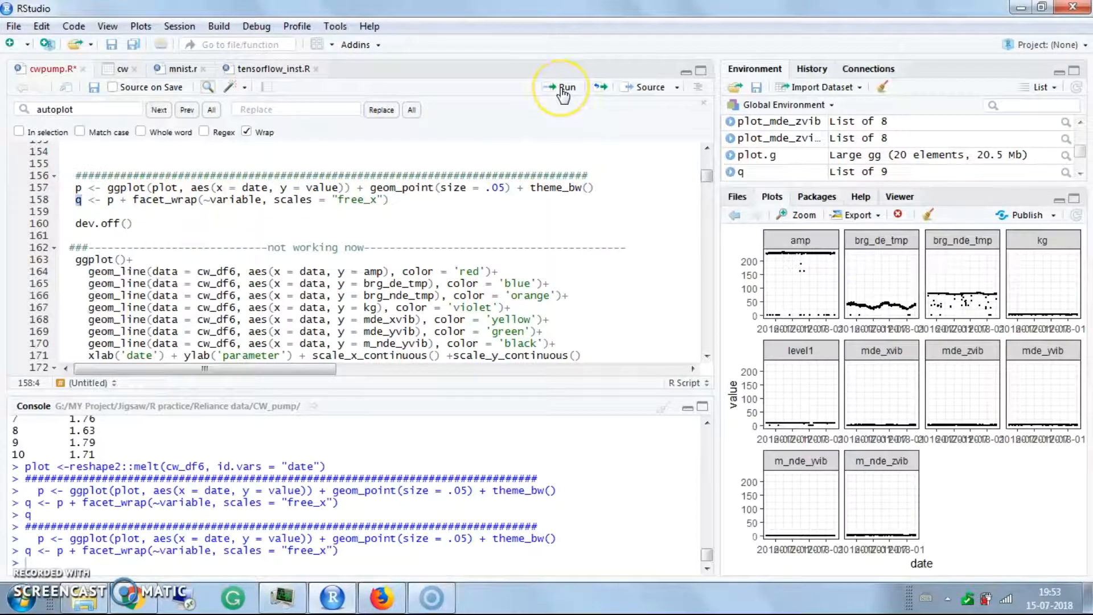
left_click(566, 86)
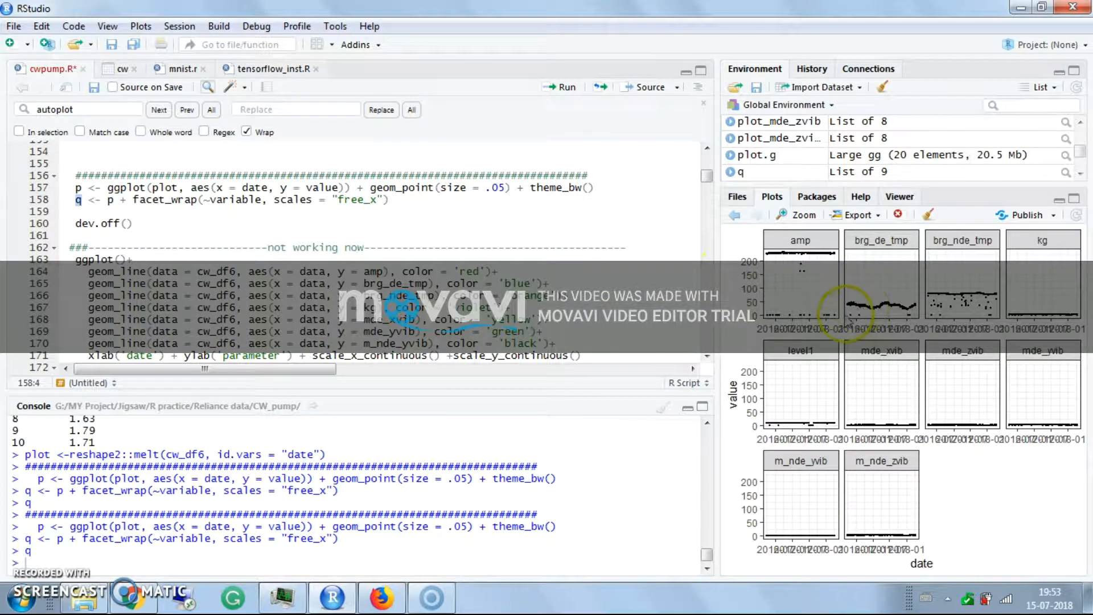
left_click(797, 215)
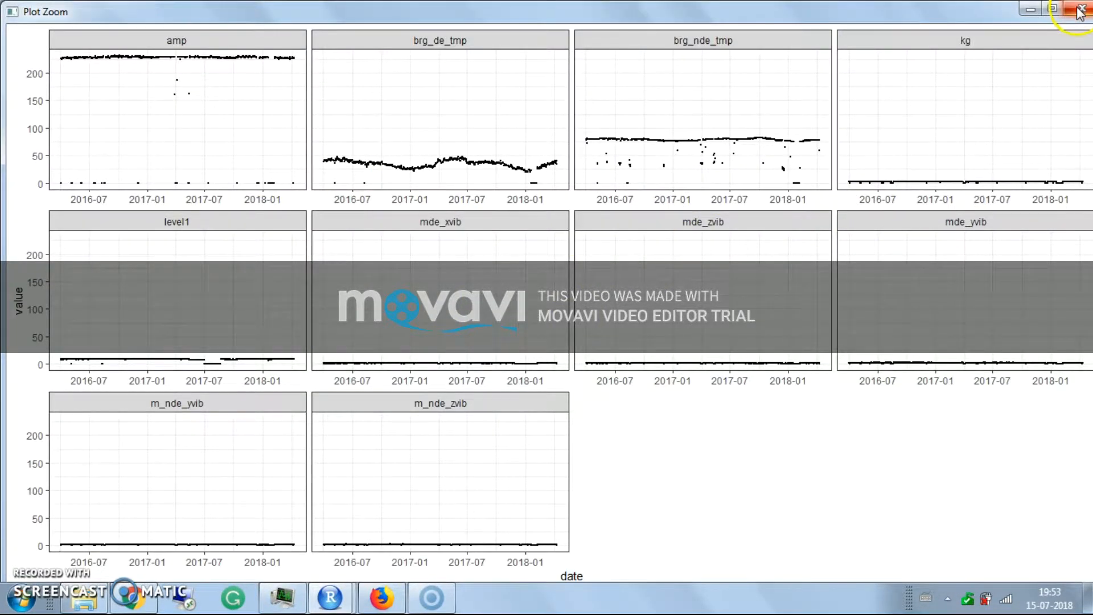
Load tidyr, preview the gathered key-value data and build the histogram object hist.
left_click(1078, 10)
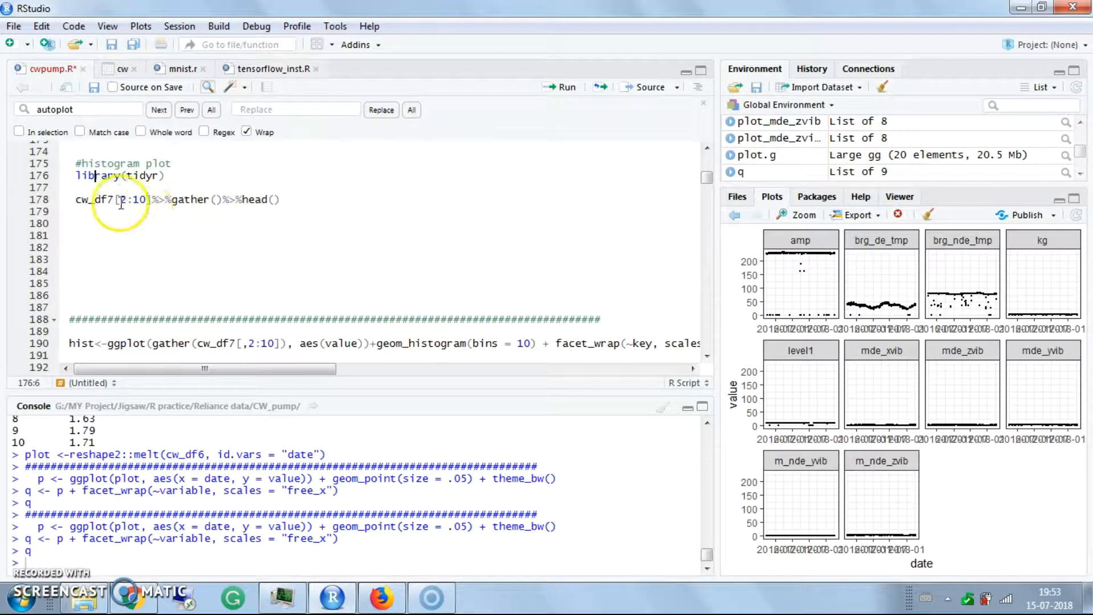
left_click(561, 88)
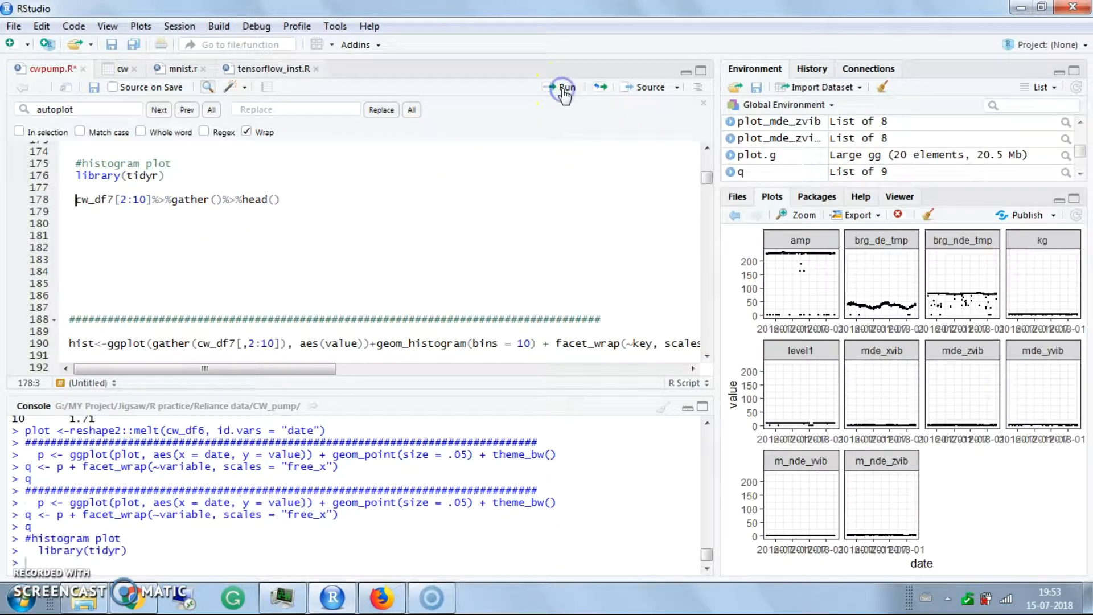
left_click(563, 87)
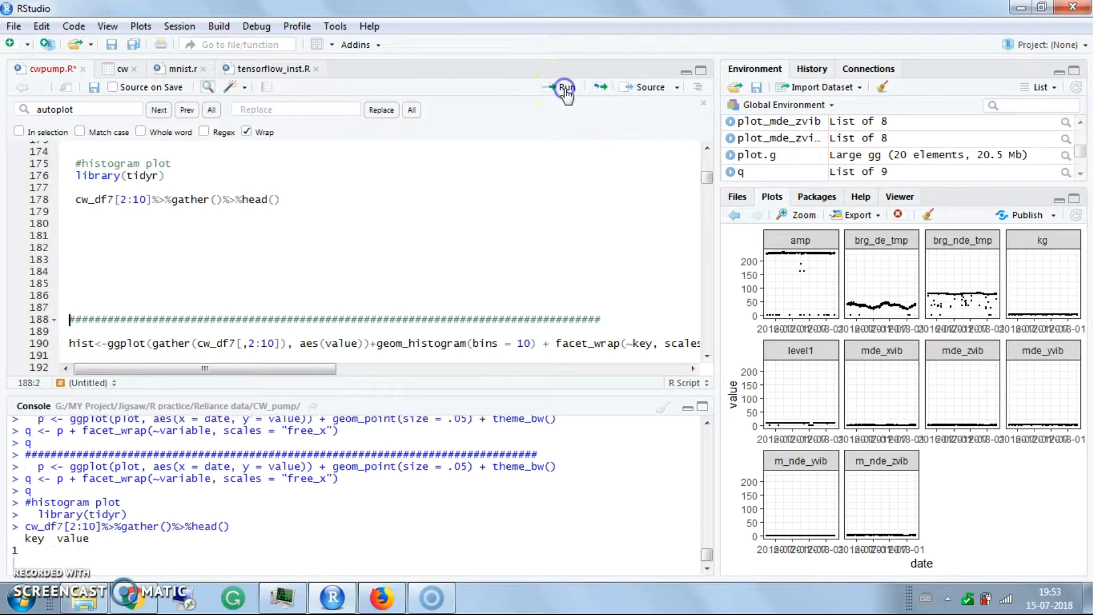
left_click(565, 87)
type("#density plot")
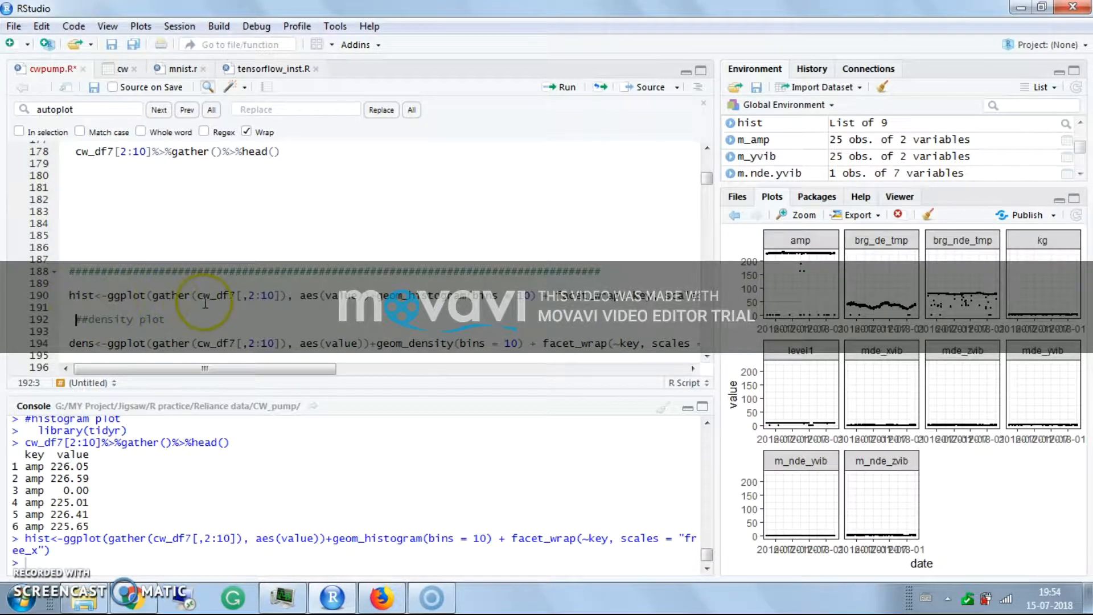
Display the faceted per-sensor histograms and enlarge them.
left_click(83, 296)
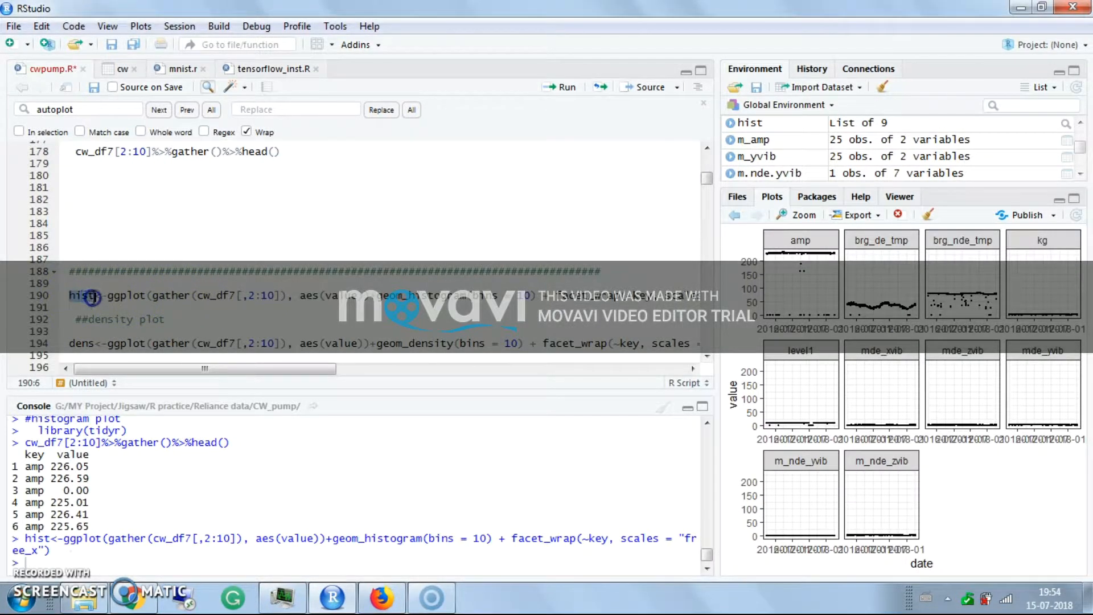
left_click(561, 88)
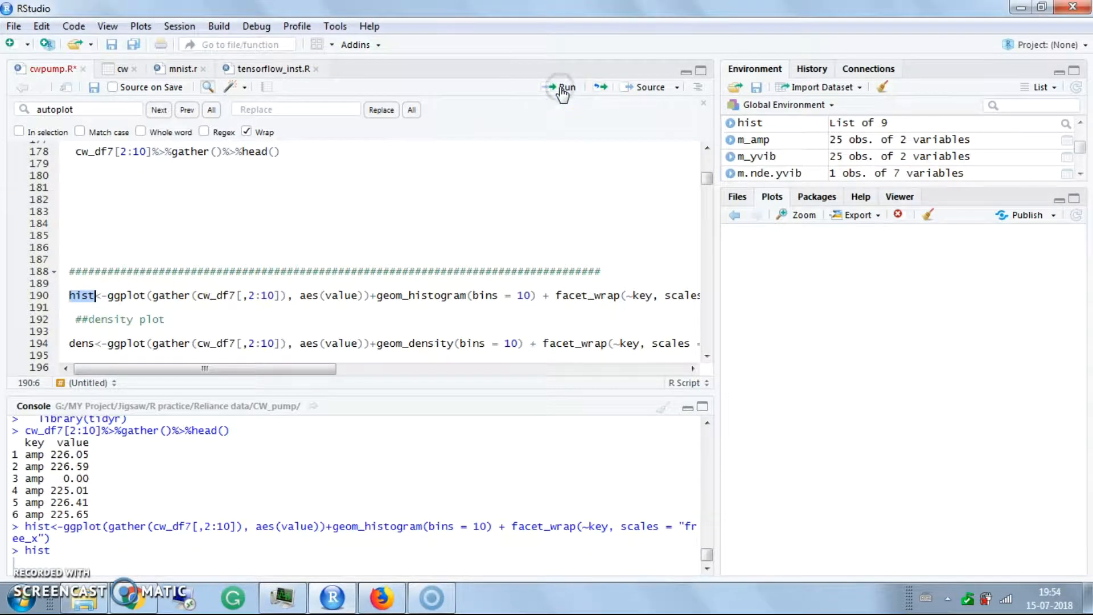
left_click(561, 88)
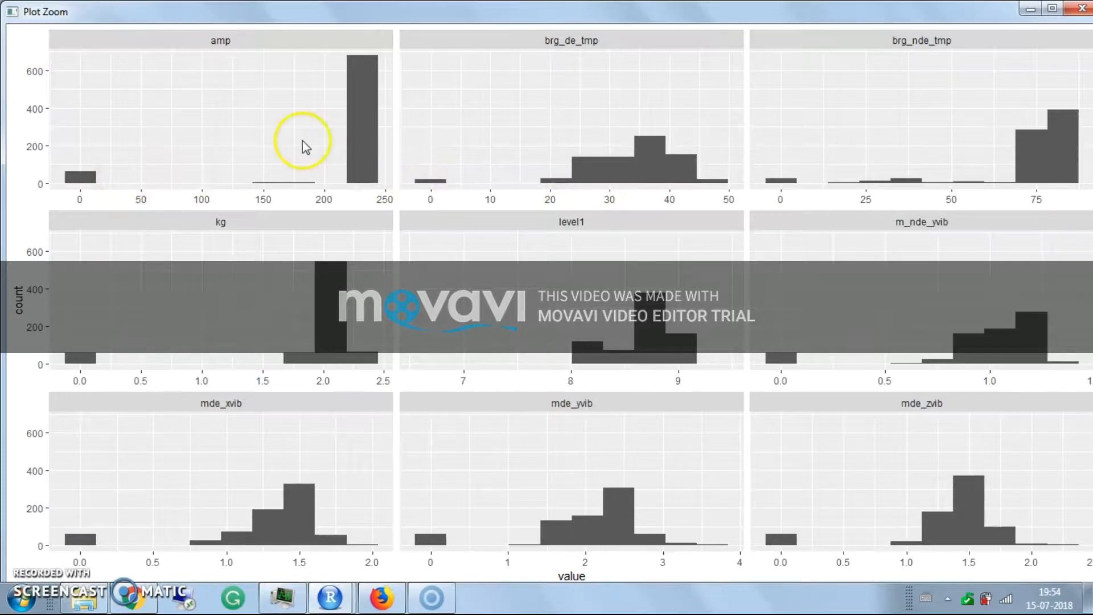
mouse_move(623, 95)
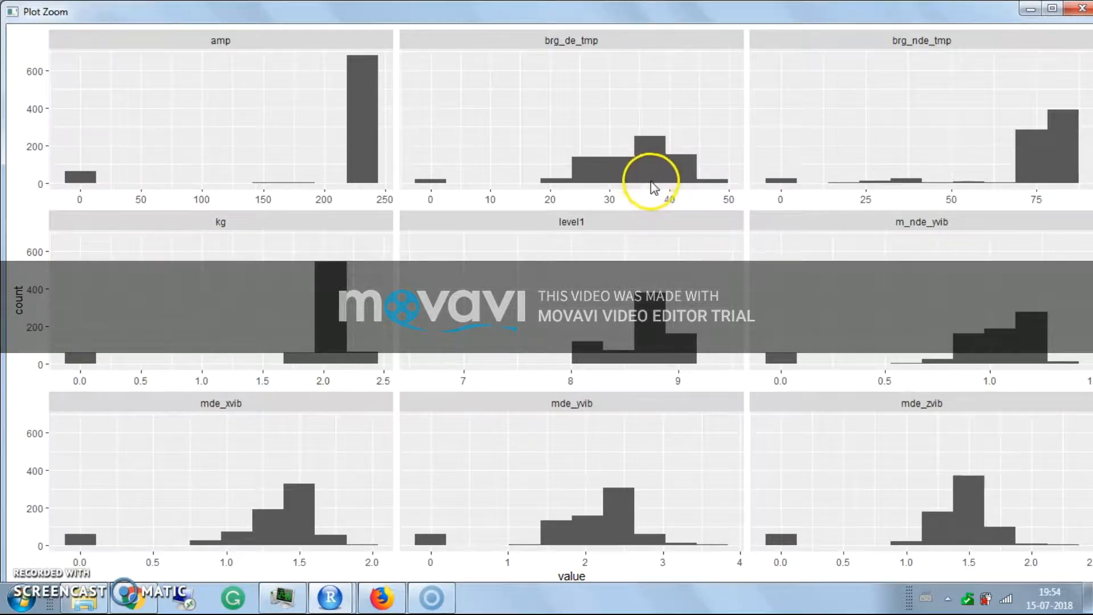
mouse_move(218, 139)
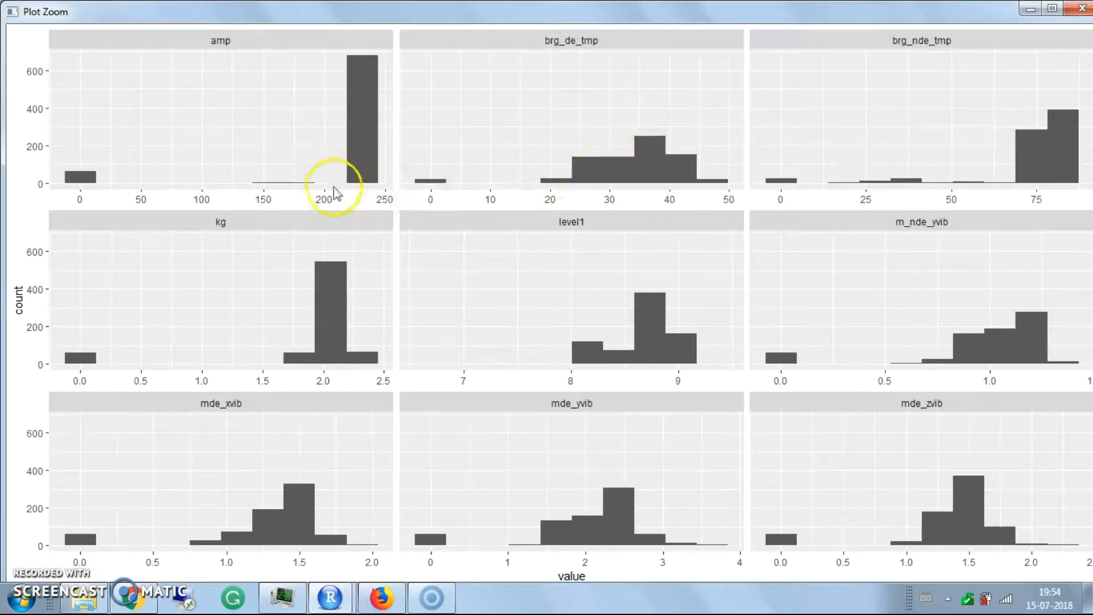
mouse_move(368, 186)
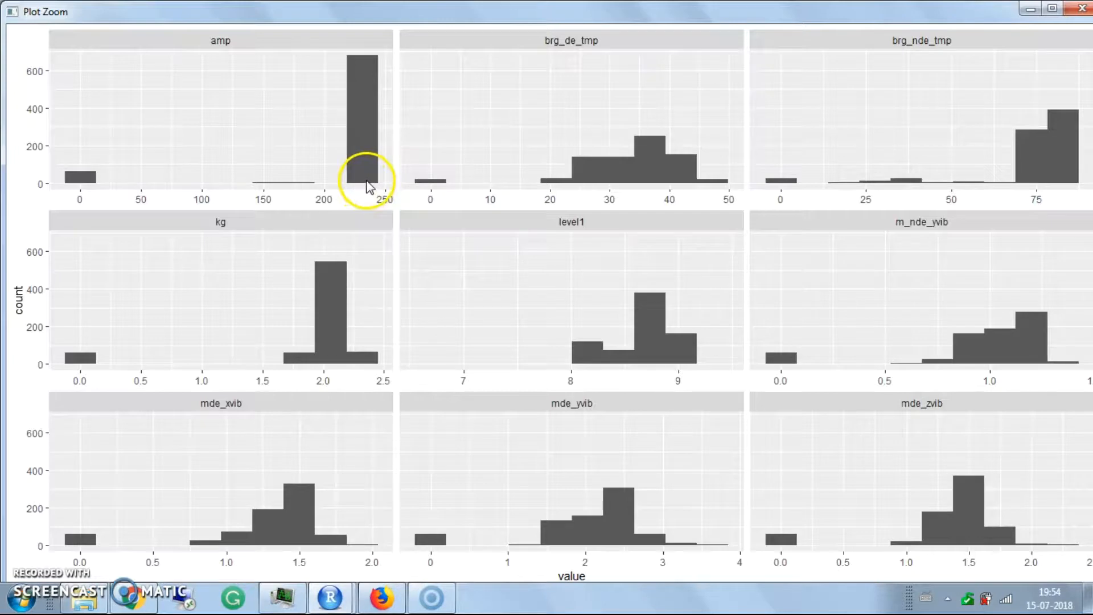
mouse_move(362, 194)
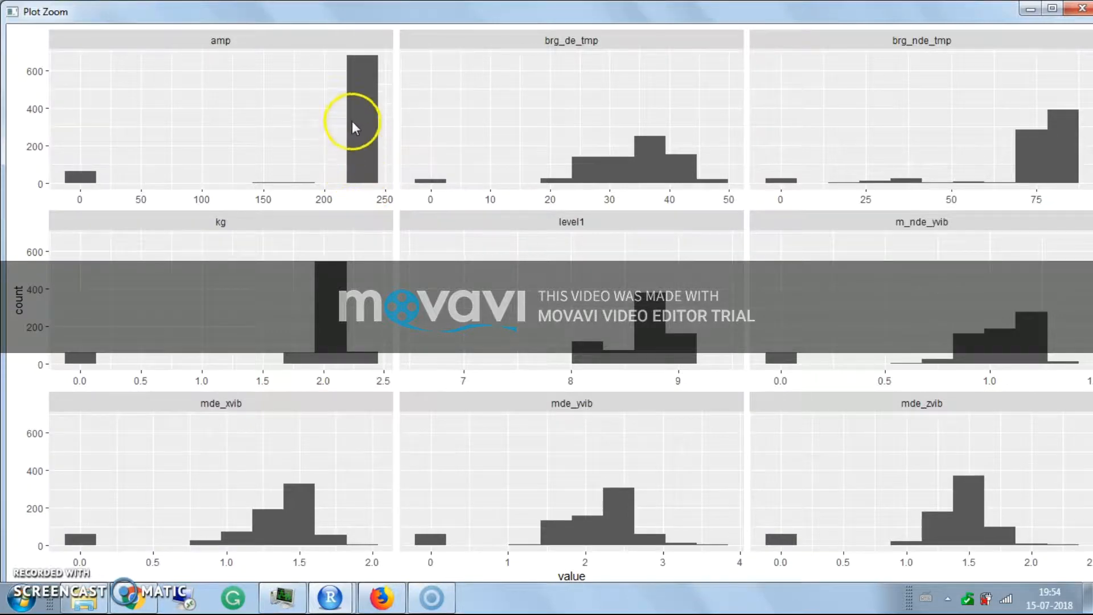
mouse_move(627, 282)
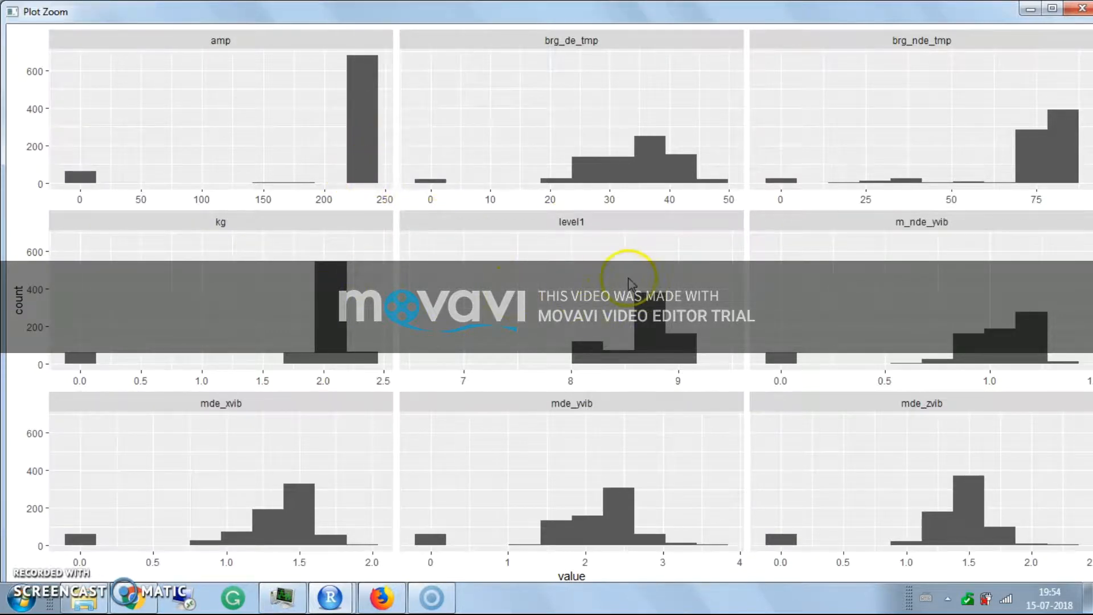
mouse_move(384, 467)
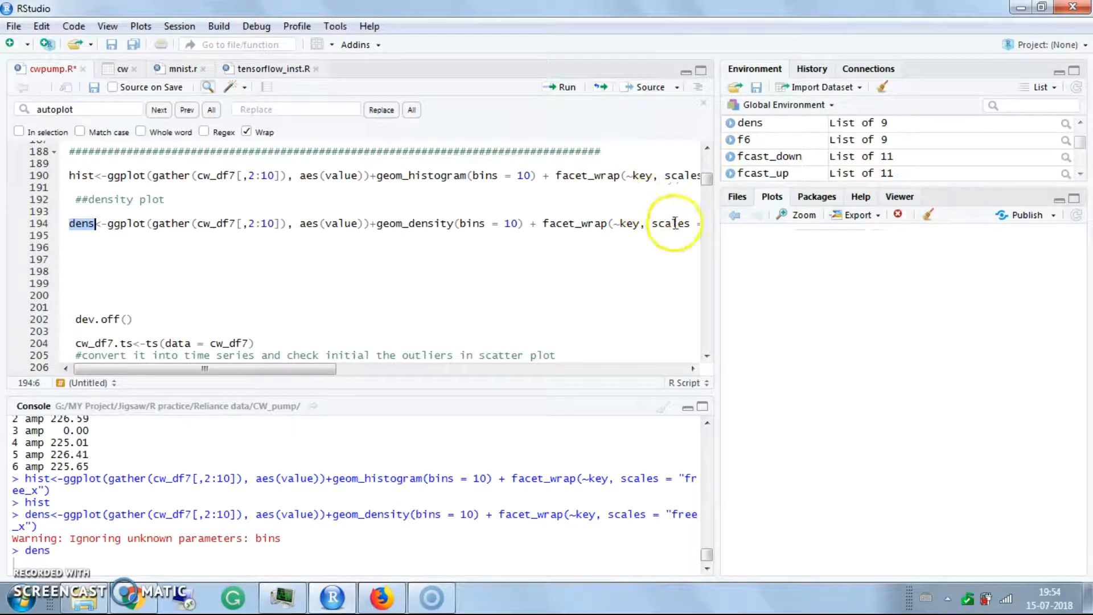
mouse_move(802, 215)
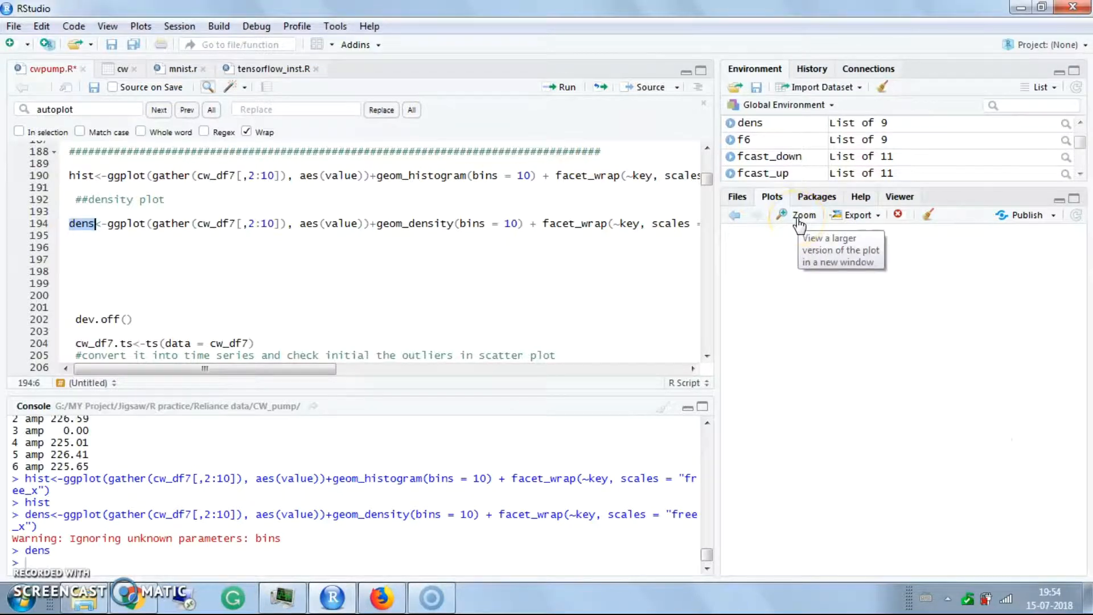
Enlarge the faceted per-sensor density curves in their own window.
left_click(799, 215)
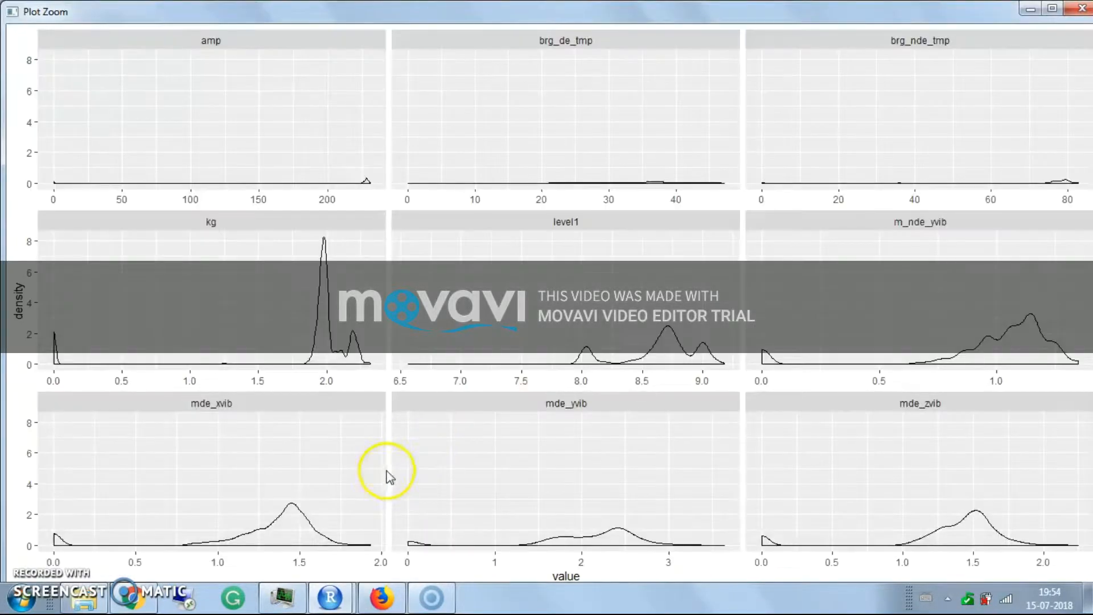
mouse_move(223, 437)
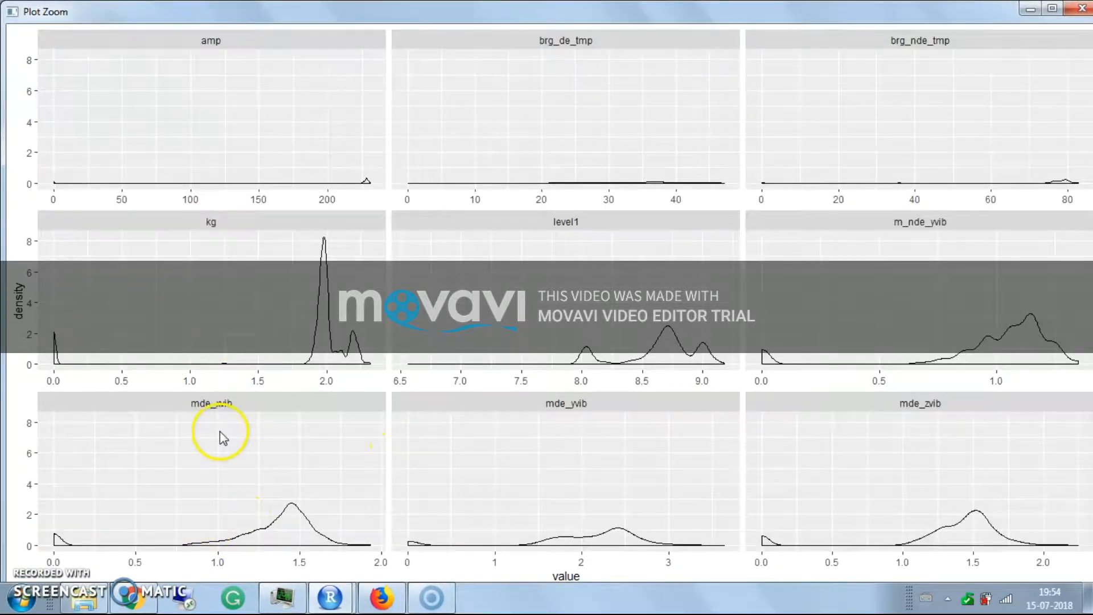
mouse_move(230, 417)
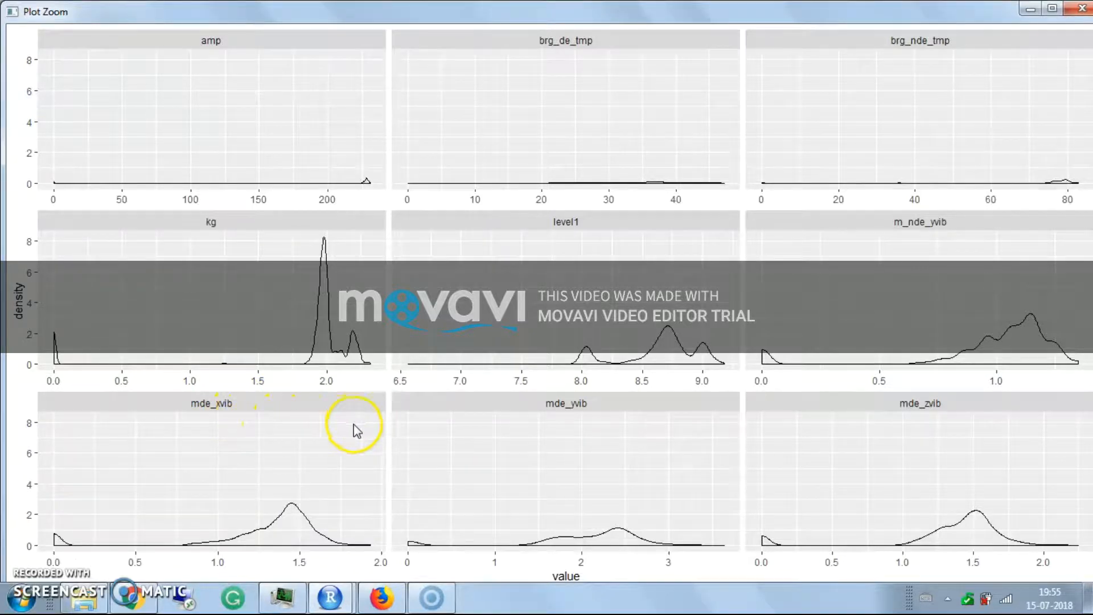
mouse_move(595, 418)
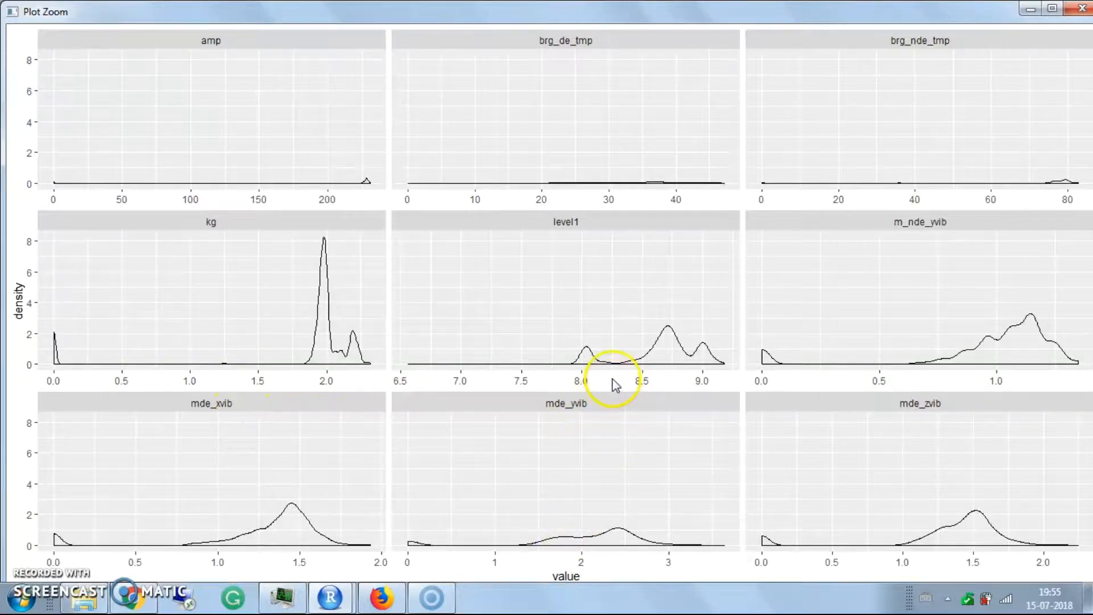
mouse_move(318, 284)
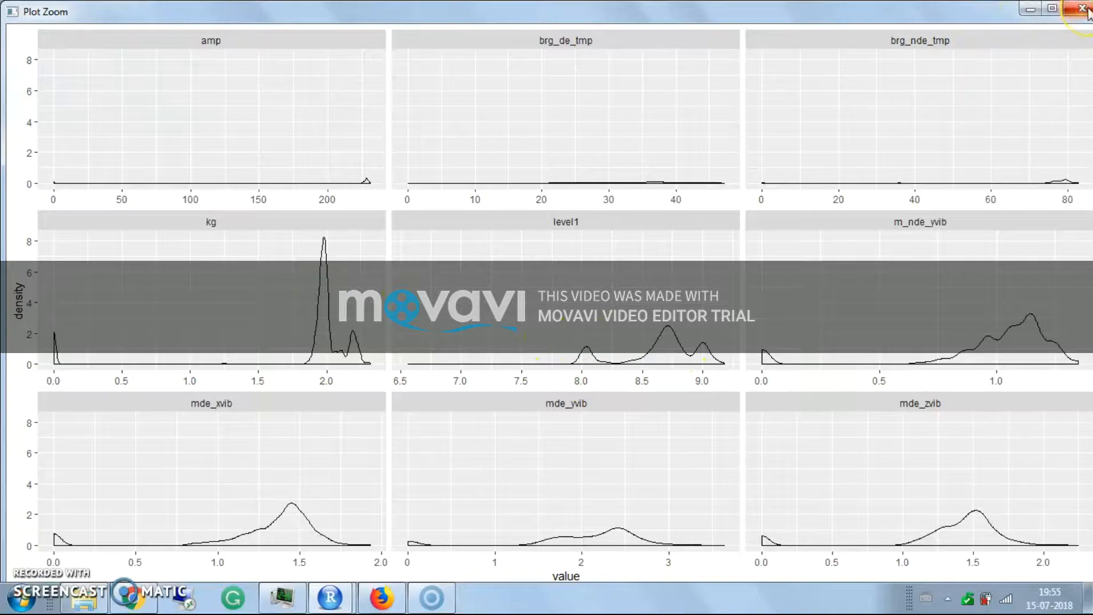
Convert cw_df7 into date-indexed time series objects and preview the first rows.
left_click(1085, 8)
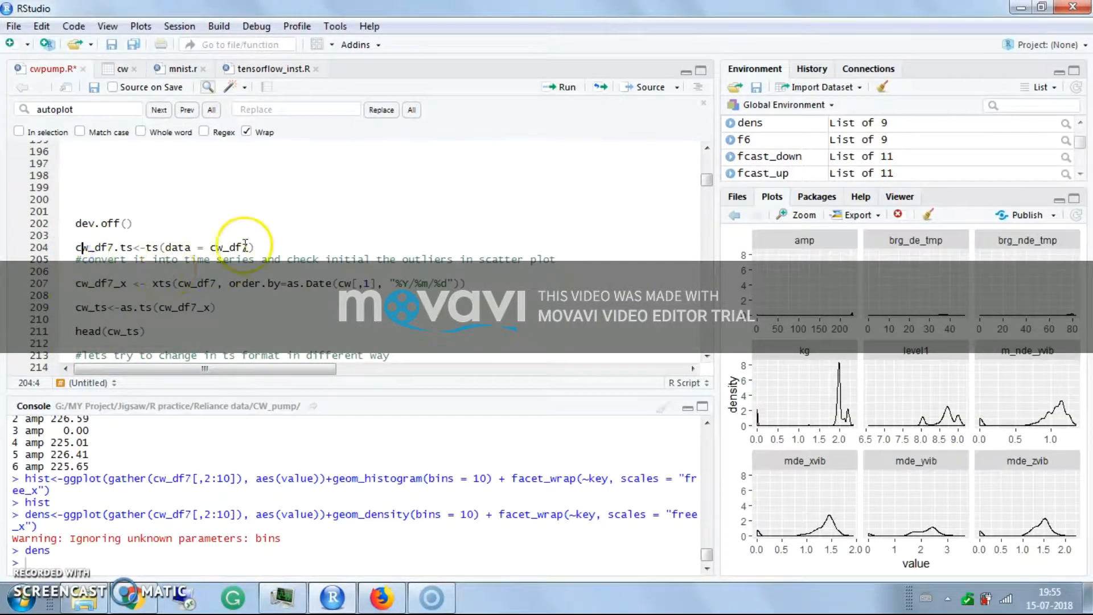
left_click(564, 86)
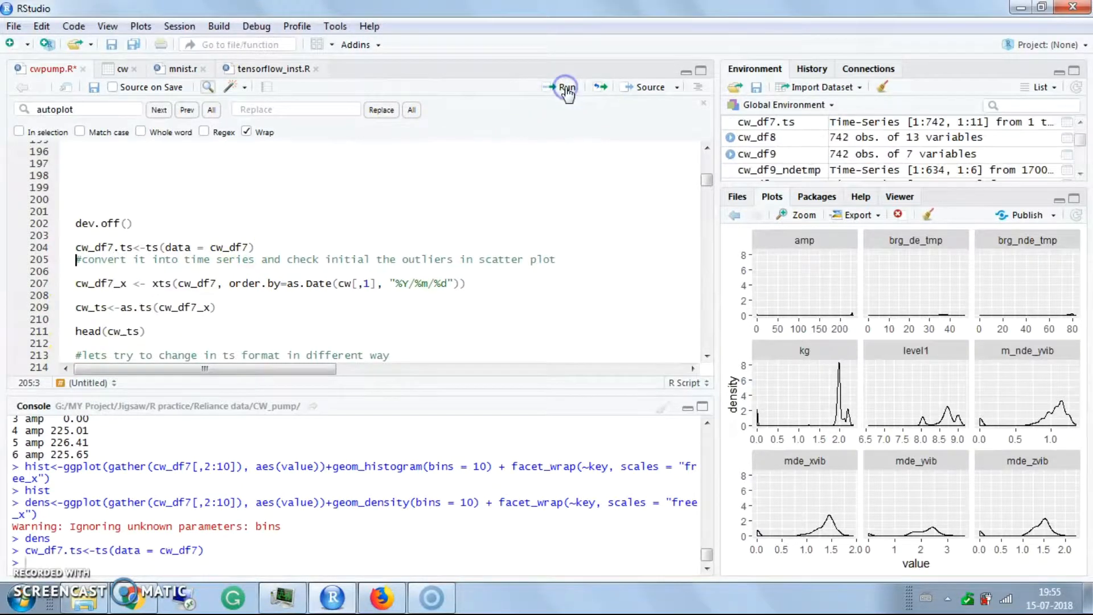
left_click(566, 87)
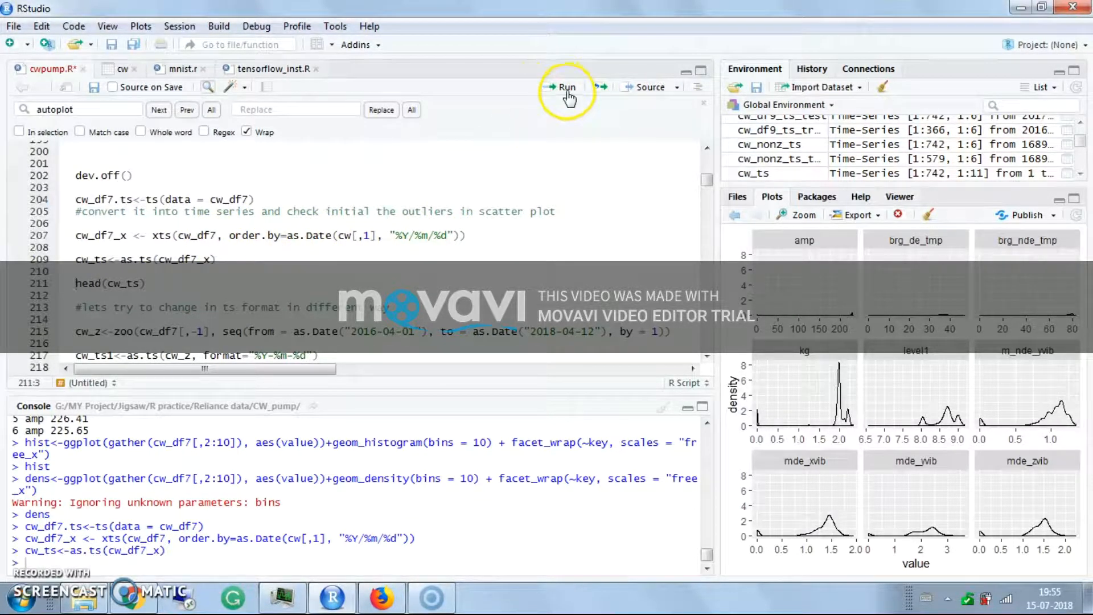
left_click(567, 87)
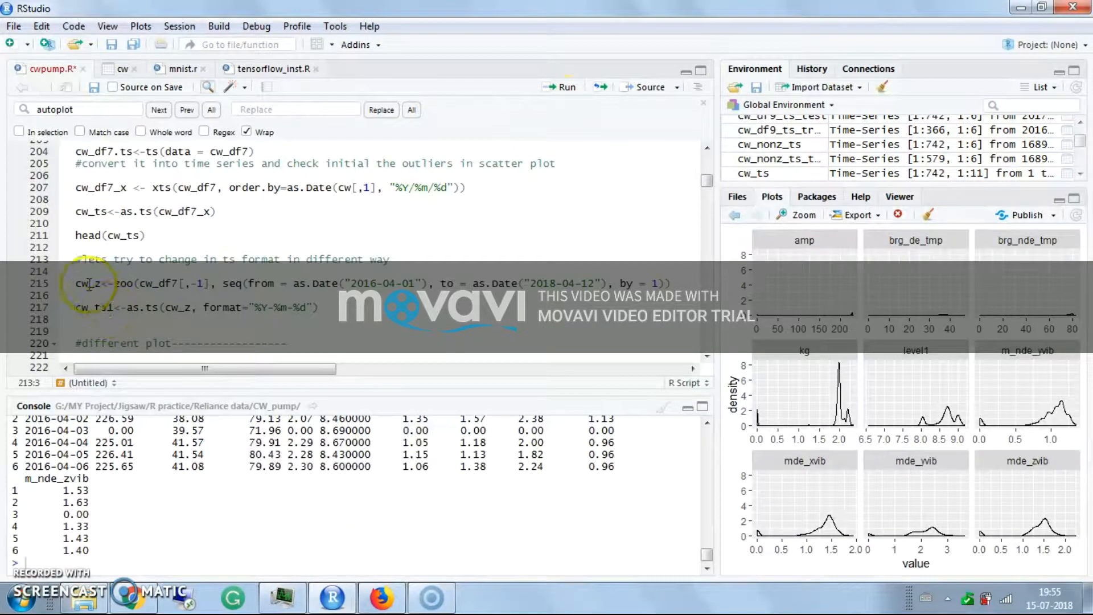
Create the zoo series cw_z and convert it into the ts object cw_ts1.
left_click(561, 88)
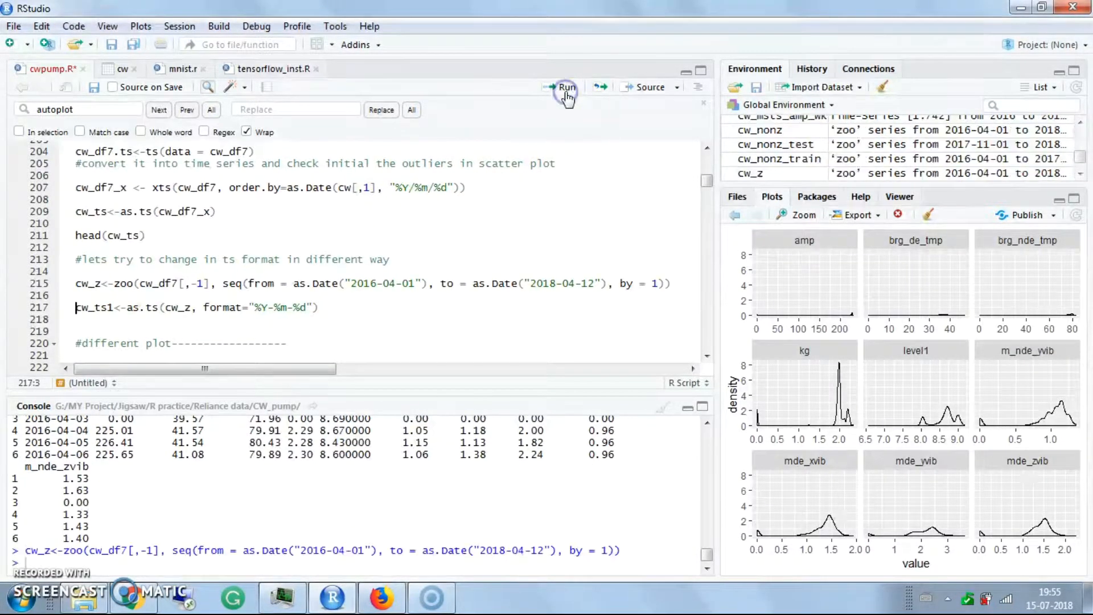
left_click(565, 87)
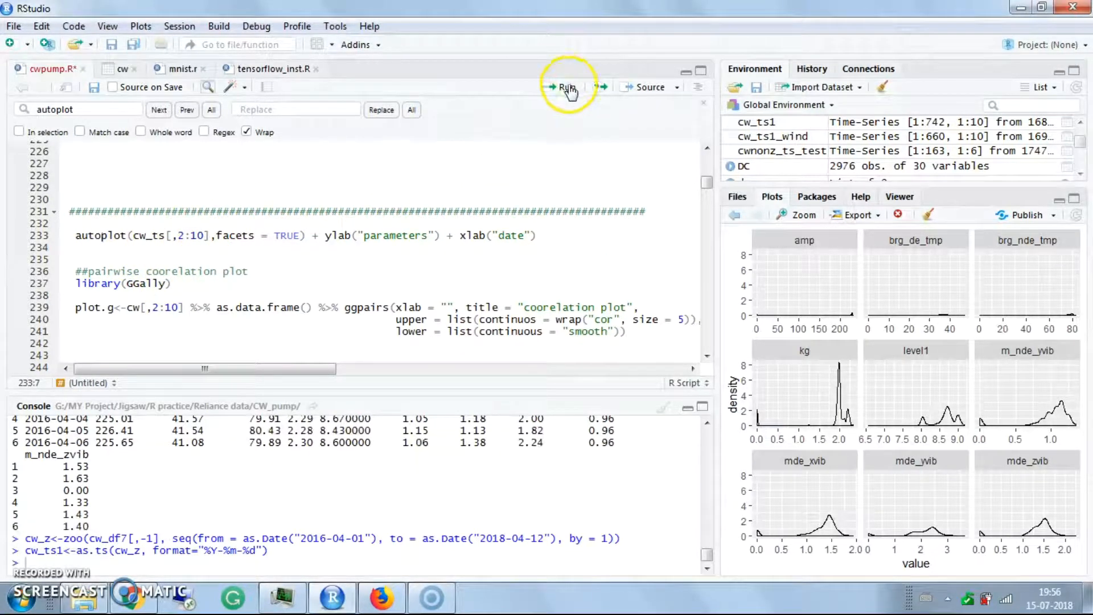
Autoplot cw_ts[,2:10] as faceted panels and enlarge the result.
left_click(565, 86)
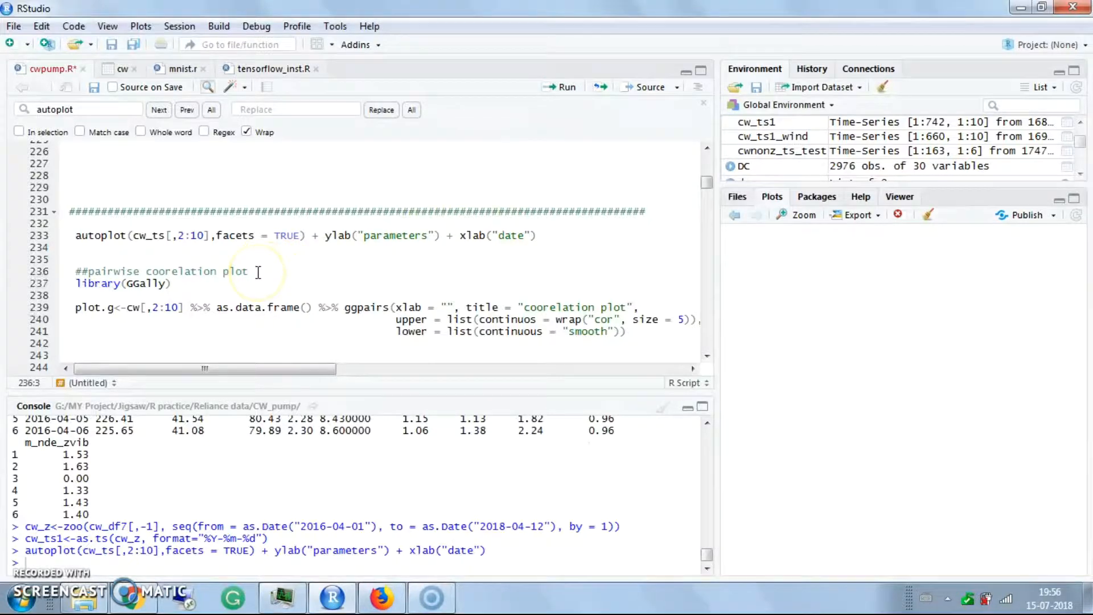
left_click(802, 215)
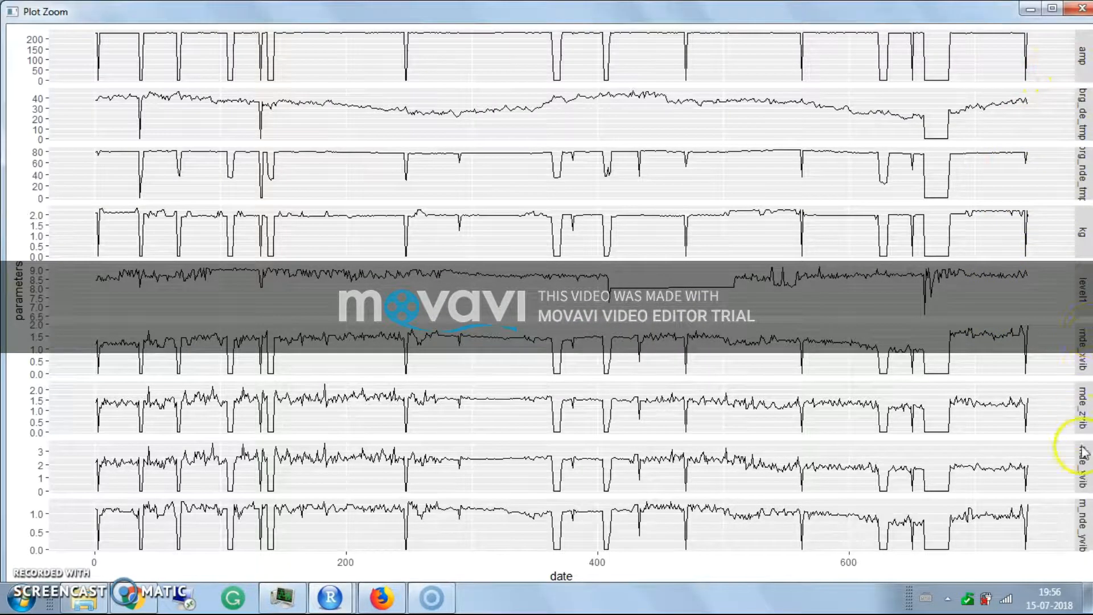
mouse_move(651, 551)
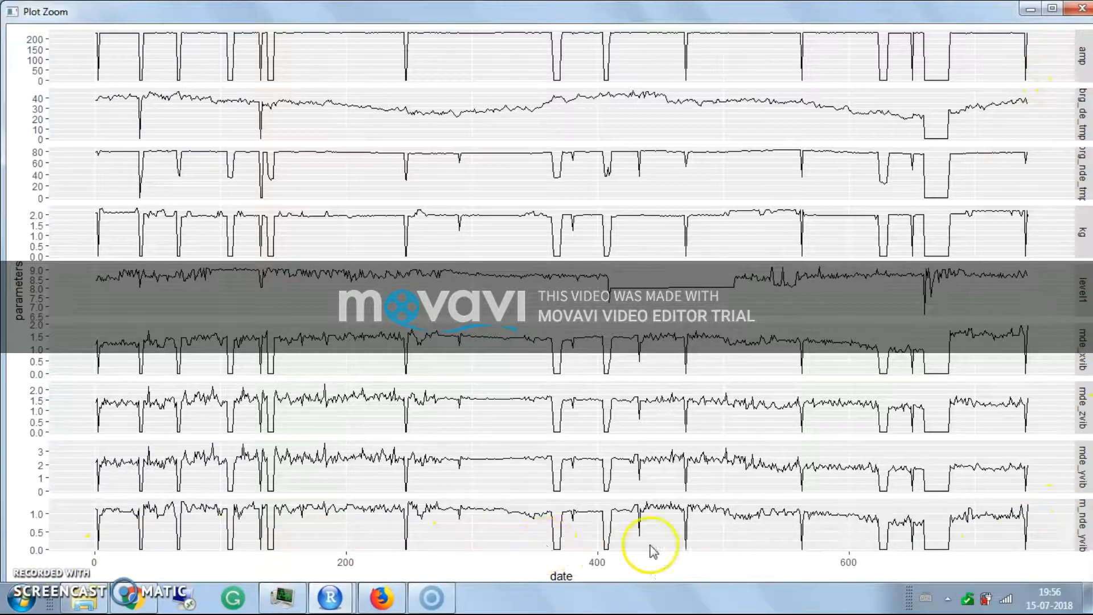
mouse_move(155, 444)
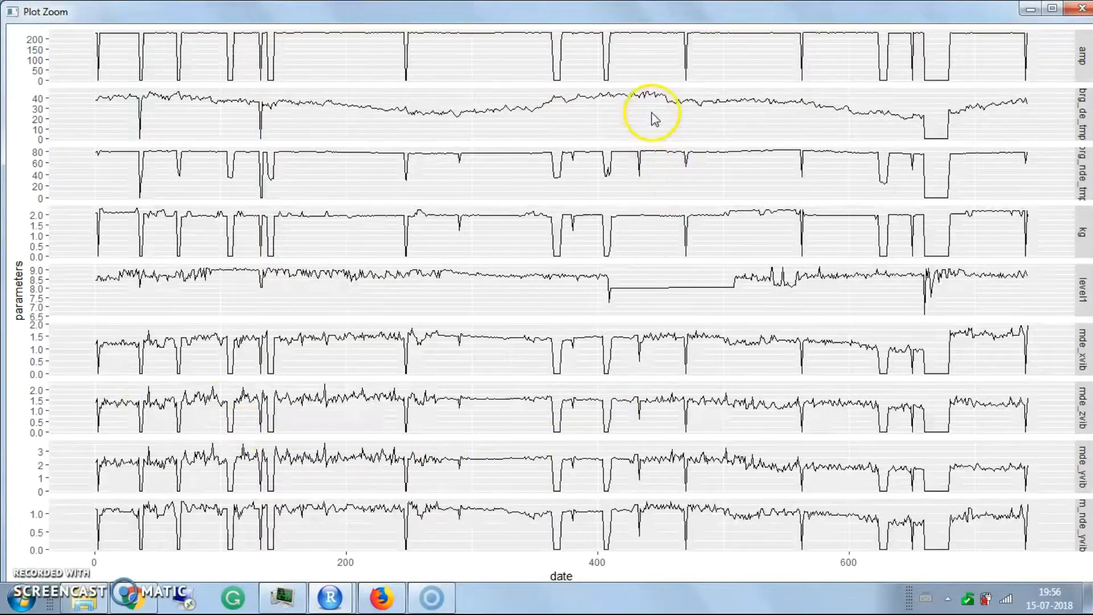
mouse_move(509, 282)
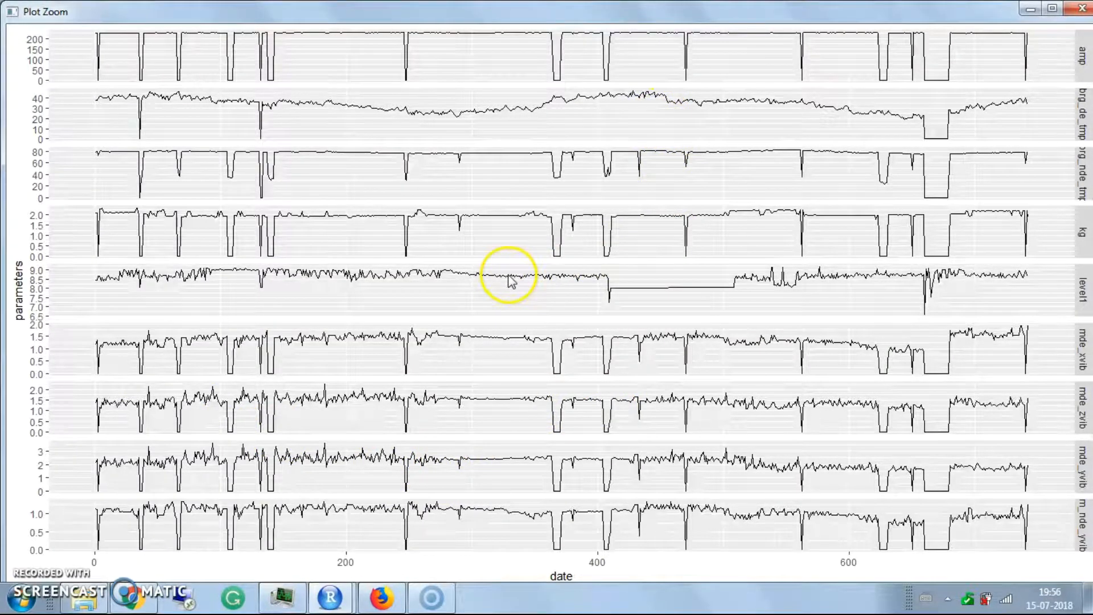
mouse_move(860, 250)
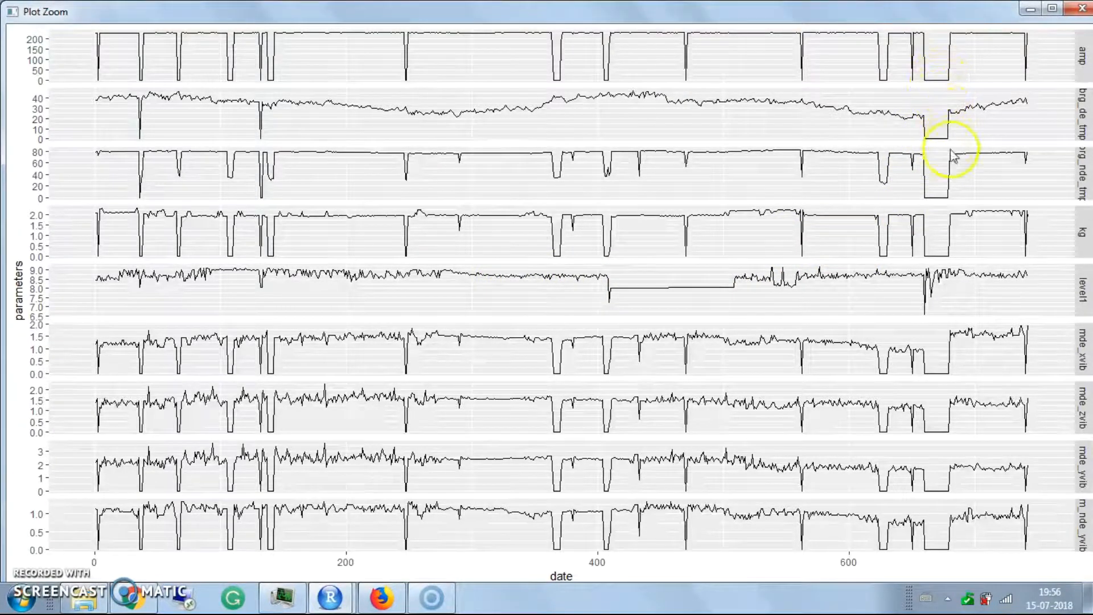
mouse_move(945, 83)
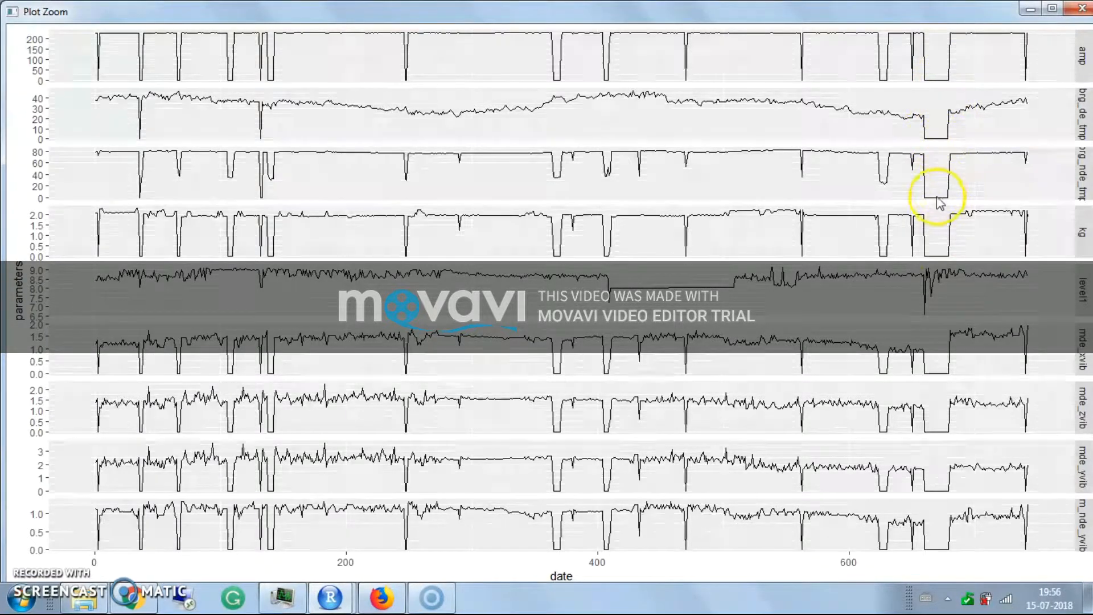
mouse_move(965, 282)
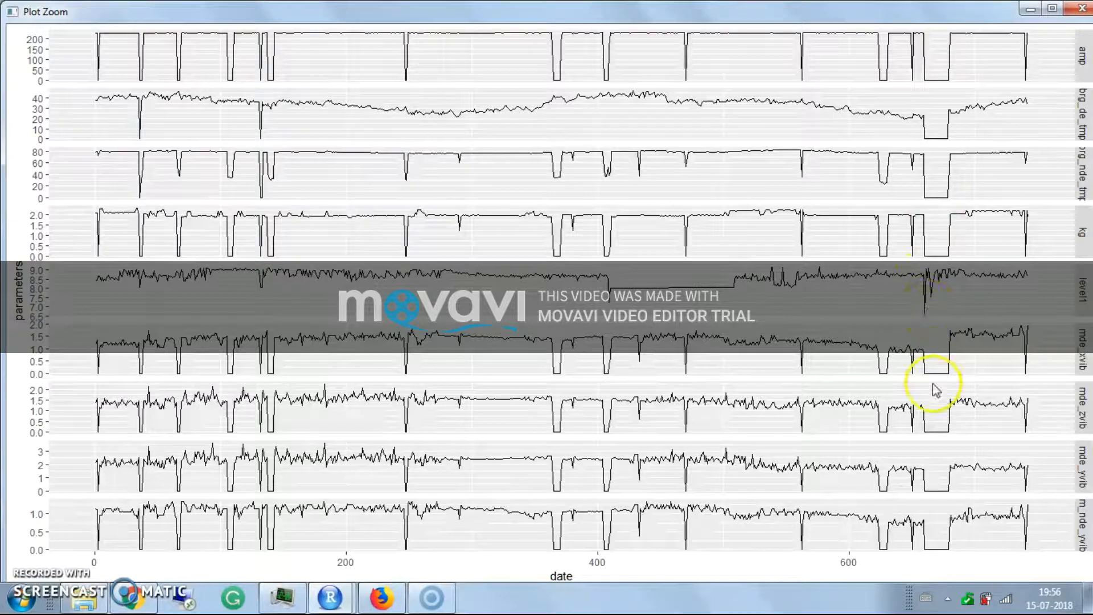
mouse_move(850, 464)
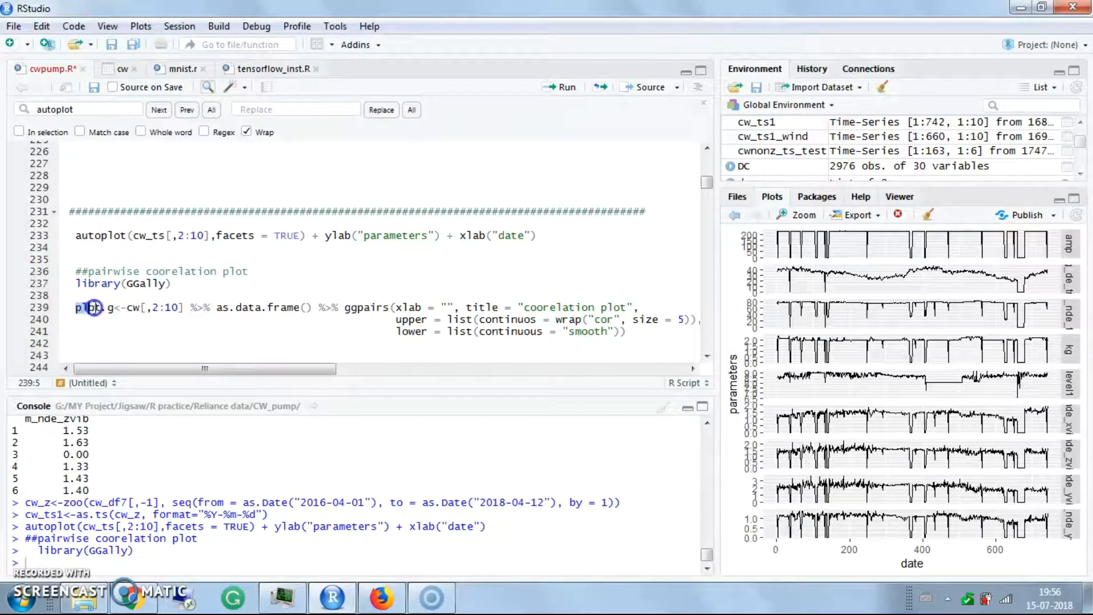
mouse_move(559, 87)
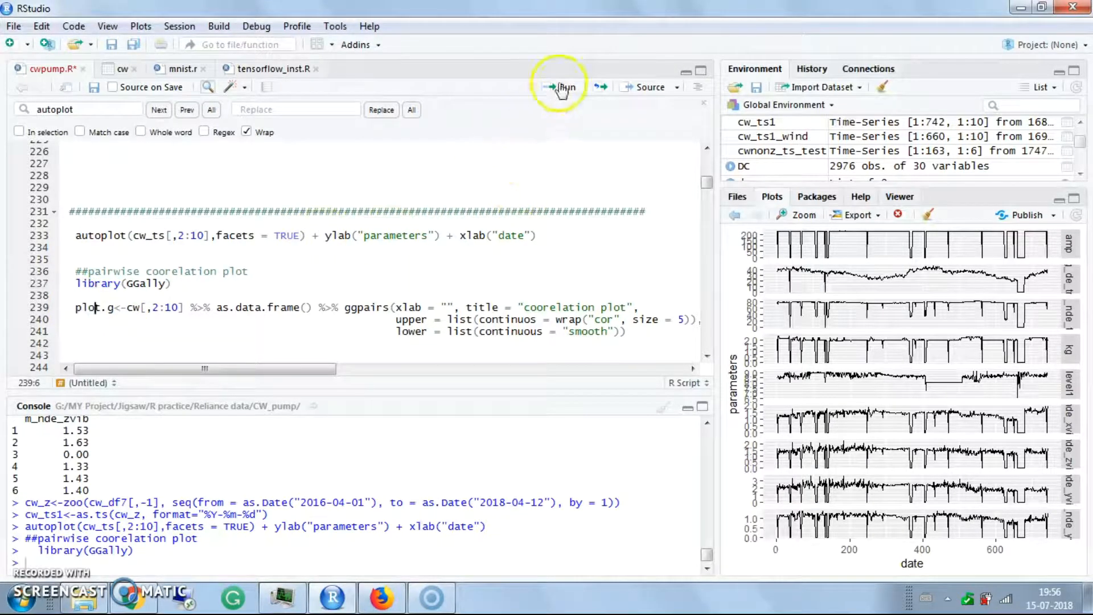
Build the ggpairs correlation plot plot.g of the pump parameters and print it.
left_click(561, 86)
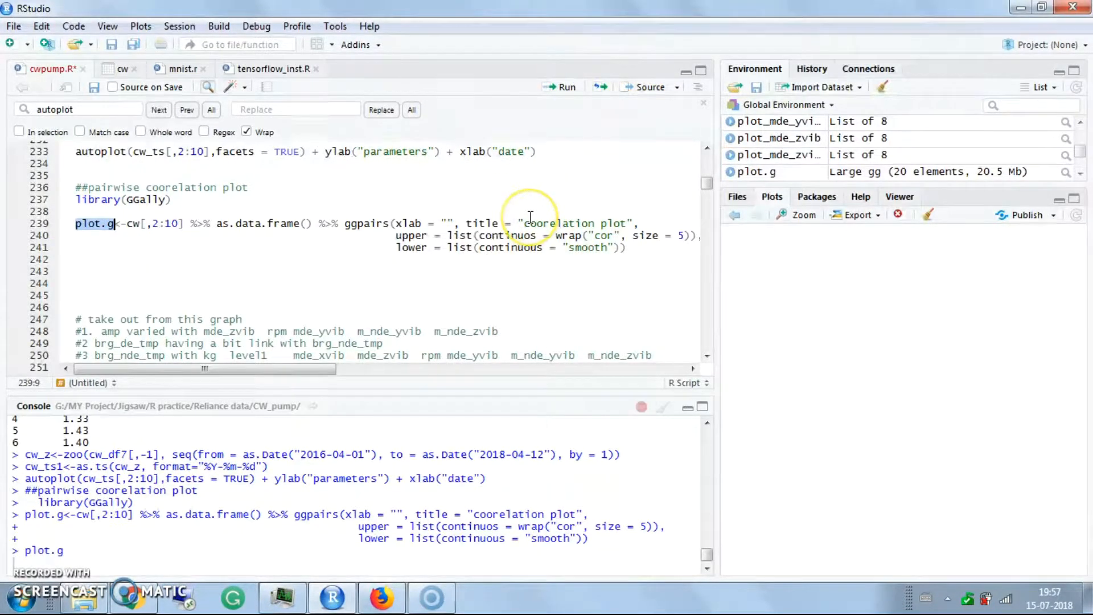
left_click(564, 87)
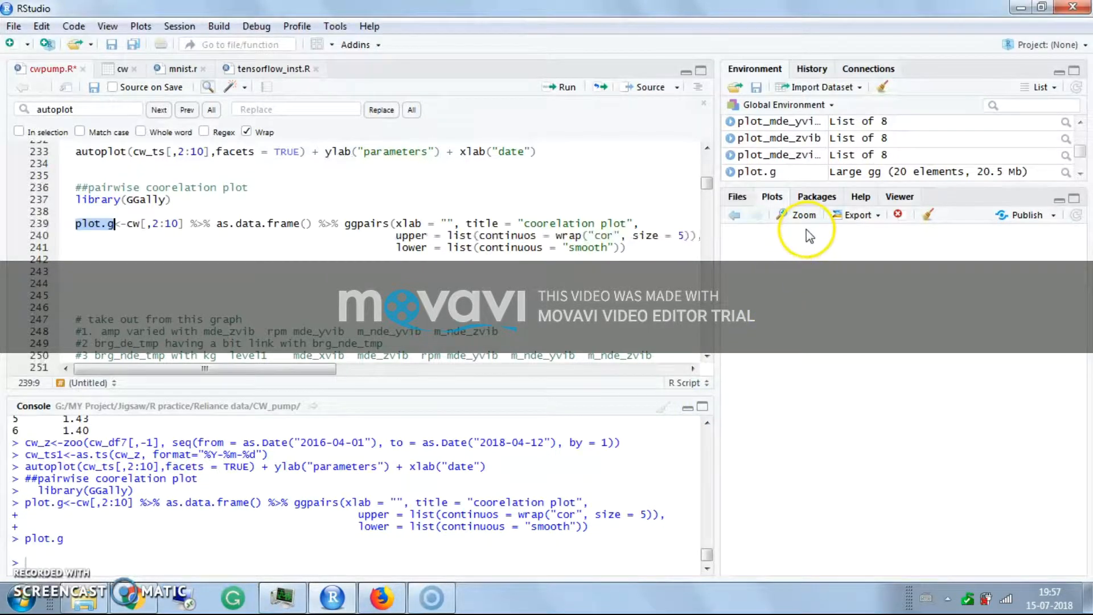
mouse_move(802, 216)
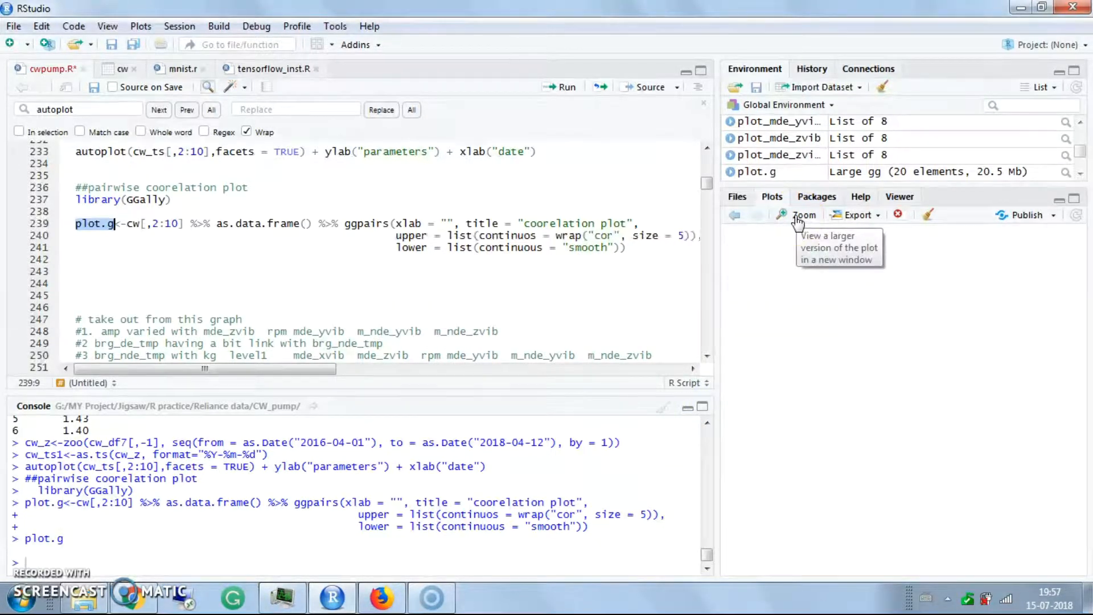
left_click(802, 215)
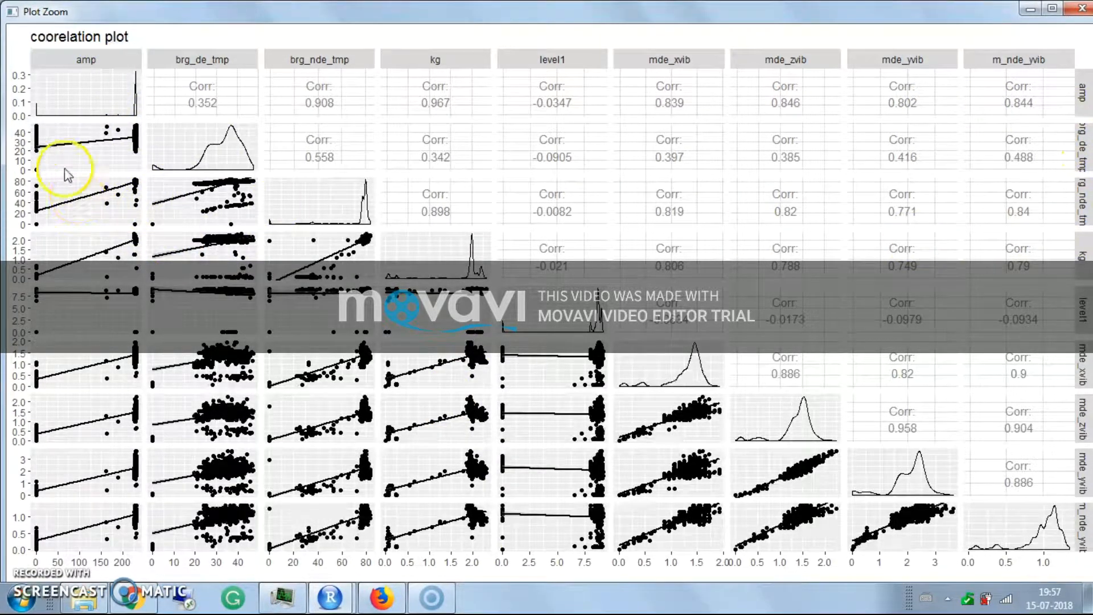
mouse_move(59, 289)
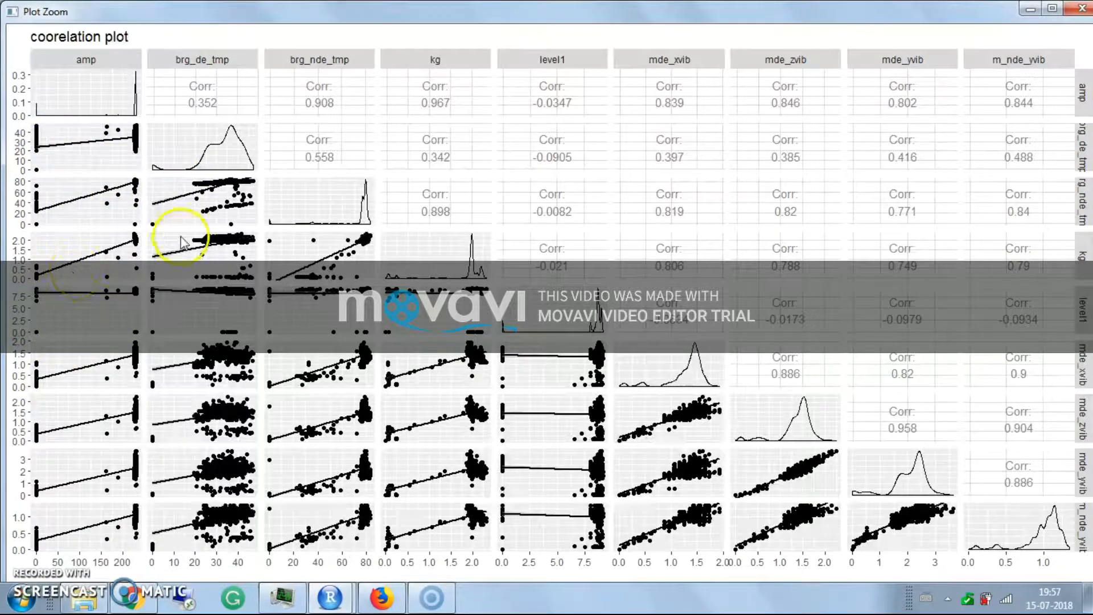
mouse_move(262, 125)
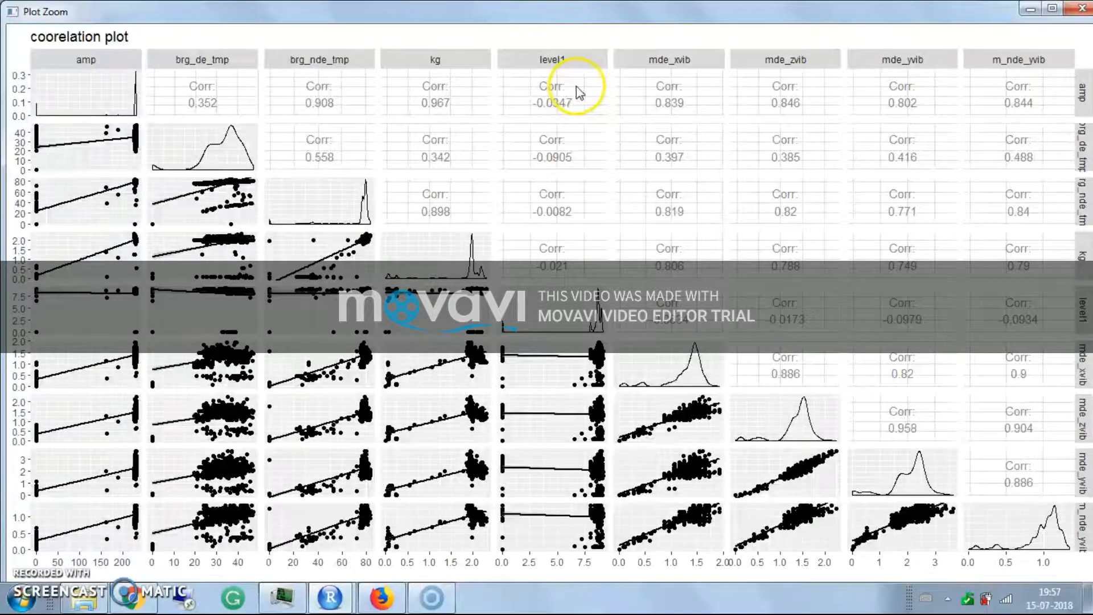
mouse_move(878, 121)
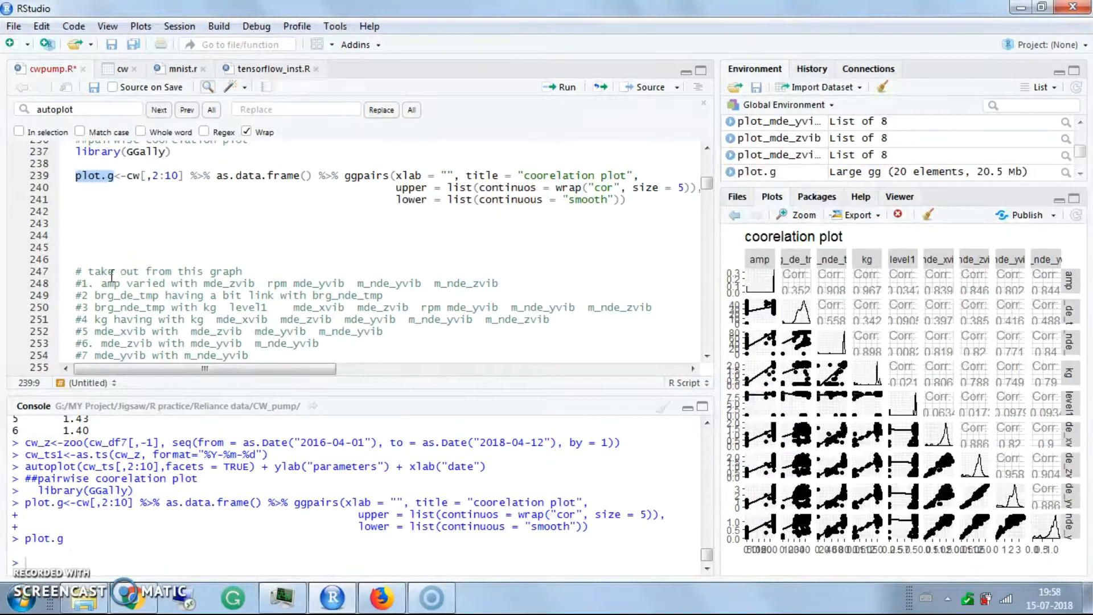
Autoplot cw_ts faceted, then redraw with geom_smooth trend lines and a parameters label.
scroll("down", 3)
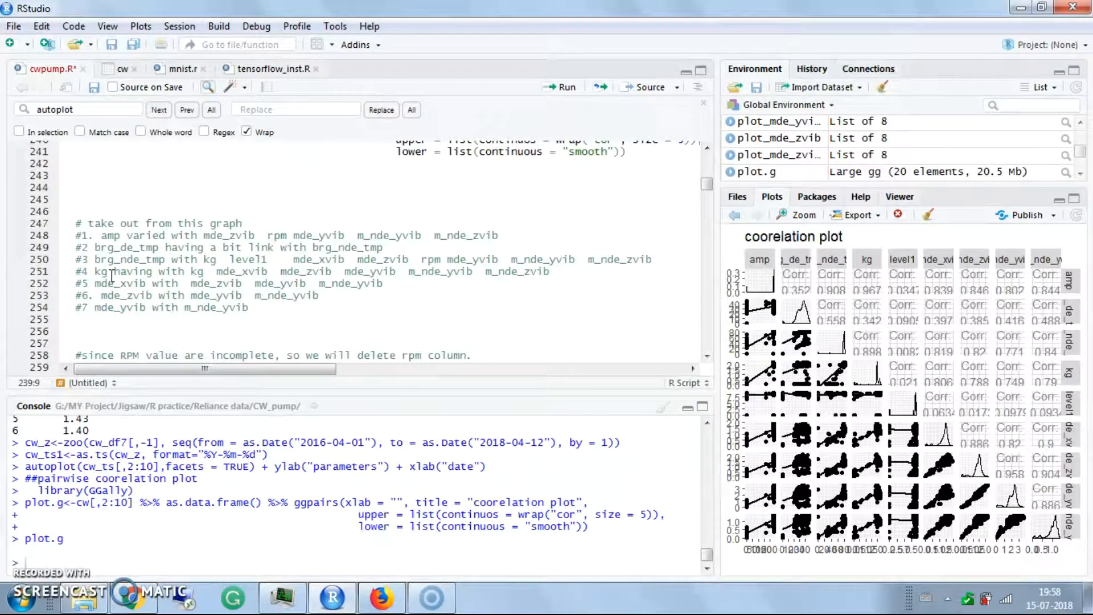
scroll("down", 3)
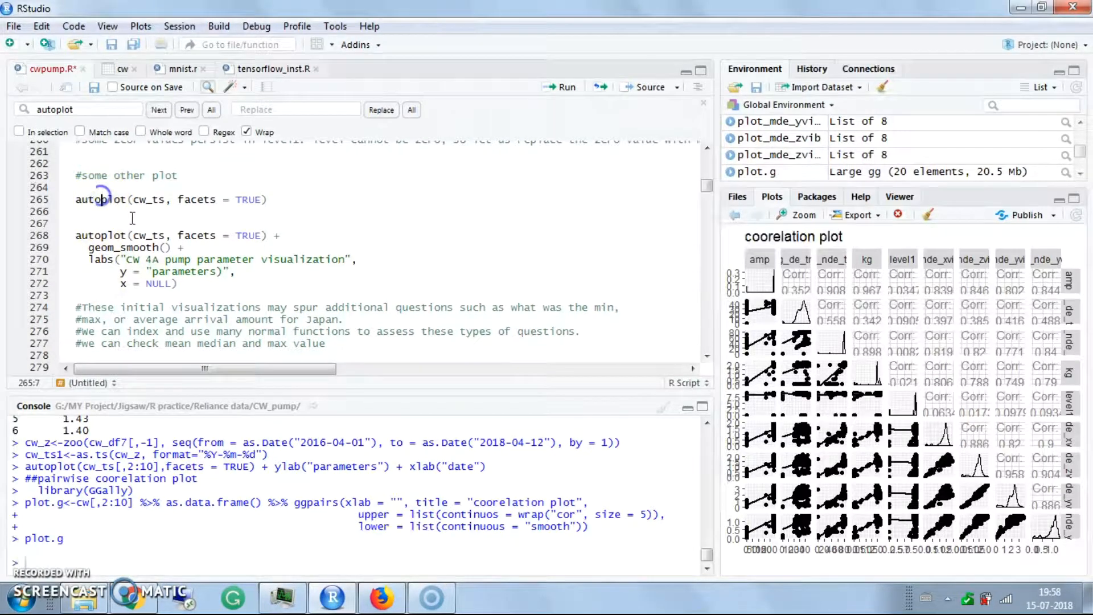
left_click(563, 87)
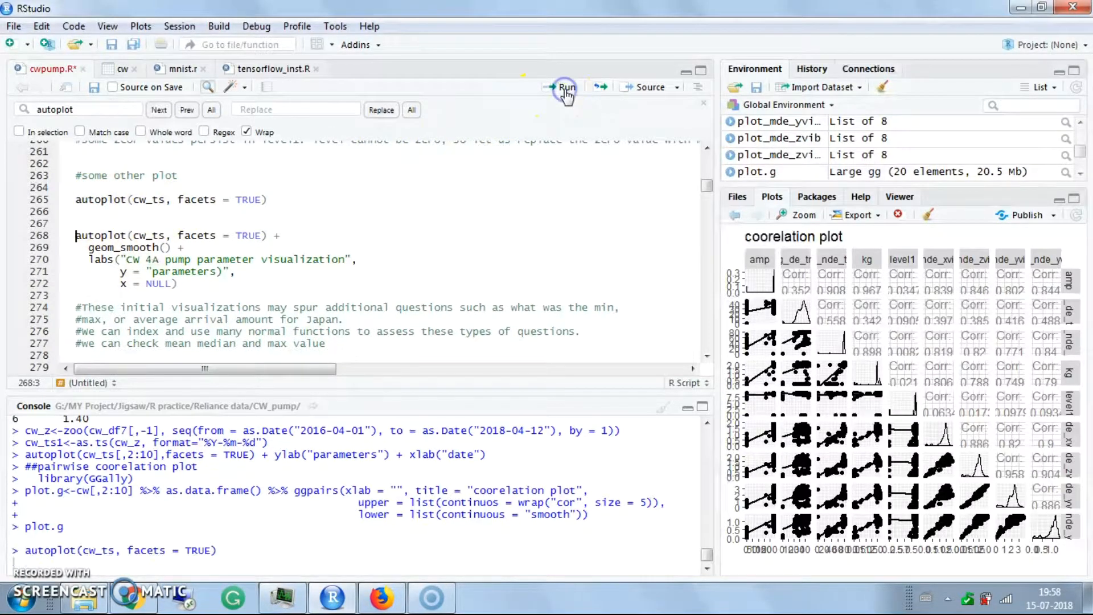
left_click(564, 86)
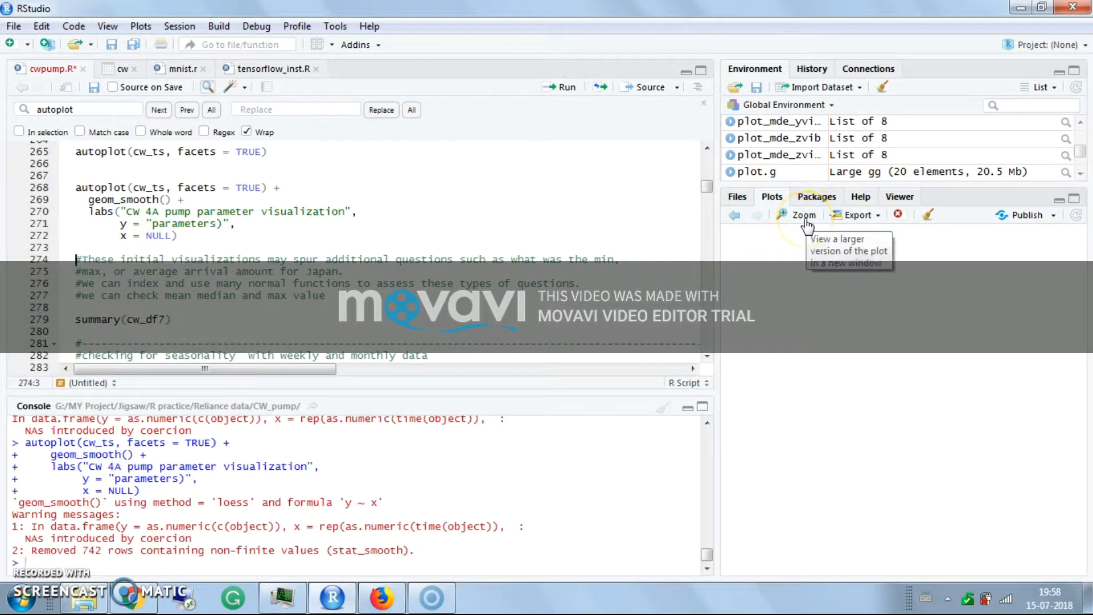
Inspect the smoothed faceted plots enlarged, then close the zoom window.
left_click(802, 215)
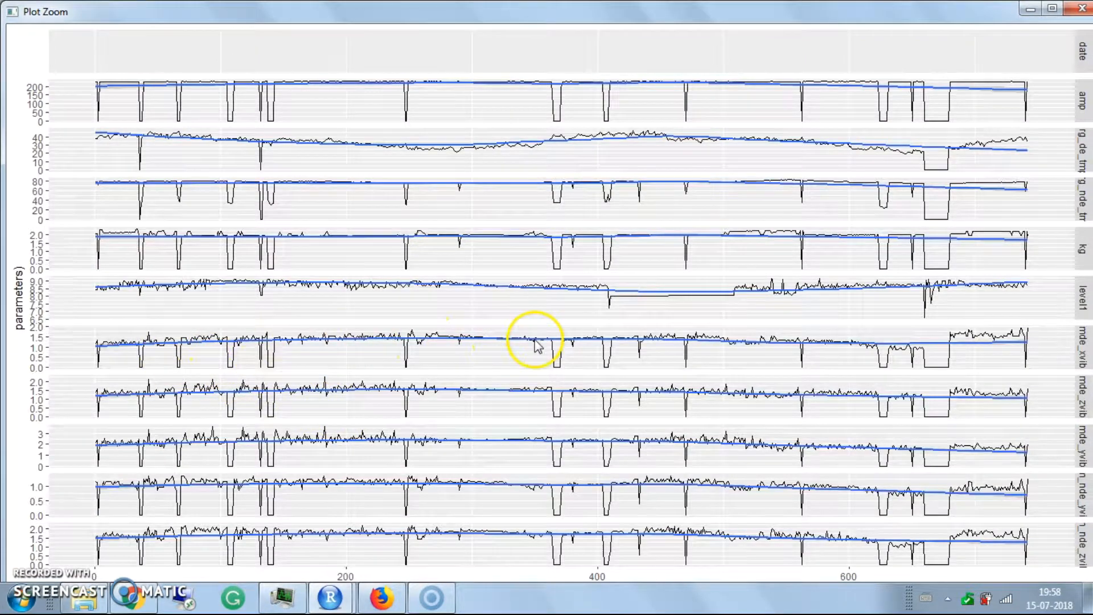
mouse_move(115, 293)
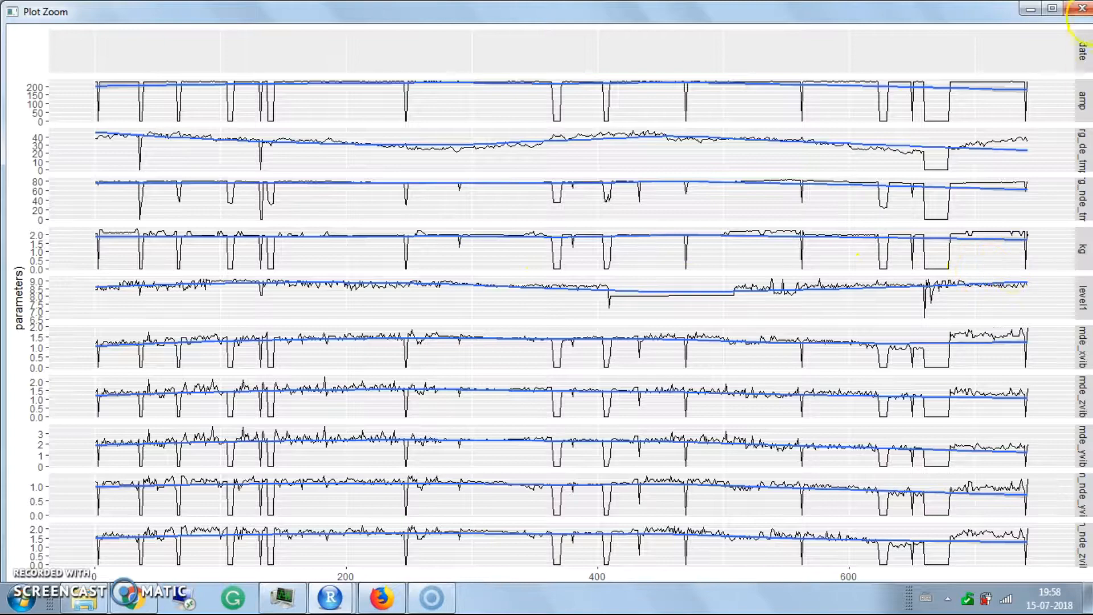
left_click(1085, 8)
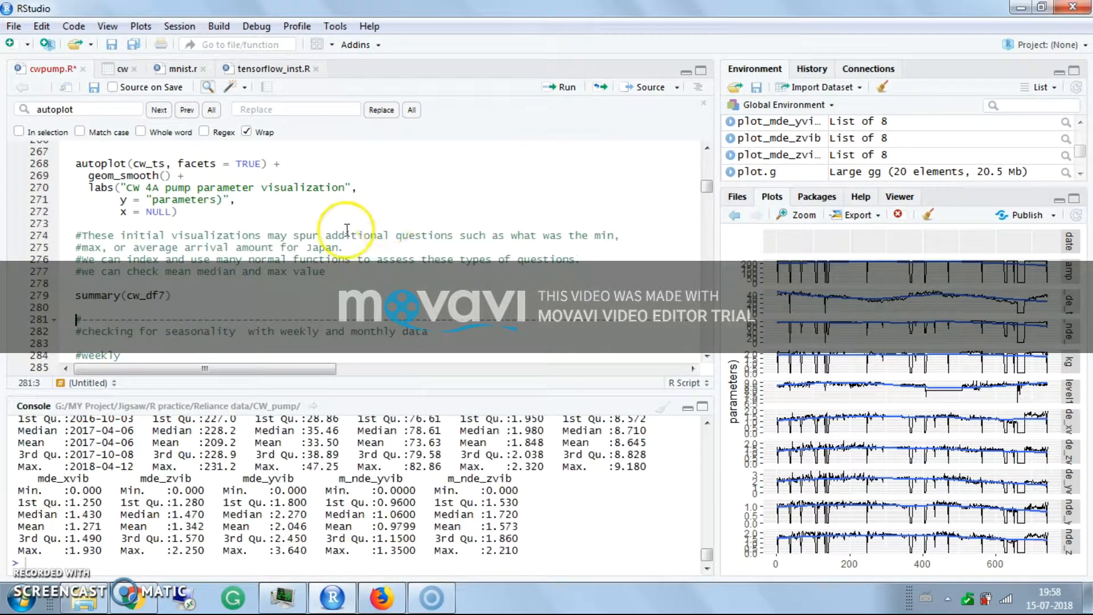
Create the weekly seasonal amp series cw_msts_amp_wk and plot Daily amp over years.
scroll("down", 3)
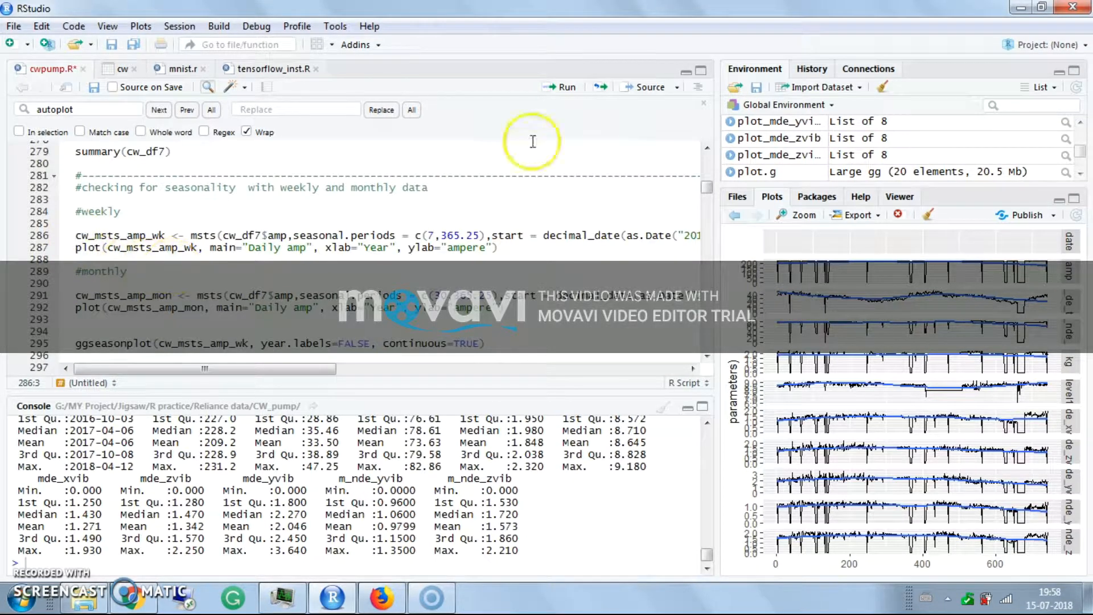
left_click(562, 87)
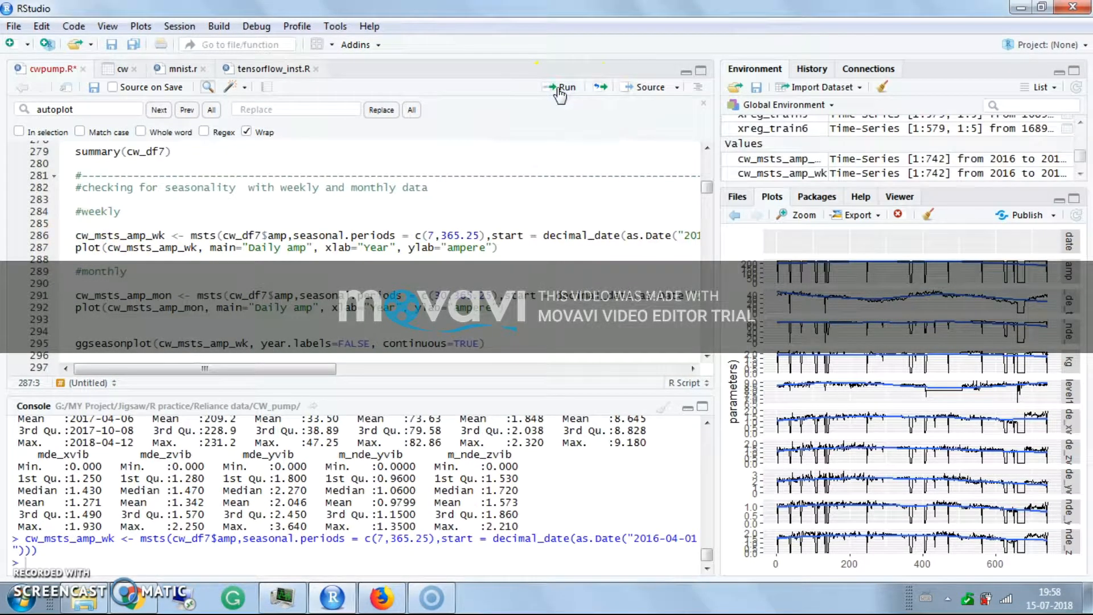
left_click(566, 87)
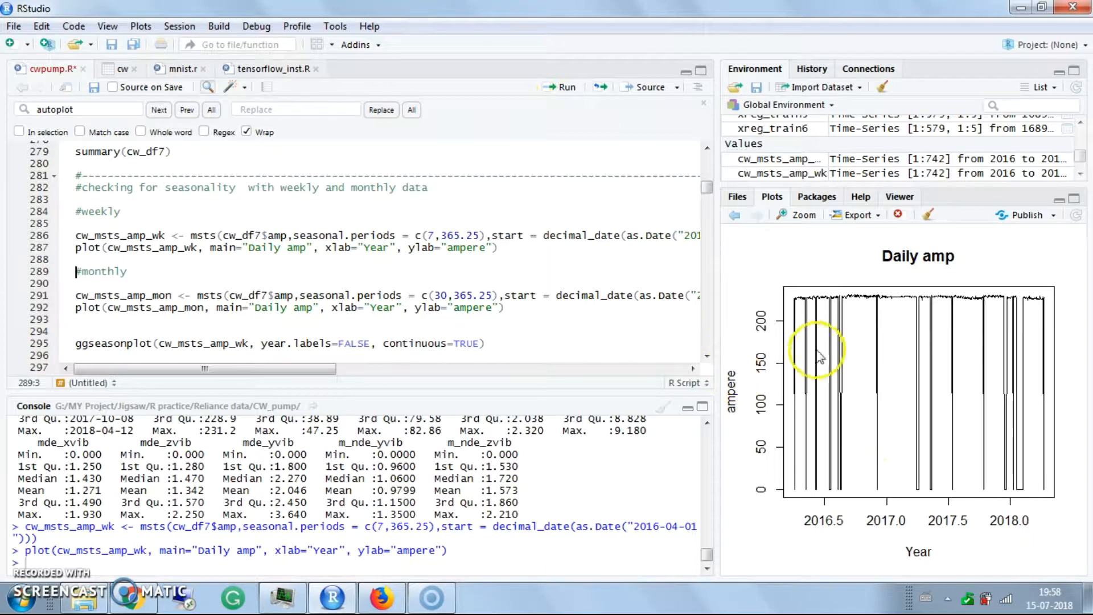
mouse_move(801, 465)
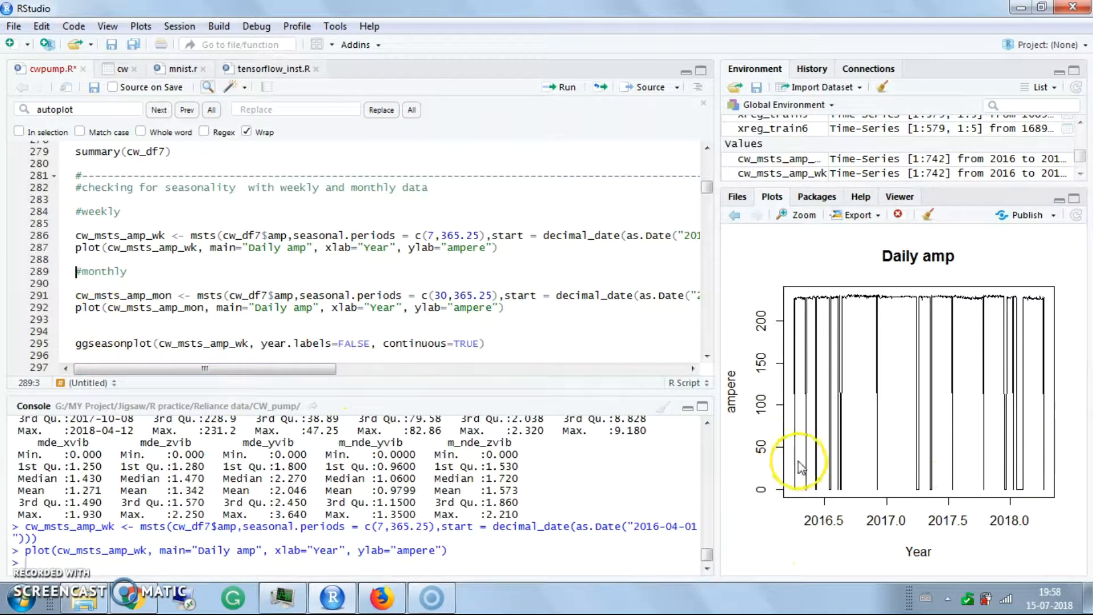
mouse_move(851, 457)
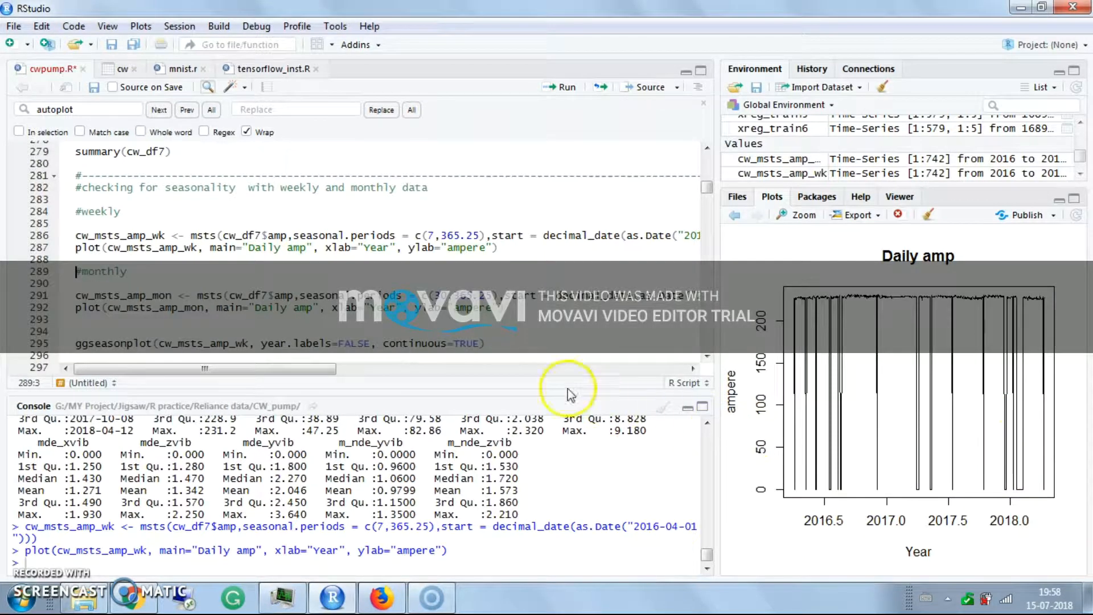
Create the monthly seasonal series cw_msts_amp_mon and plot it.
left_click(563, 87)
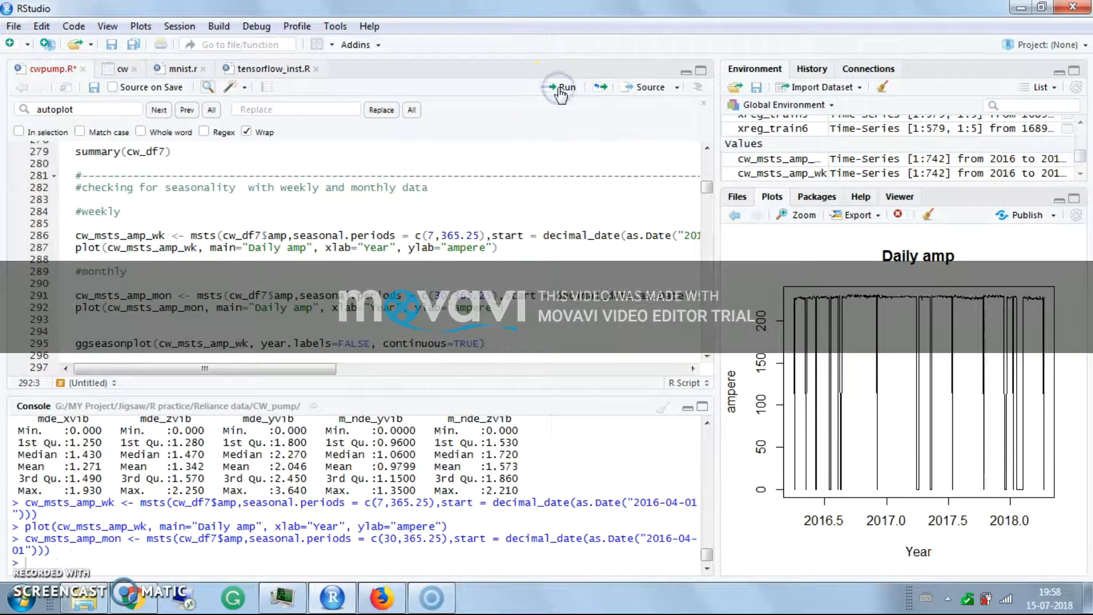
left_click(564, 87)
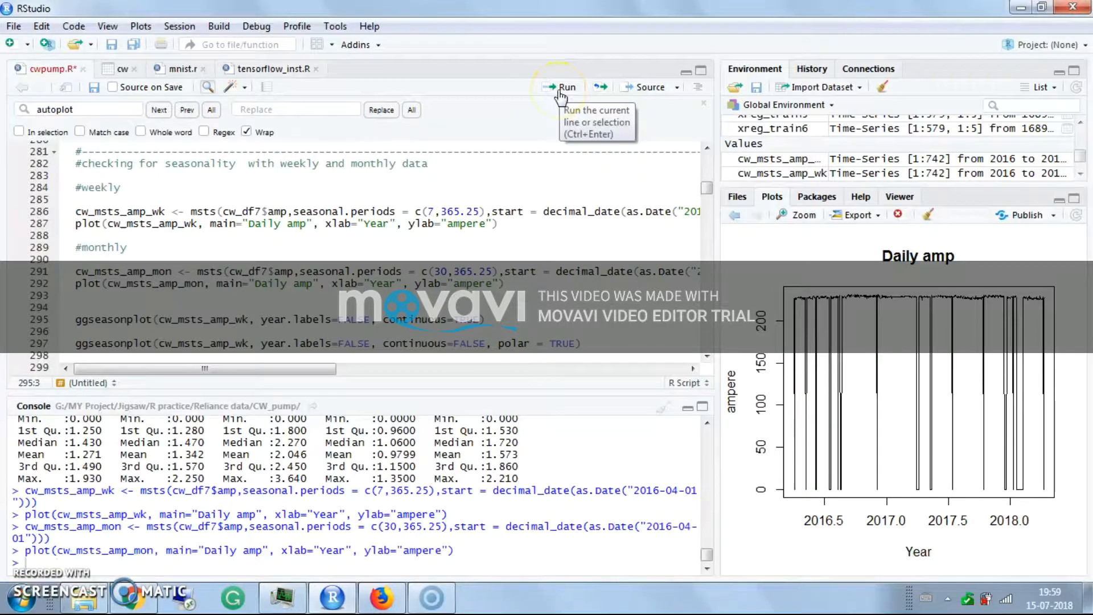
Draw the weekly amp seasonal plot, continuous and in polar form.
left_click(567, 86)
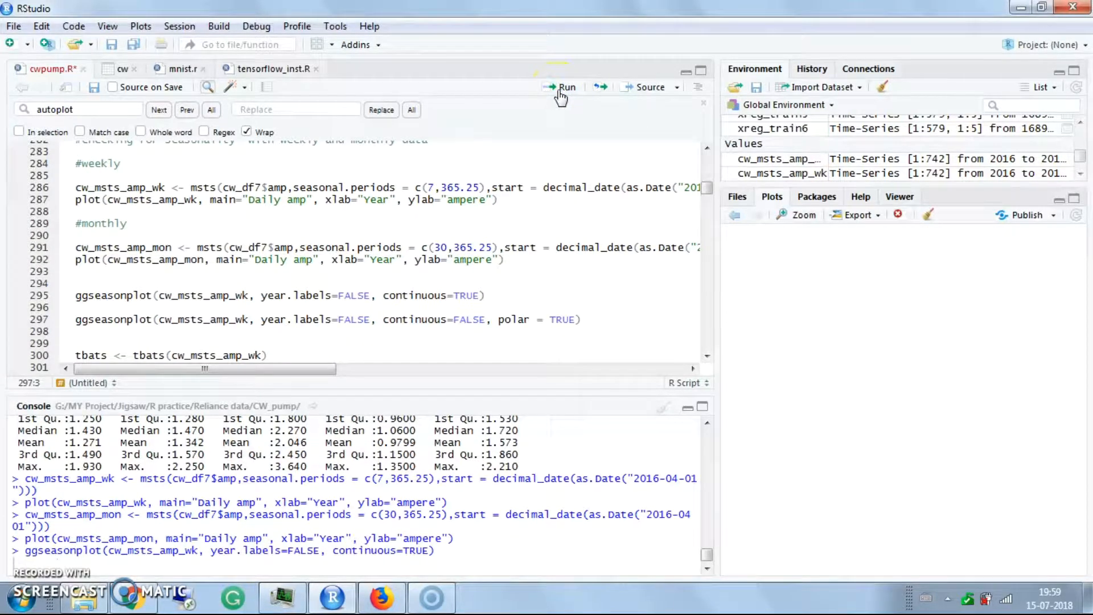
left_click(561, 86)
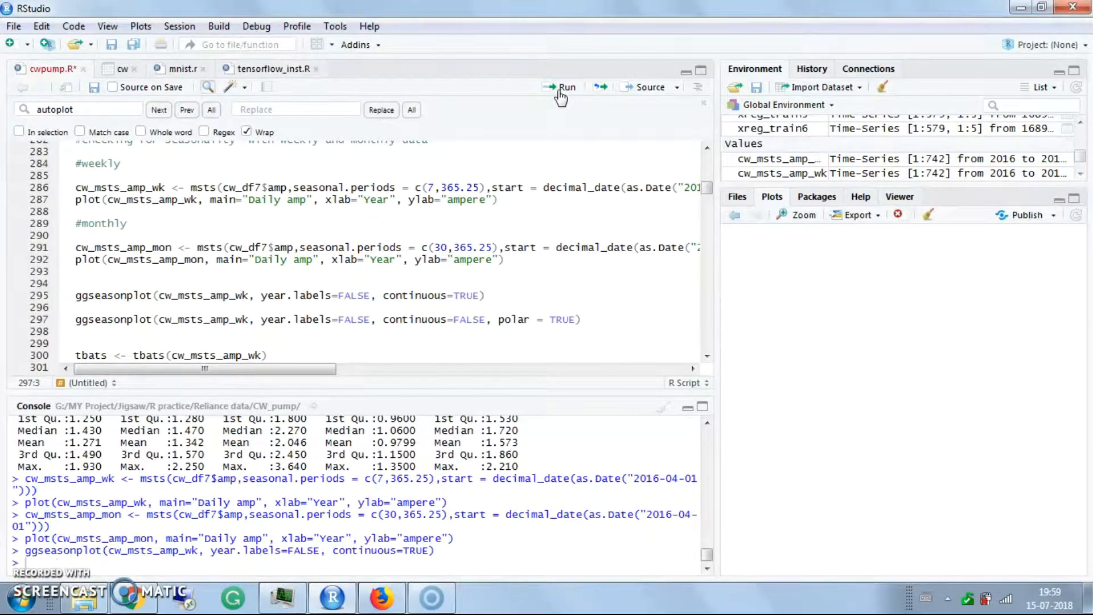
left_click(561, 87)
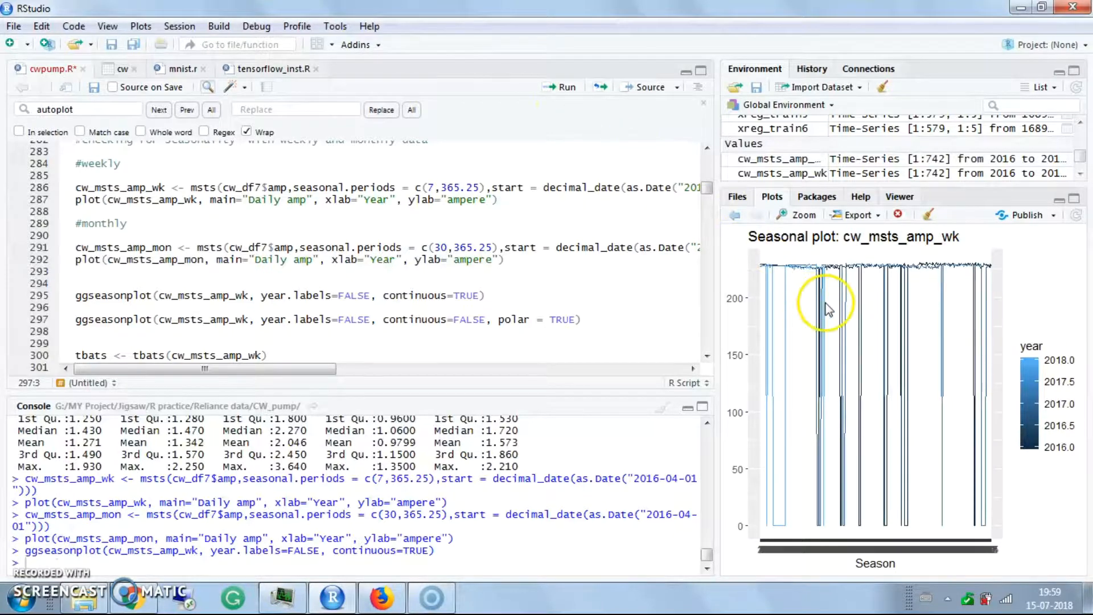
mouse_move(630, 86)
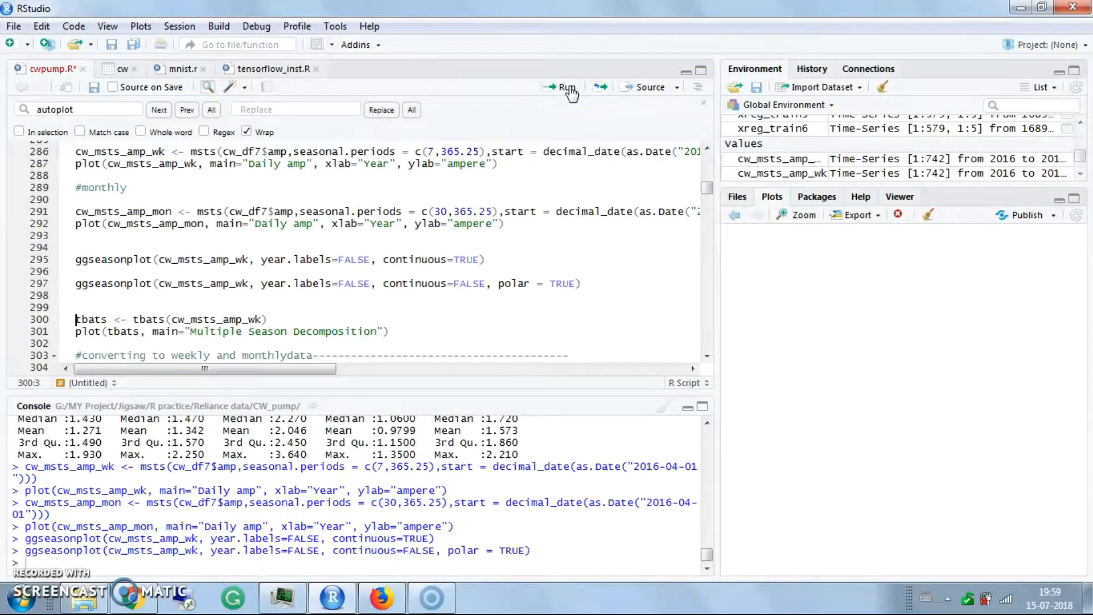
left_click(565, 86)
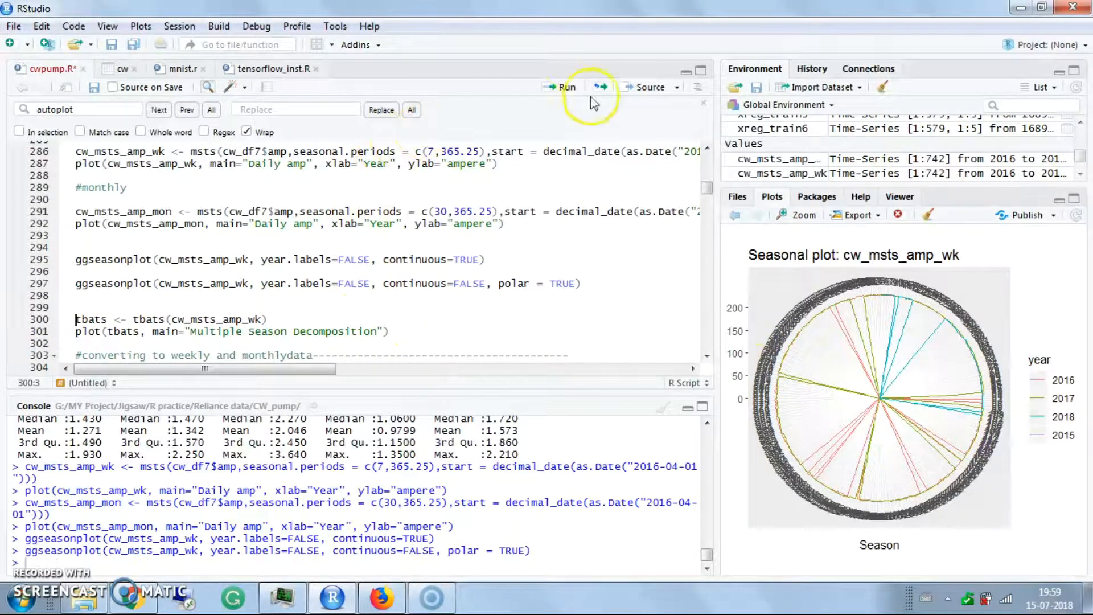
Fit a TBATS model to cw_msts_amp_wk.
left_click(561, 86)
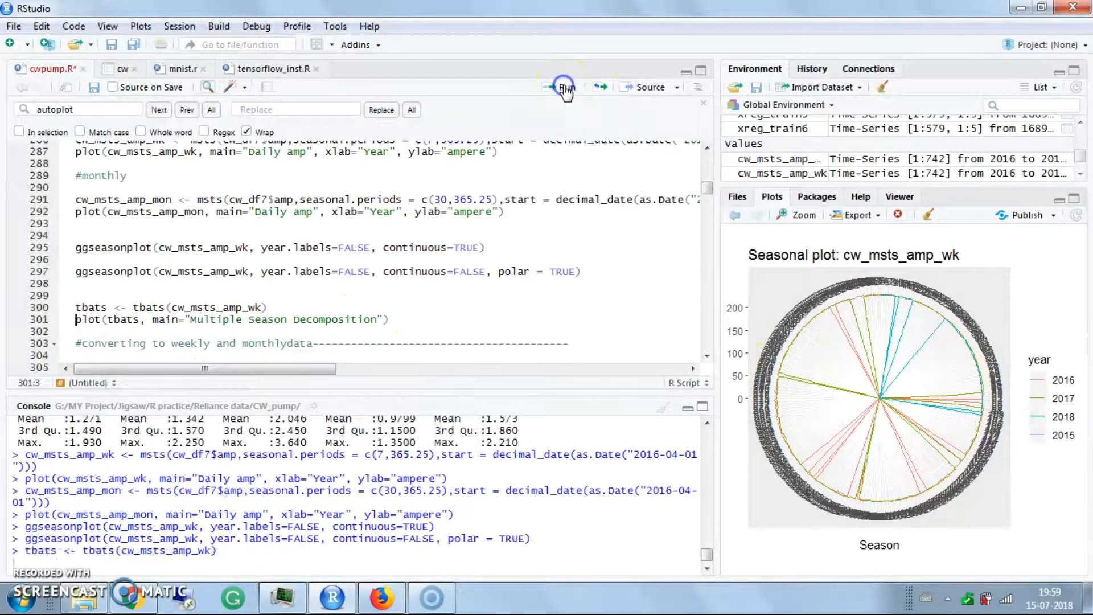
Draw the TBATS 'Multiple Season Decomposition' plot of the weekly amp series with observed, level and slope panels.
left_click(565, 86)
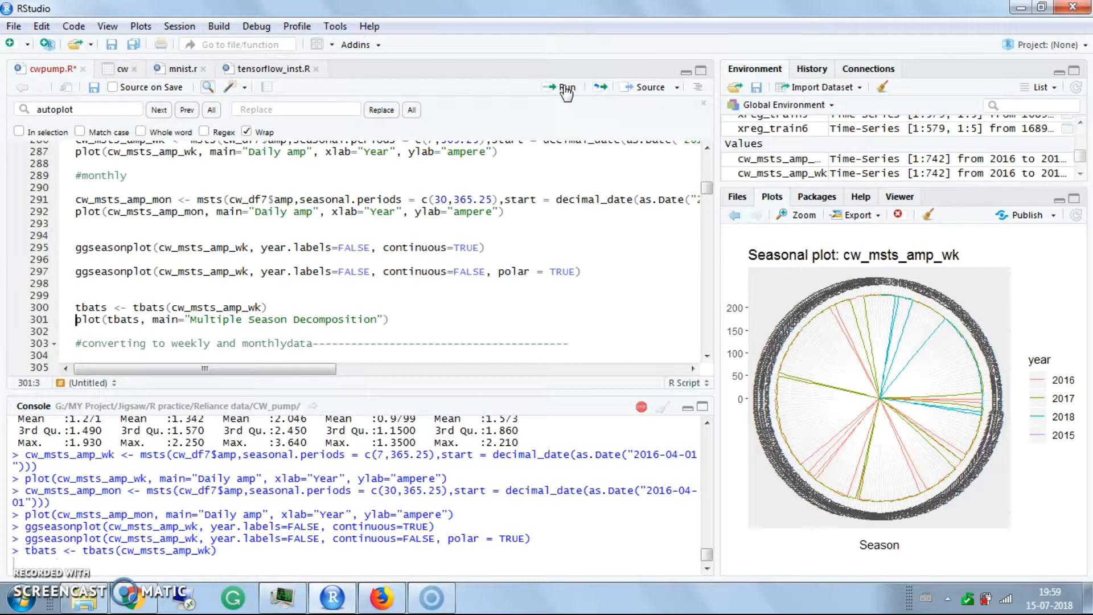
left_click(565, 86)
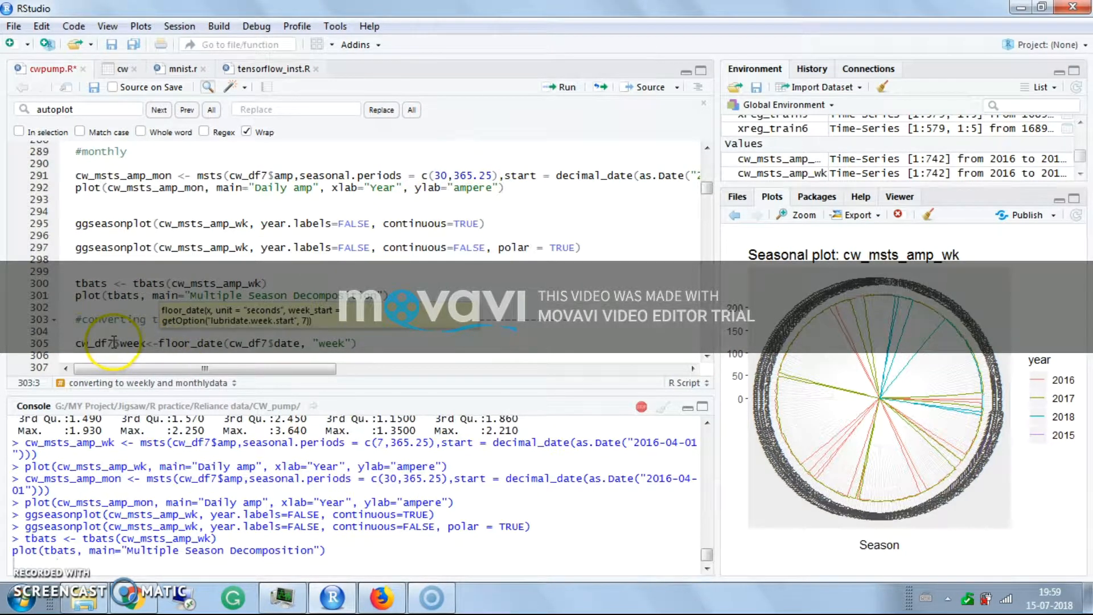
left_click(91, 343)
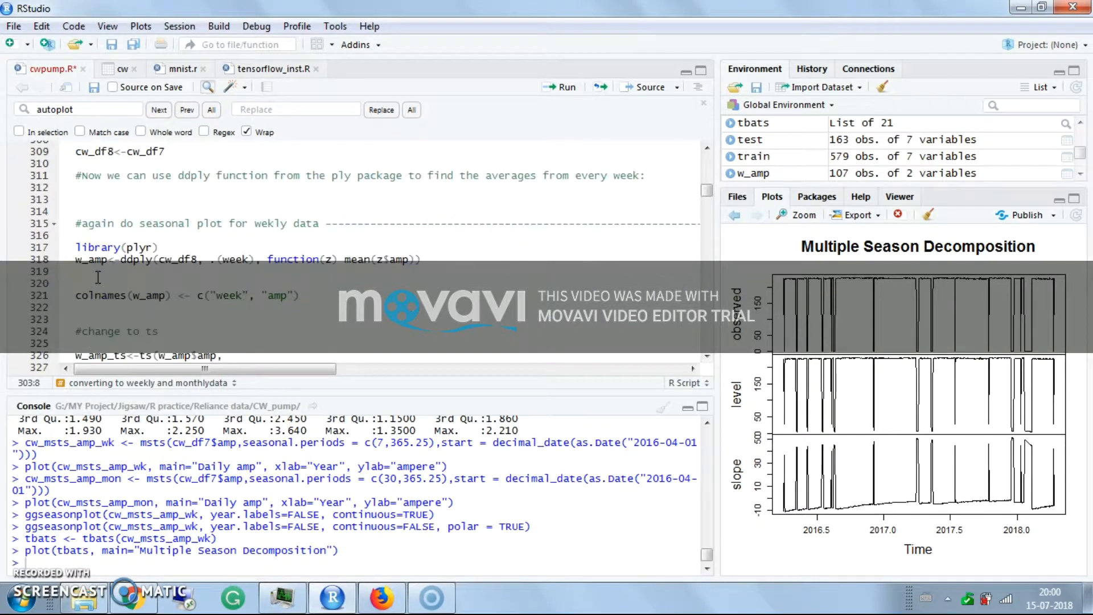
Build season_week_li, the weekly seasonal plot of w_amp_ts, and display it in the Plots pane.
scroll("down", 3)
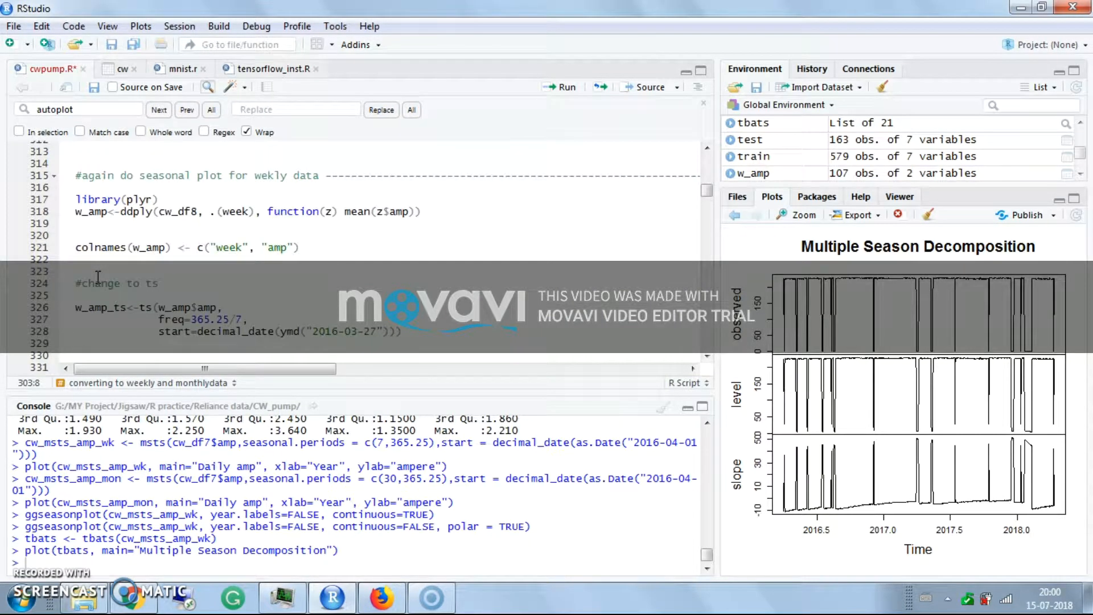
scroll("down", 3)
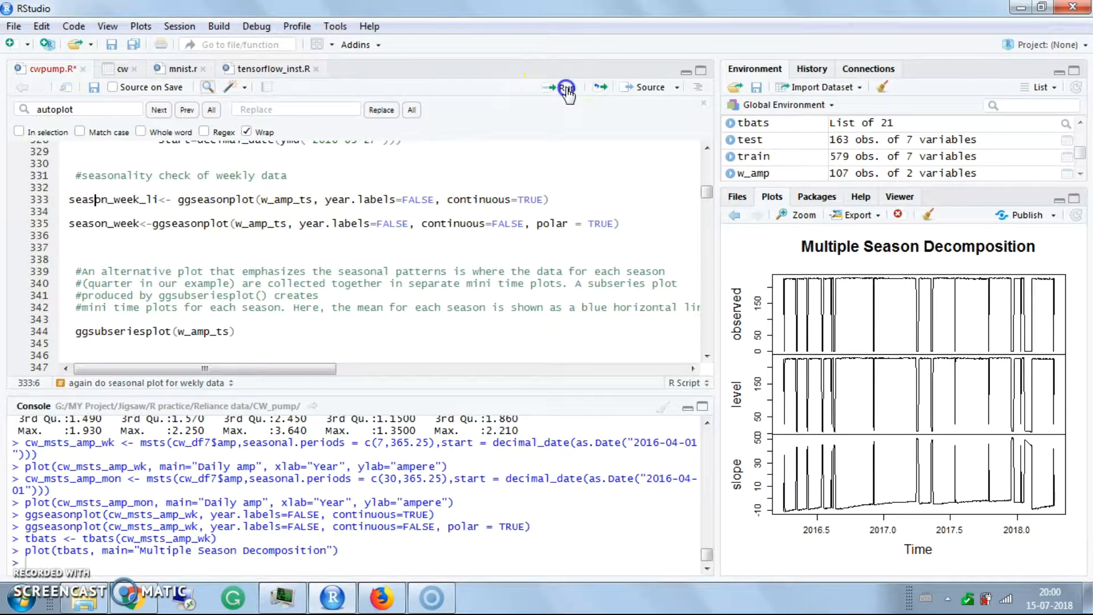
left_click(564, 86)
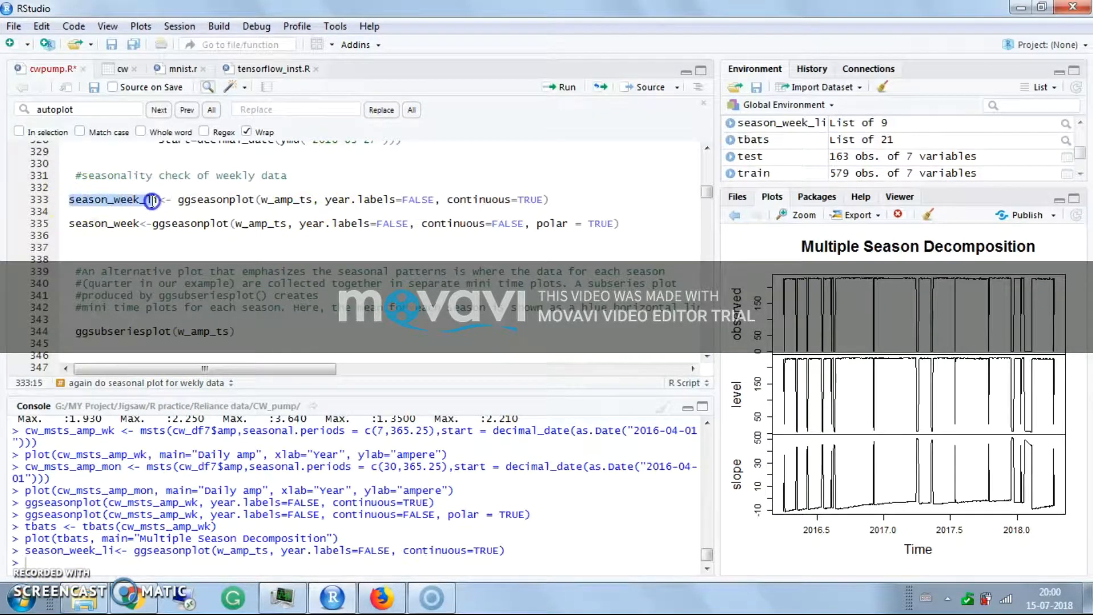
left_click(562, 87)
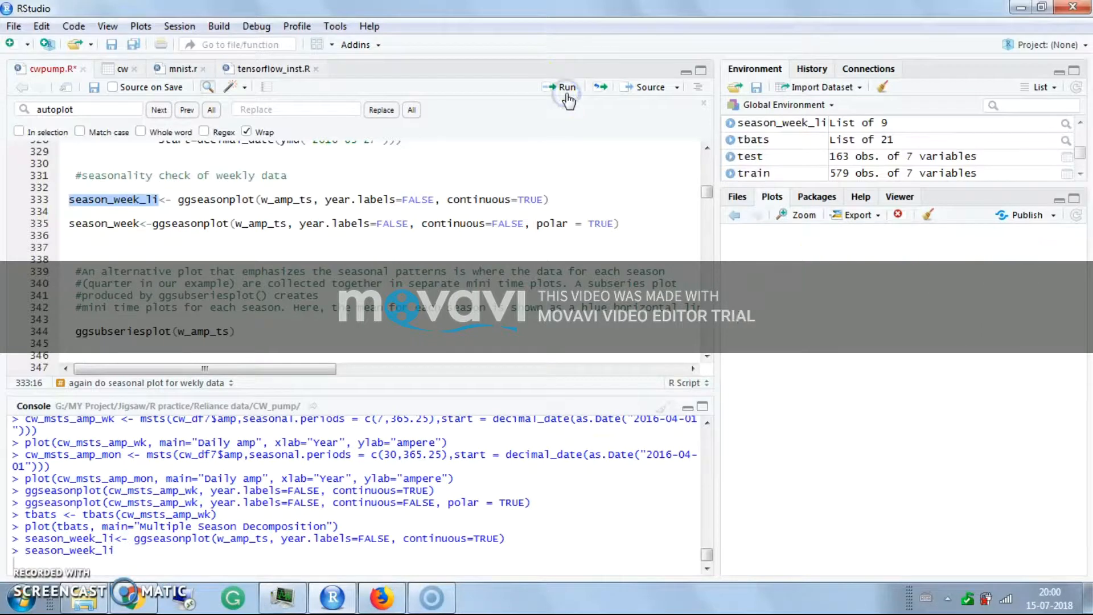
left_click(561, 87)
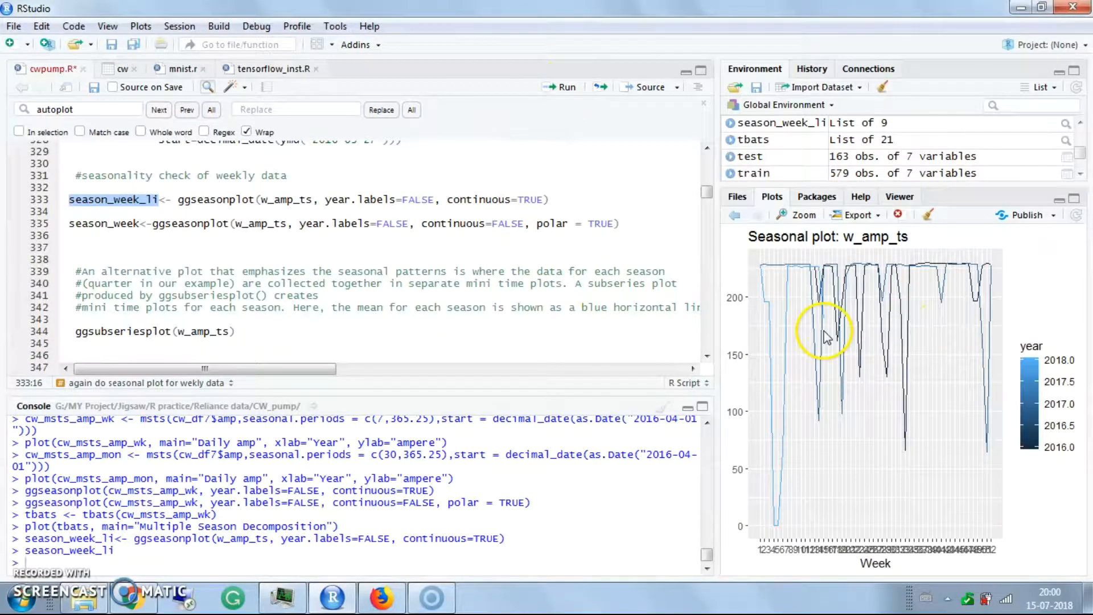
Examine the weekly seasonal plot enlarged in the Plot Zoom window, then close it.
left_click(803, 214)
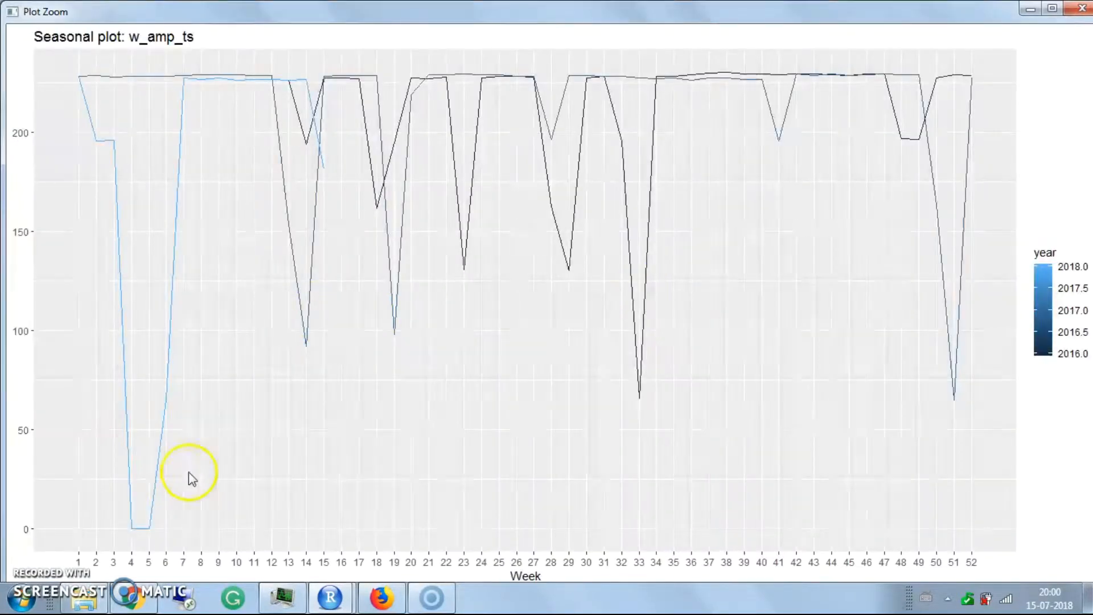
mouse_move(1077, 292)
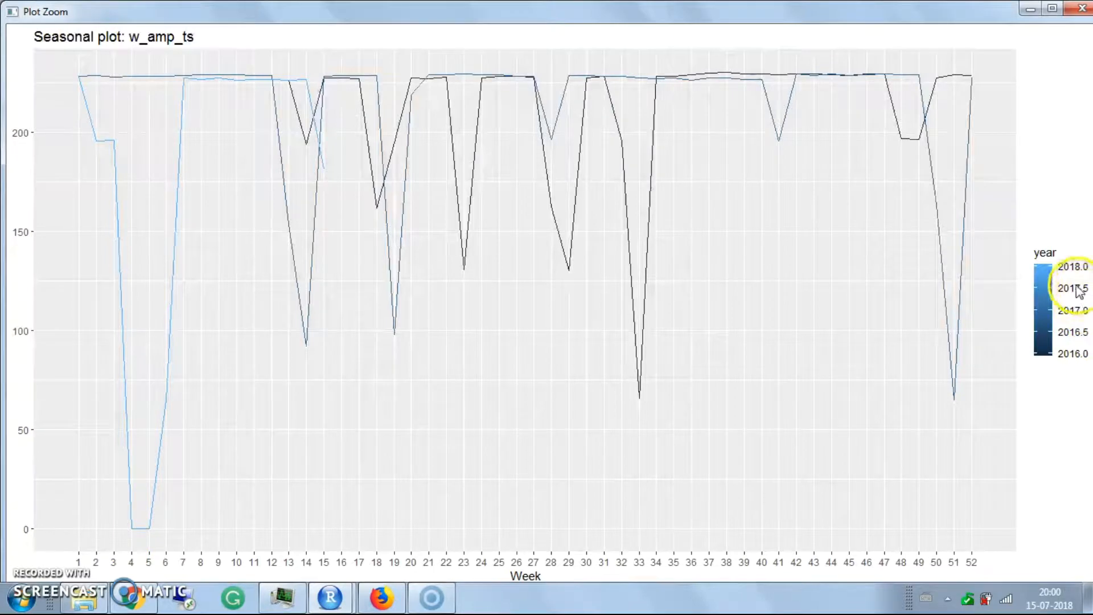
mouse_move(1077, 275)
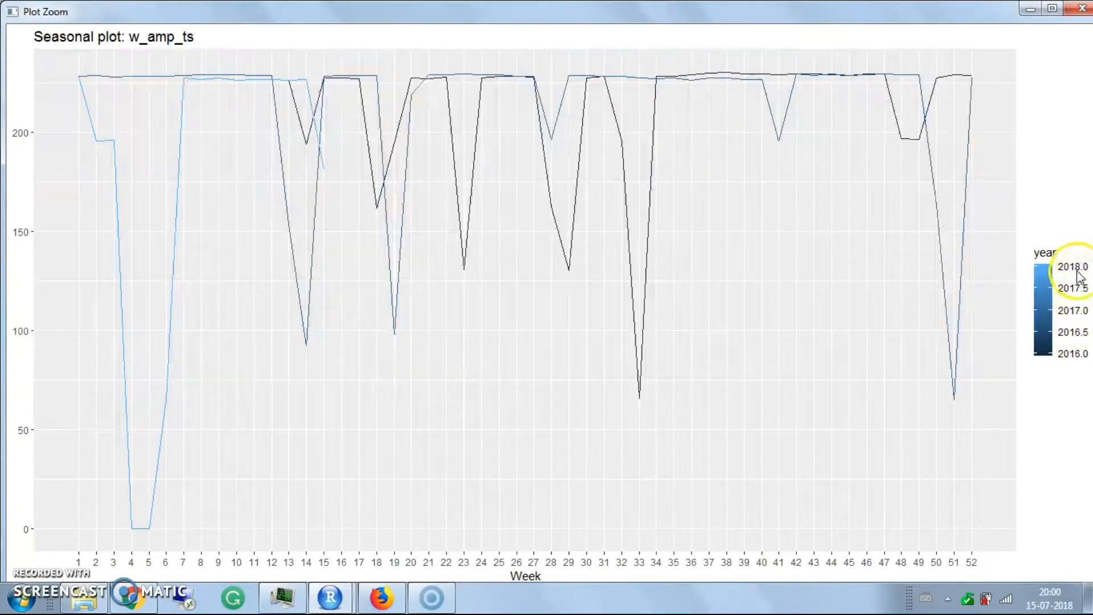
mouse_move(105, 106)
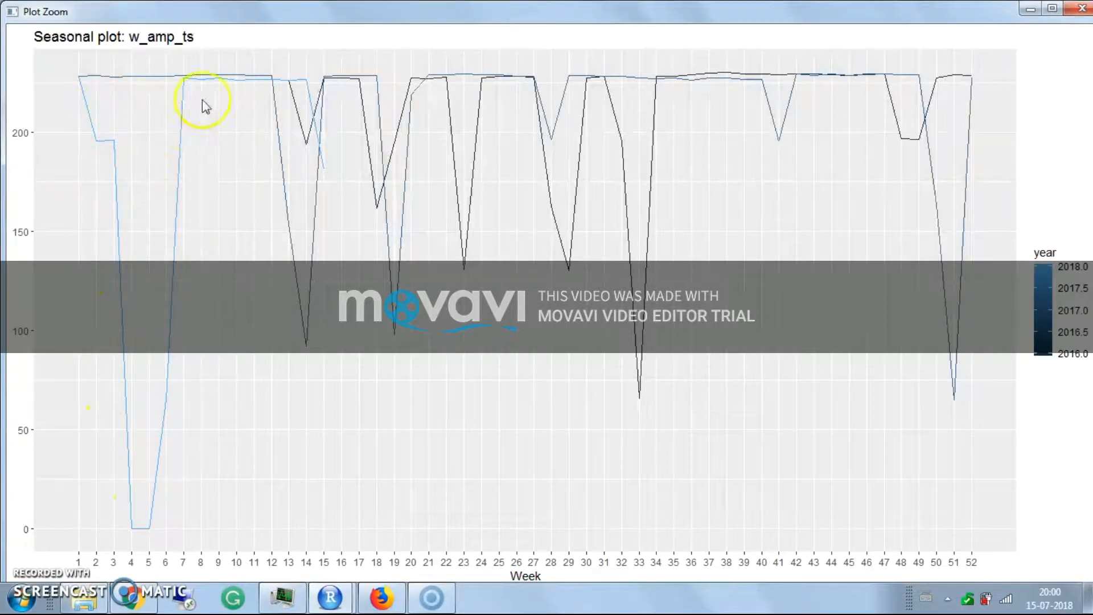
mouse_move(128, 94)
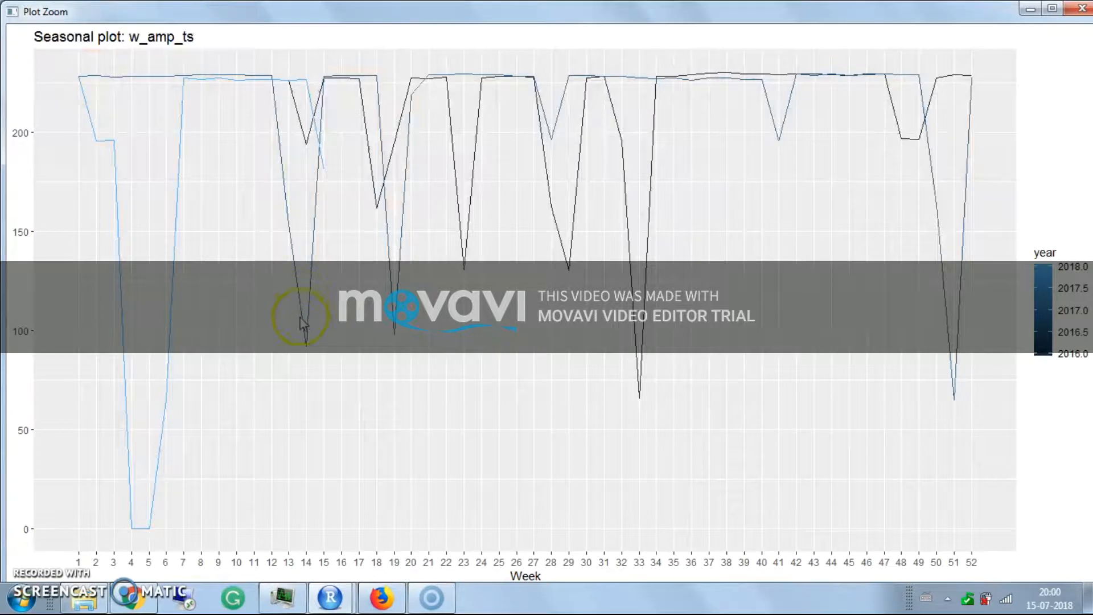
mouse_move(80, 79)
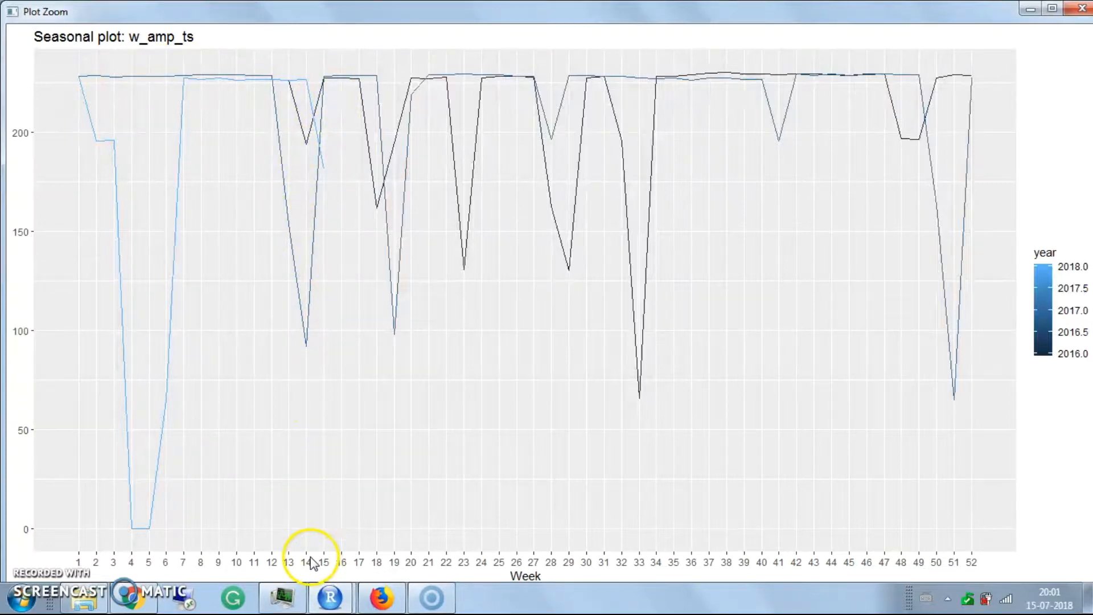
mouse_move(365, 215)
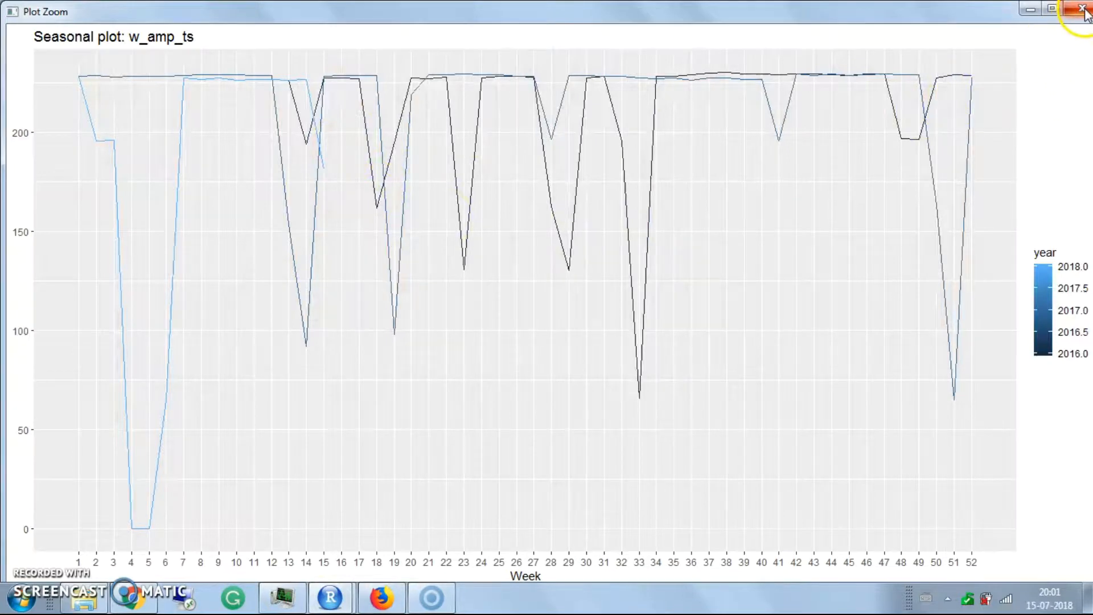
left_click(1083, 9)
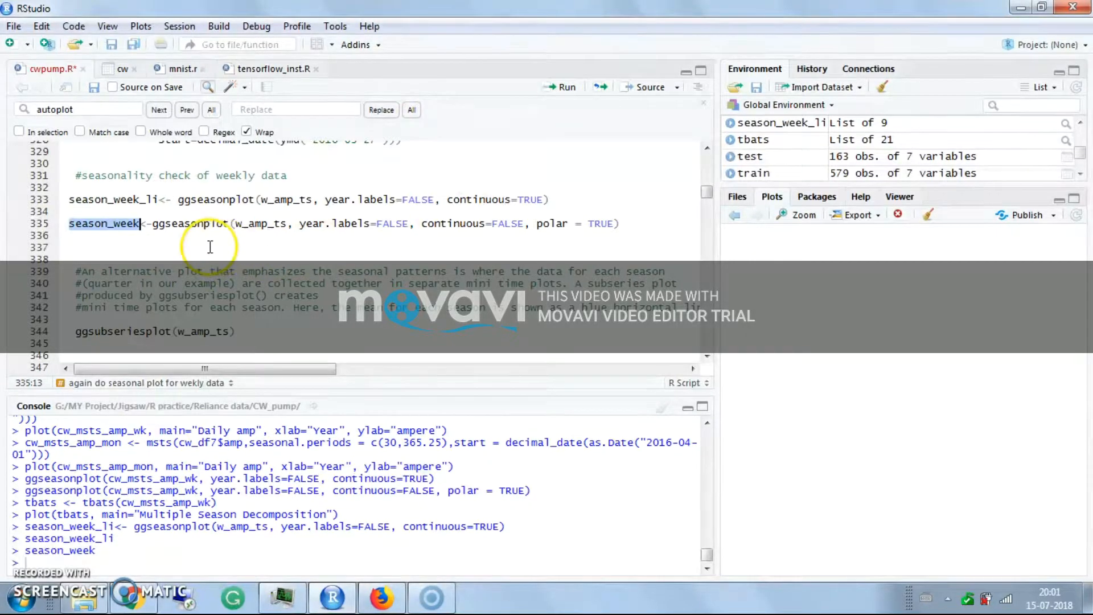
Show the polar weekly seasonal plot, then draw gglagplot(w_amp_ts) and view its 16 lag panels enlarged.
left_click(801, 214)
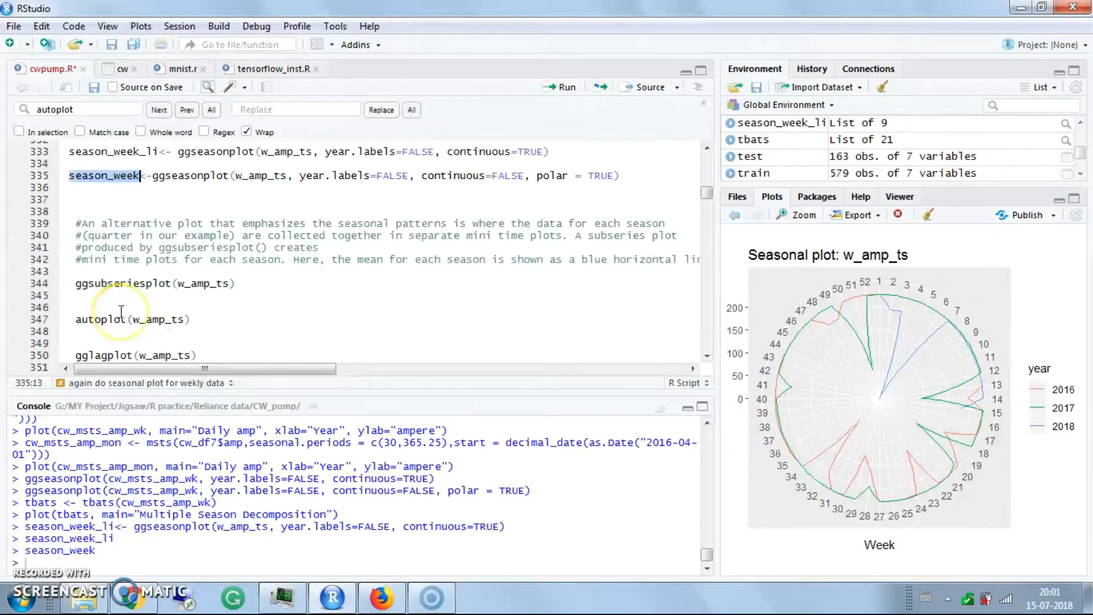
left_click(109, 283)
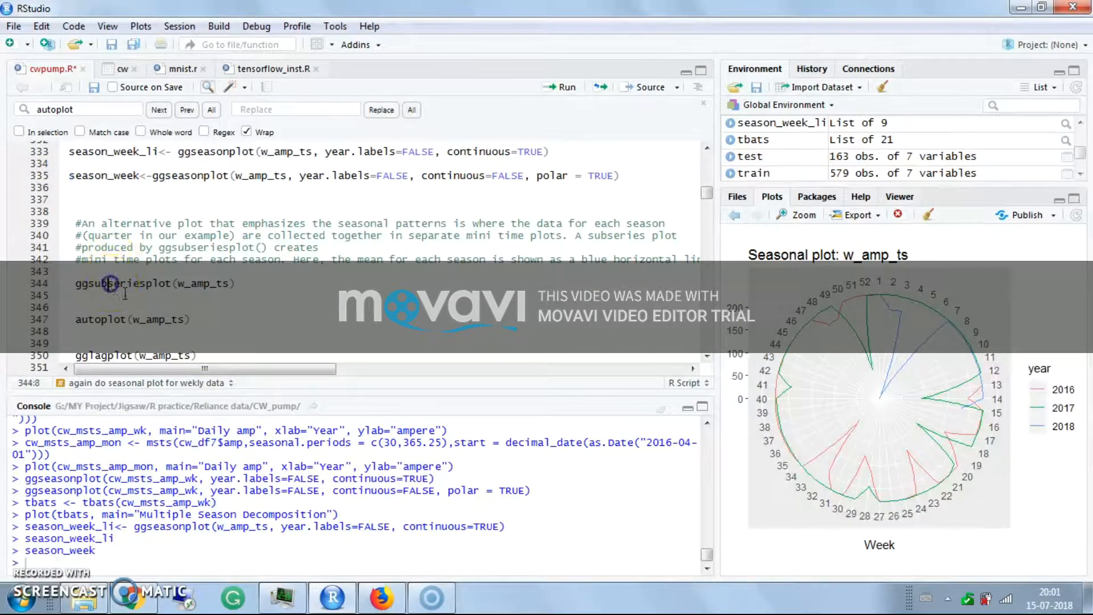
scroll("down", 3)
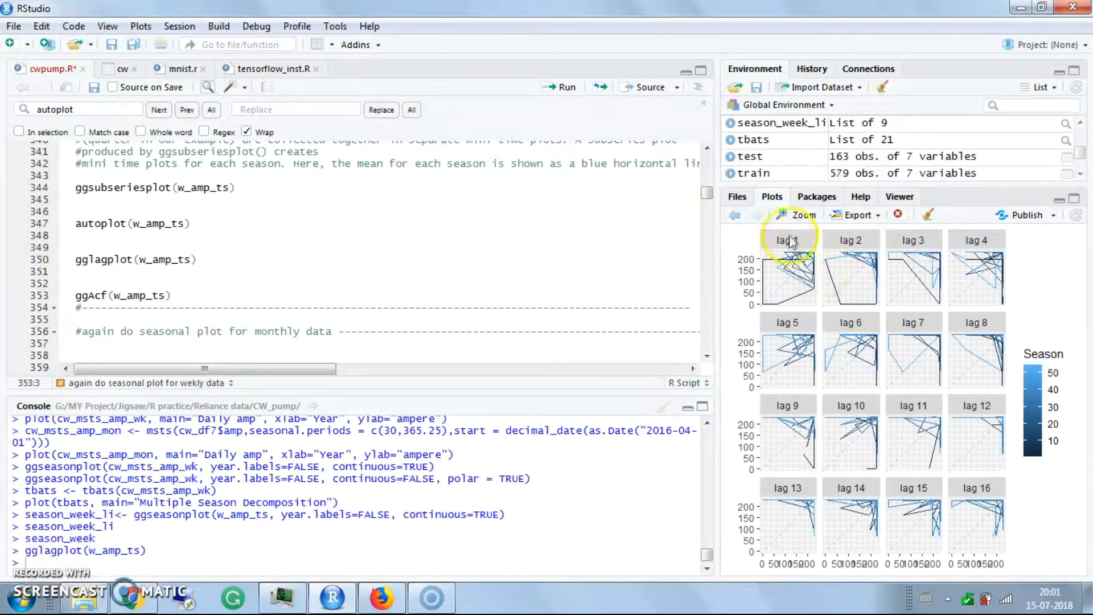
left_click(795, 215)
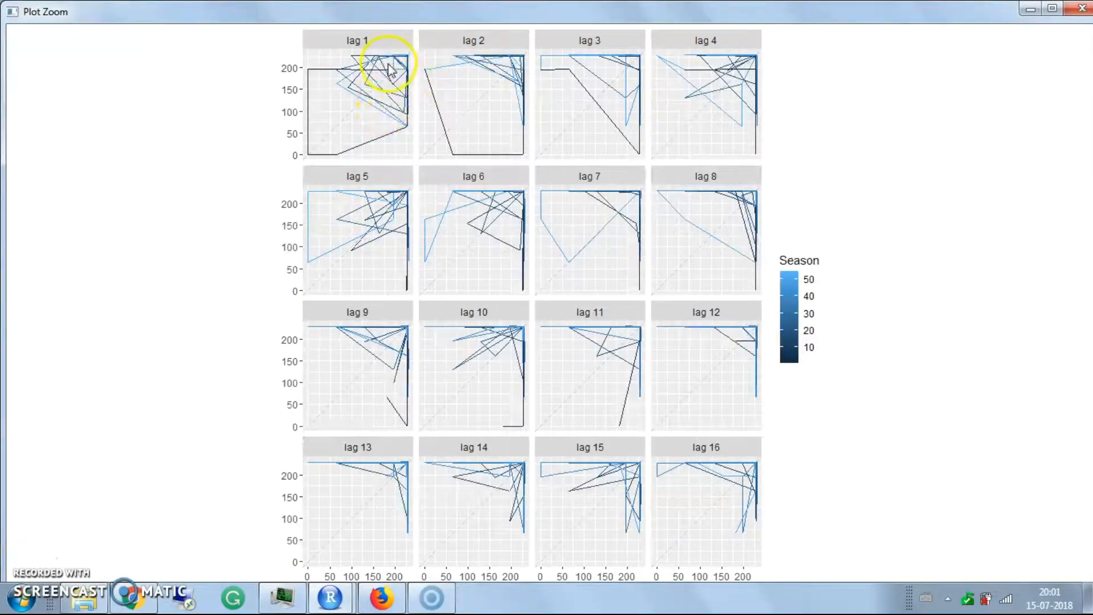
mouse_move(694, 89)
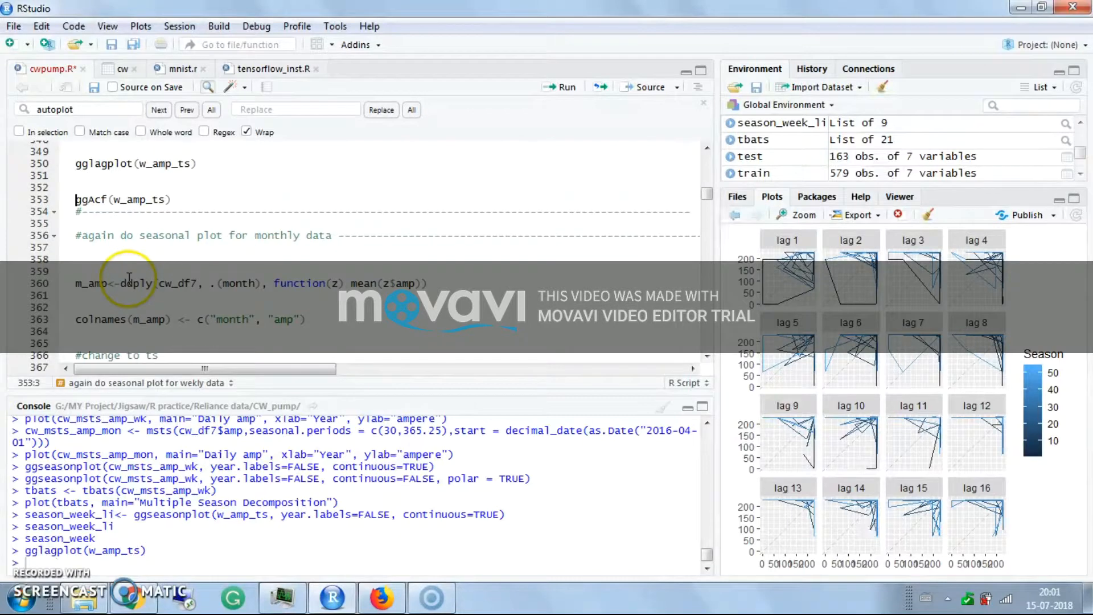
Average amperage by month into m_amp_ts with season_month, then launch grid.arrange(season_week, season_month, nrow = 1).
scroll("down", 3)
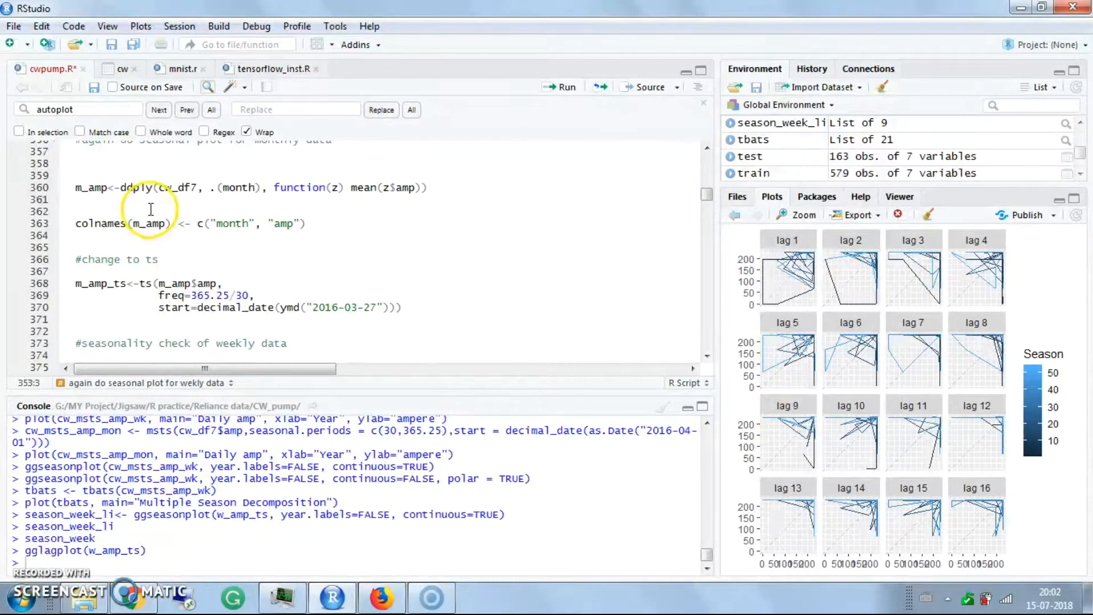
left_click(565, 86)
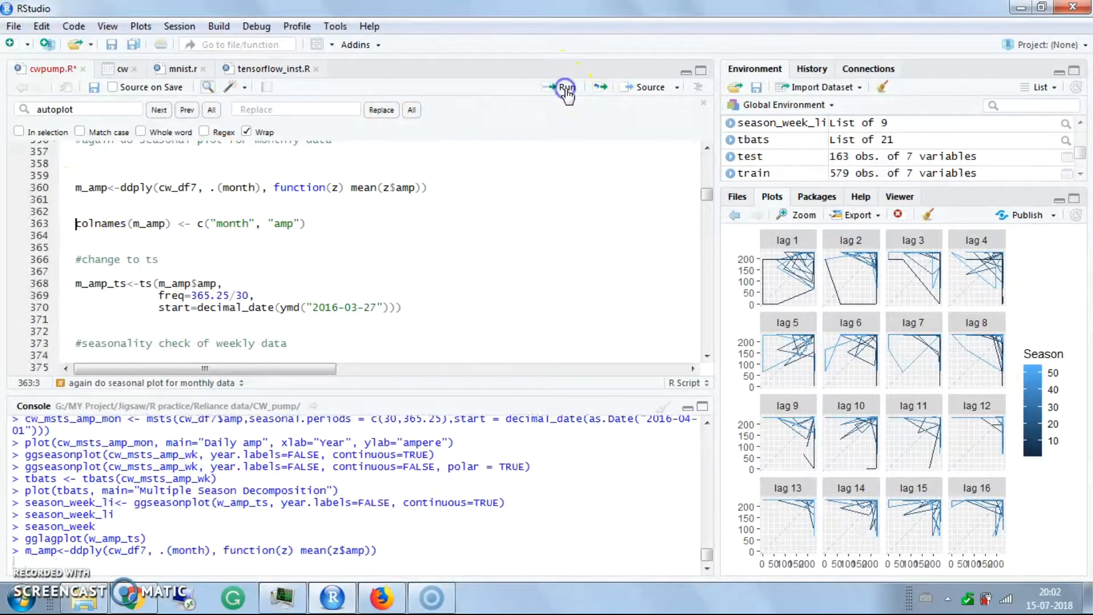
left_click(564, 86)
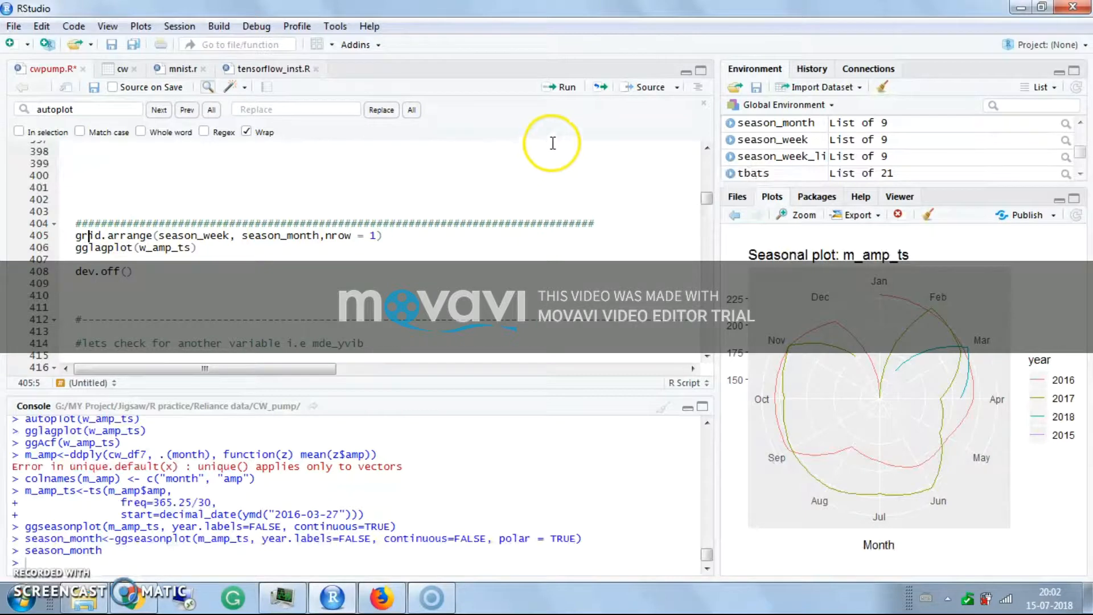
mouse_move(565, 89)
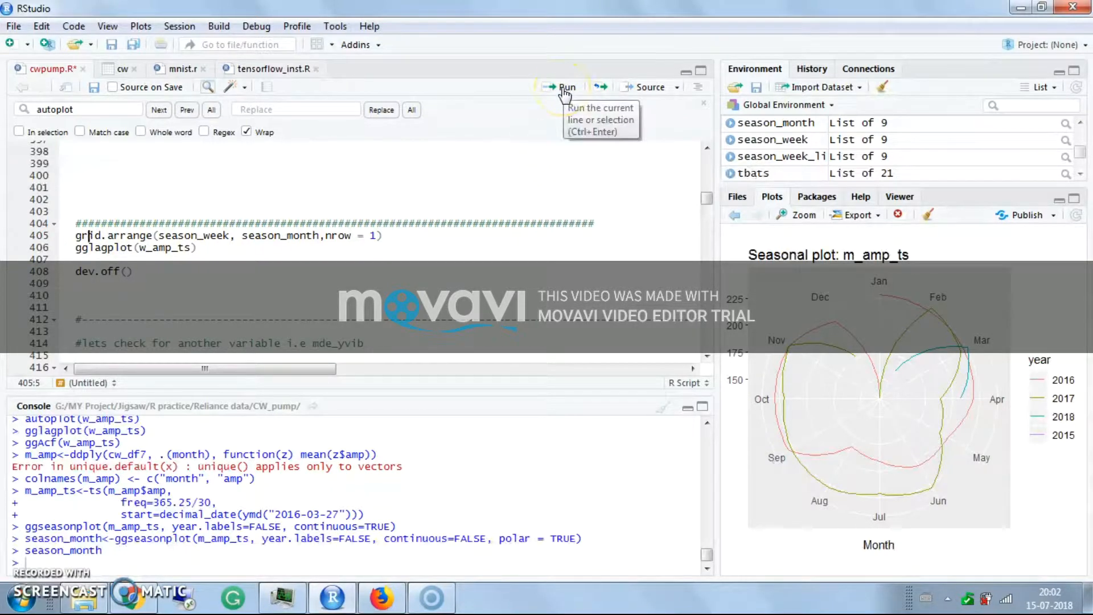
left_click(565, 86)
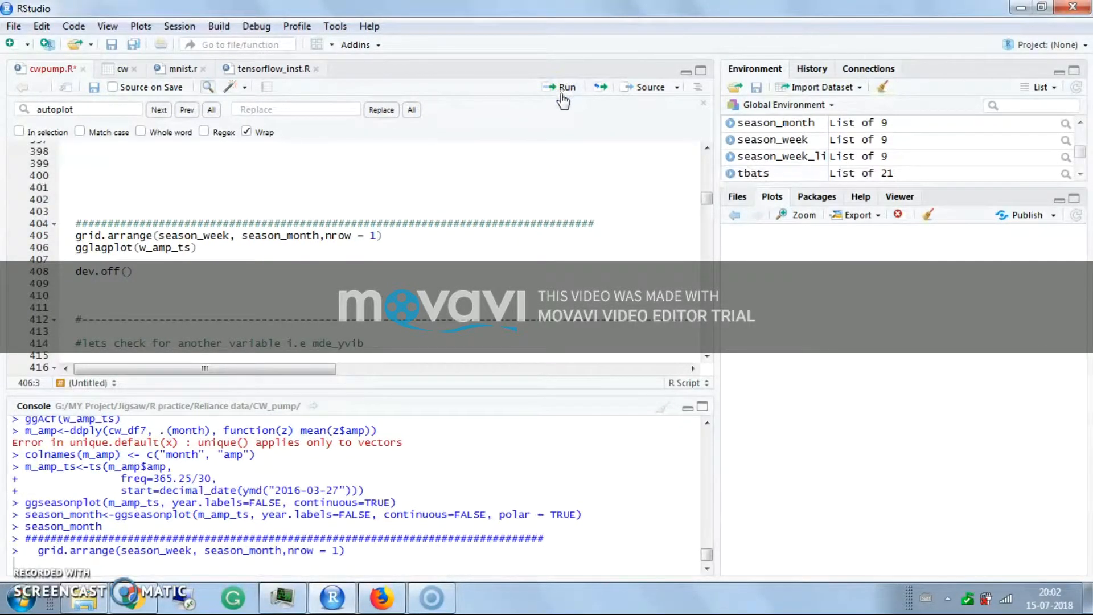
View the weekly and monthly polar amperage plots side by side enlarged in Plot Zoom, then close it.
left_click(566, 86)
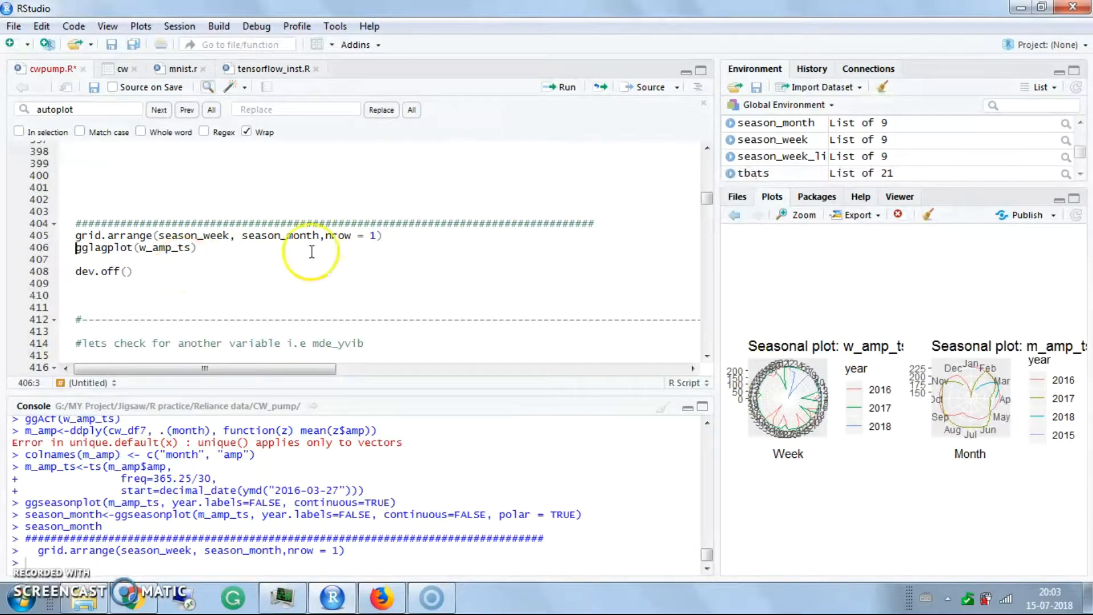
left_click(801, 216)
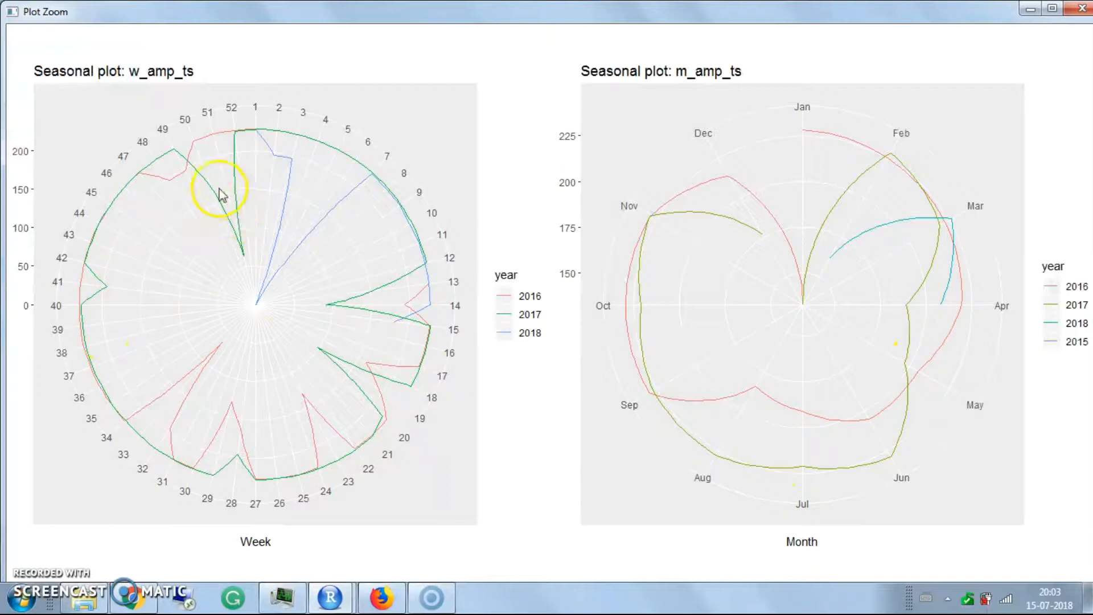
mouse_move(206, 168)
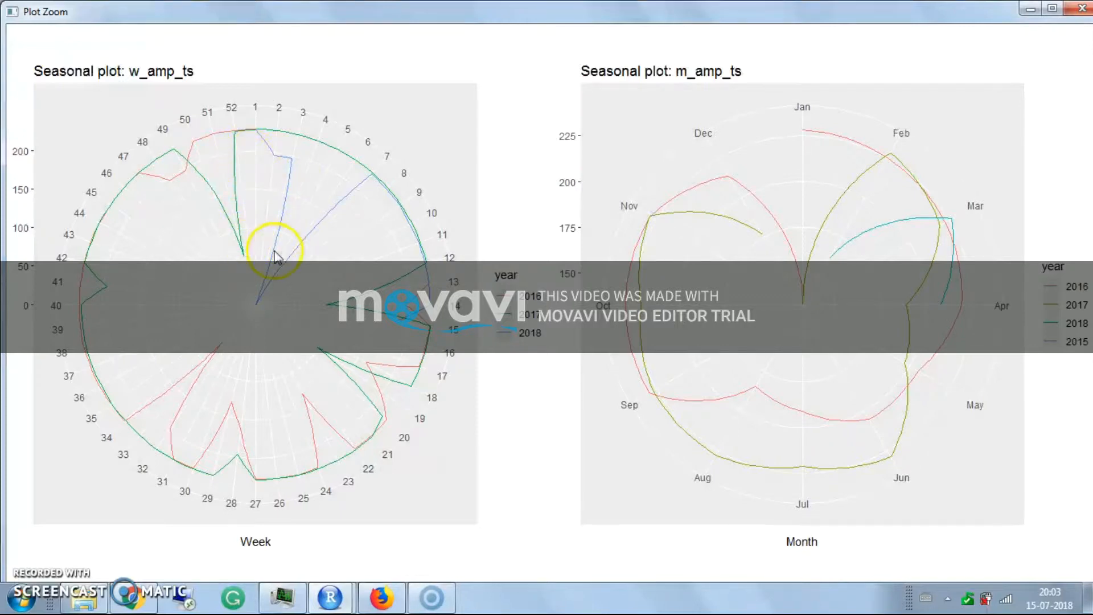
mouse_move(871, 275)
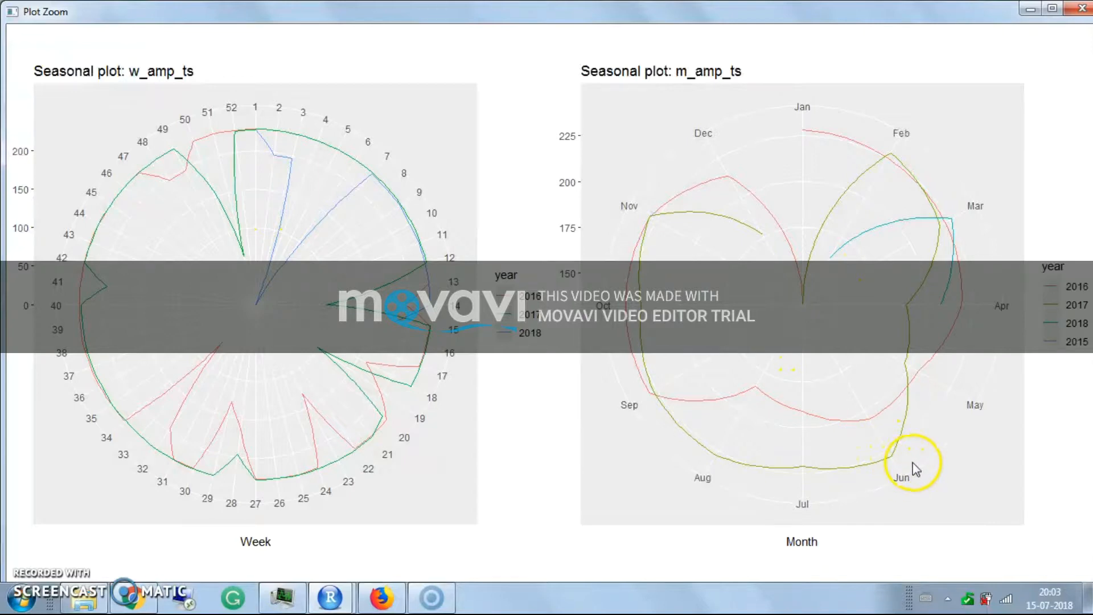
mouse_move(656, 224)
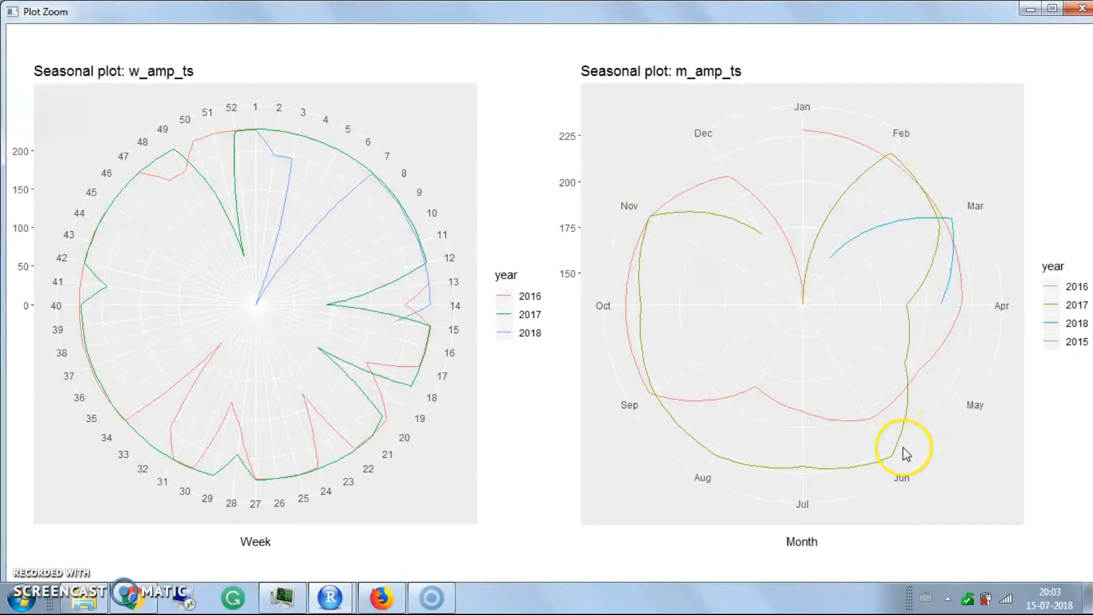
mouse_move(722, 417)
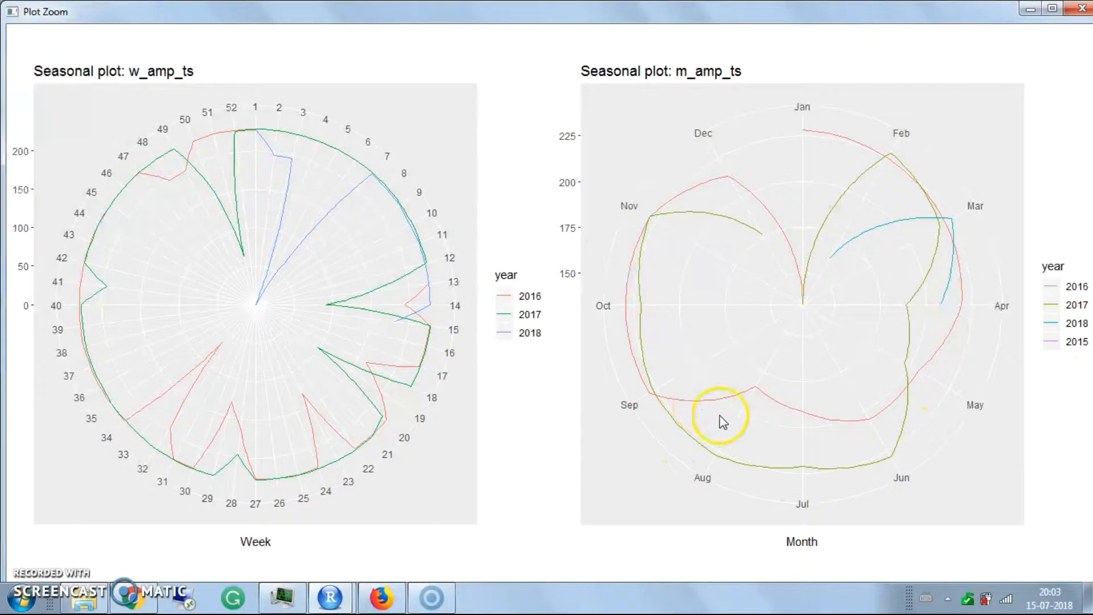
mouse_move(1077, 293)
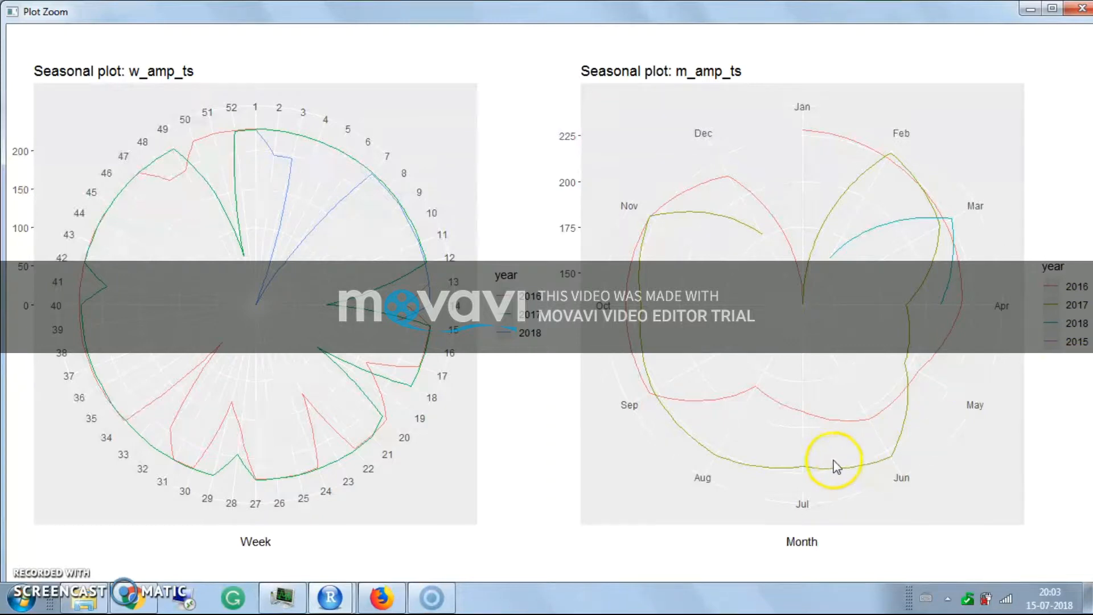
mouse_move(1070, 301)
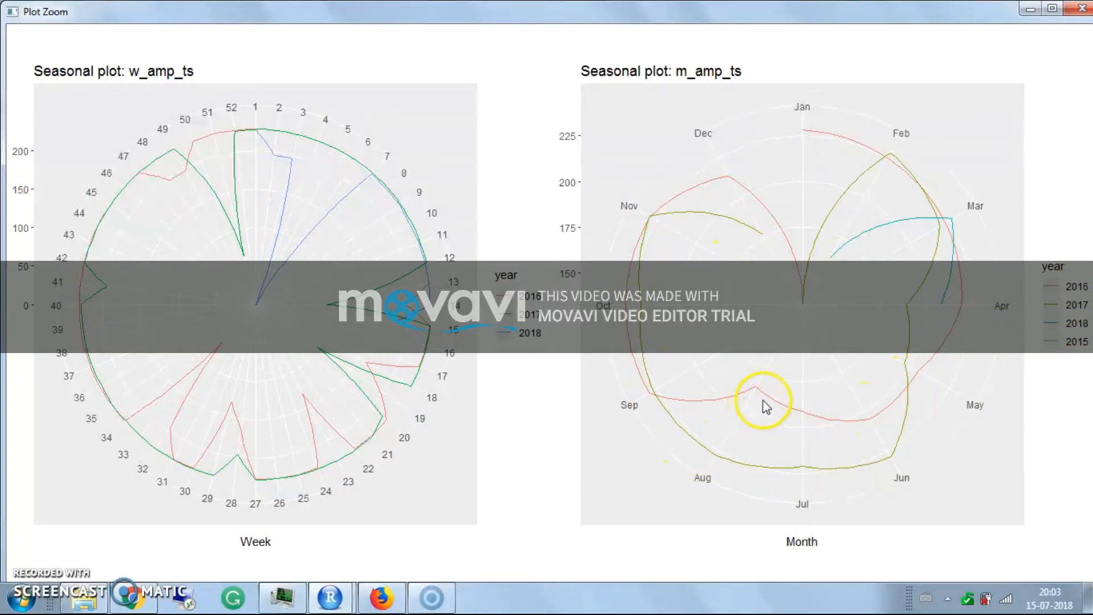
mouse_move(830, 416)
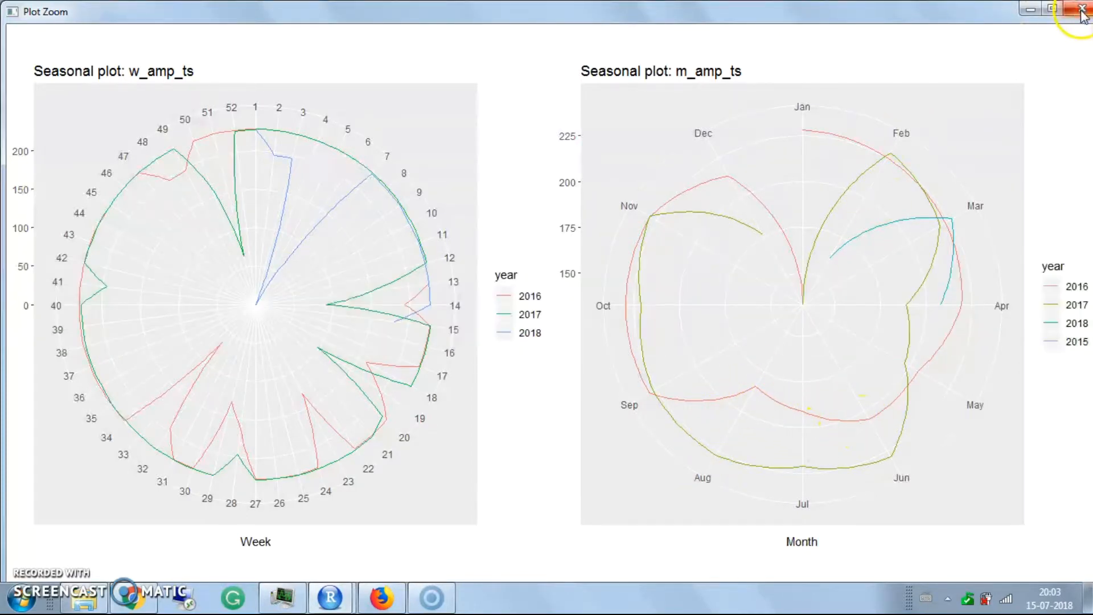
left_click(1082, 10)
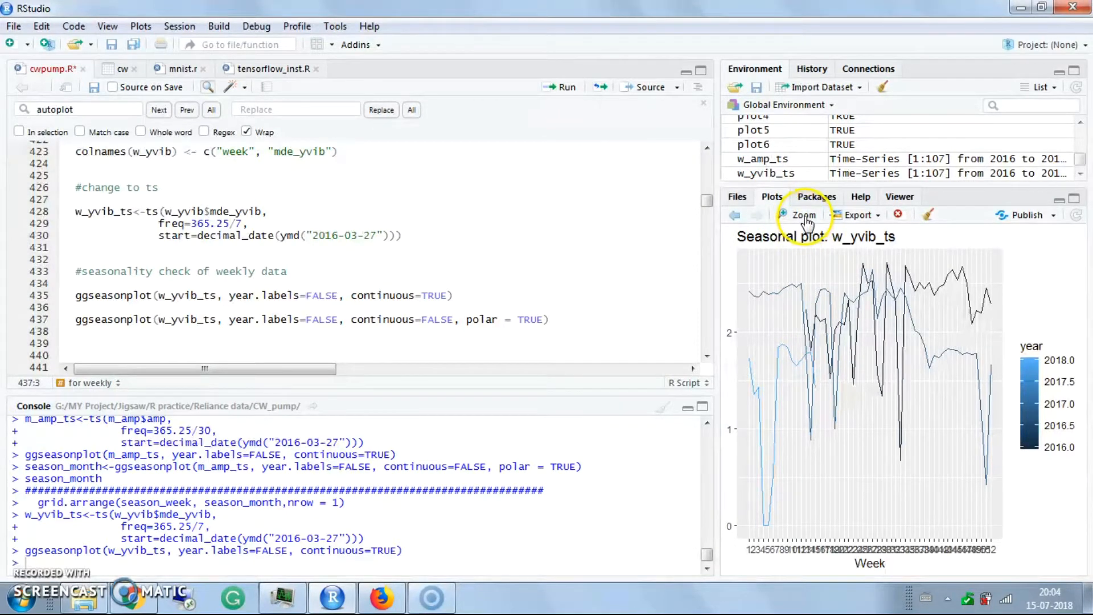
Enlarge the year-colored weekly seasonal plot of the vibration series w_yvib_ts across 52 weeks.
left_click(802, 215)
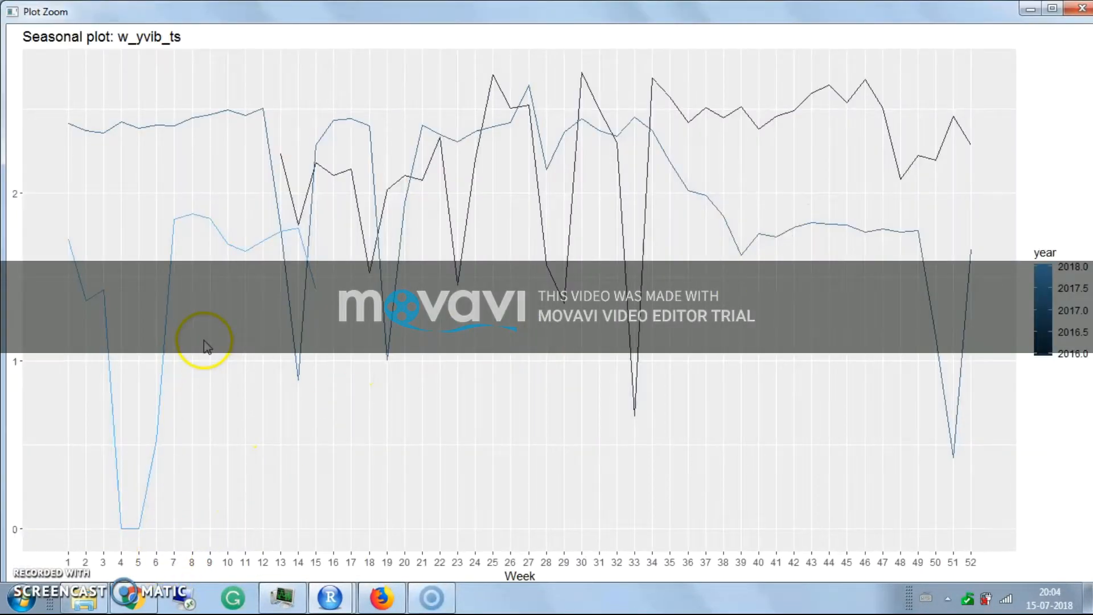
mouse_move(851, 279)
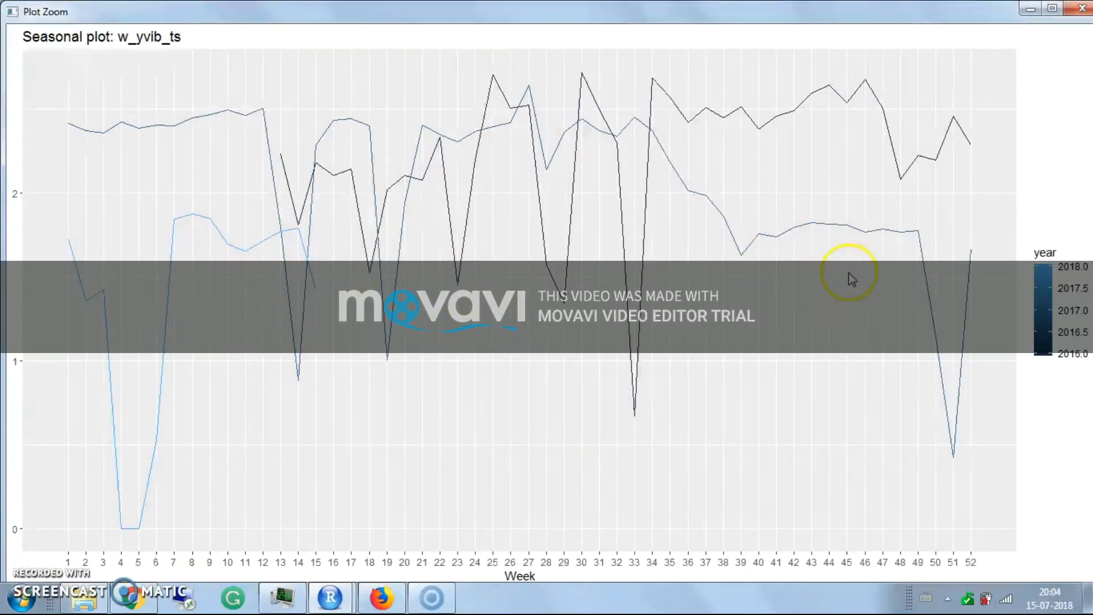
mouse_move(635, 172)
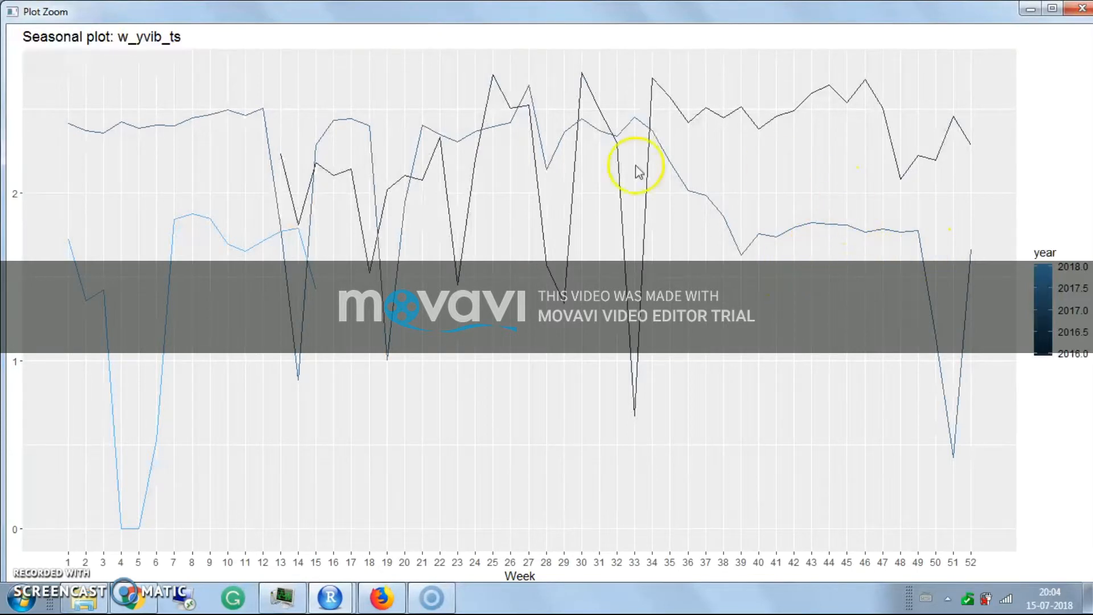
mouse_move(1082, 8)
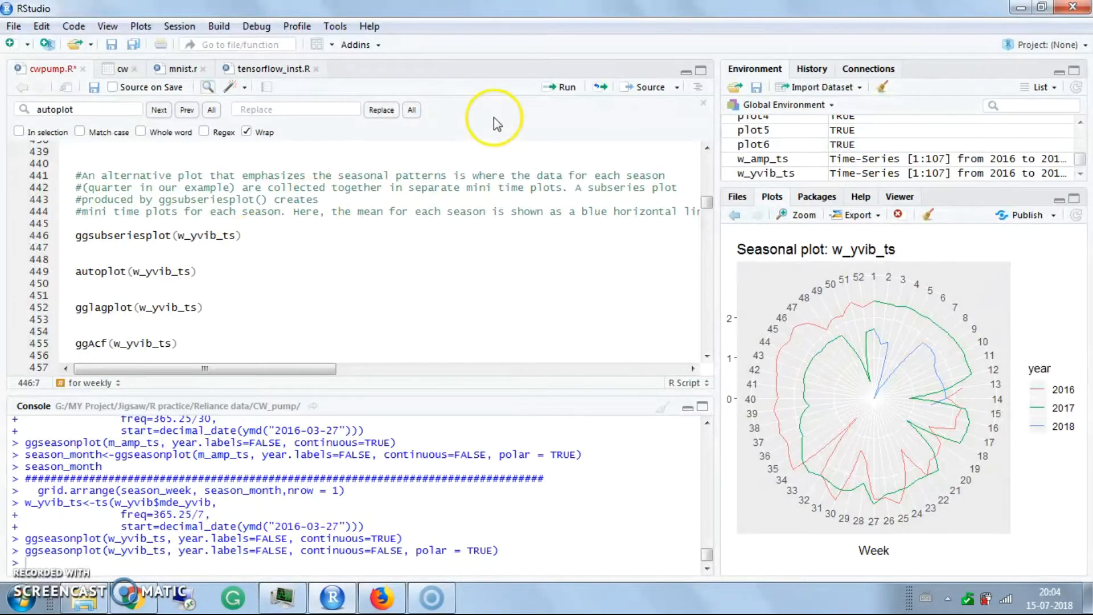
Run ggsubseriesplot(w_yvib_ts) (fails, too few observations), then draw its autoplot time plot and gglagplot lag plots.
left_click(566, 86)
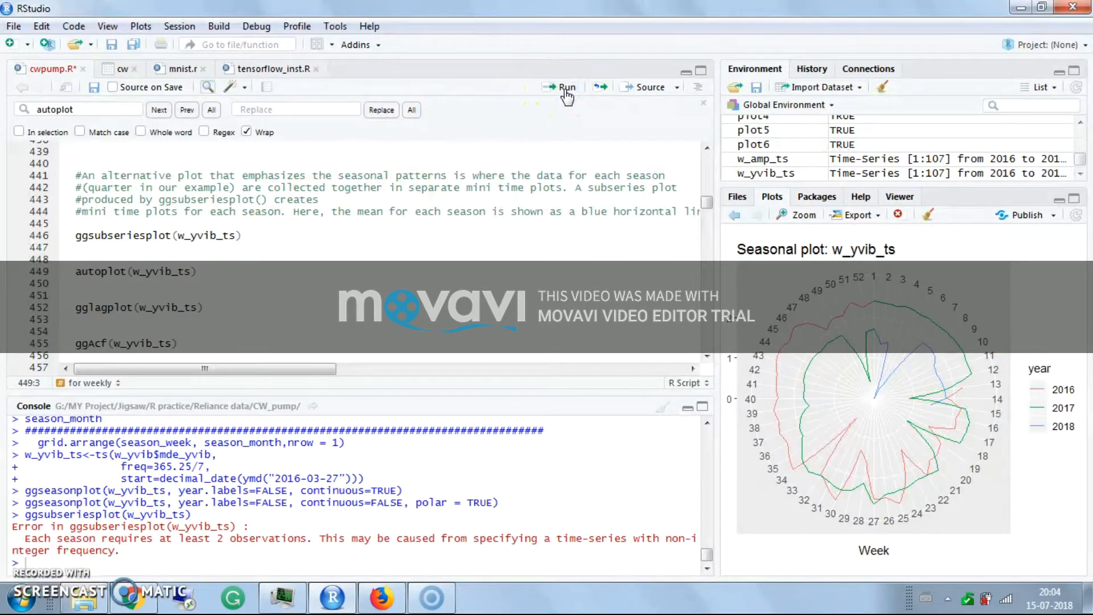
left_click(567, 86)
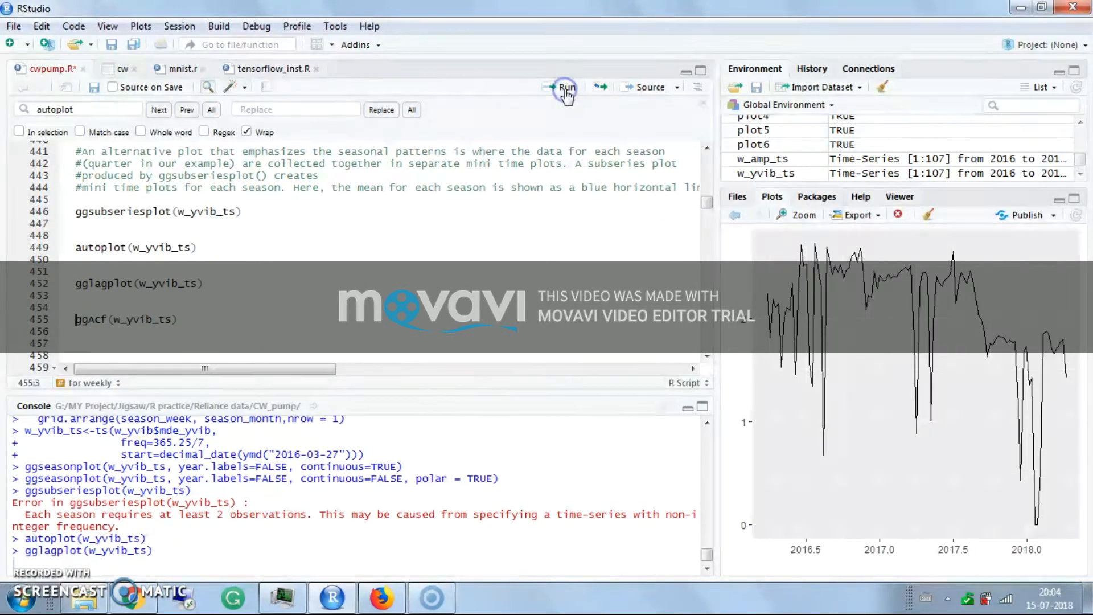
left_click(565, 86)
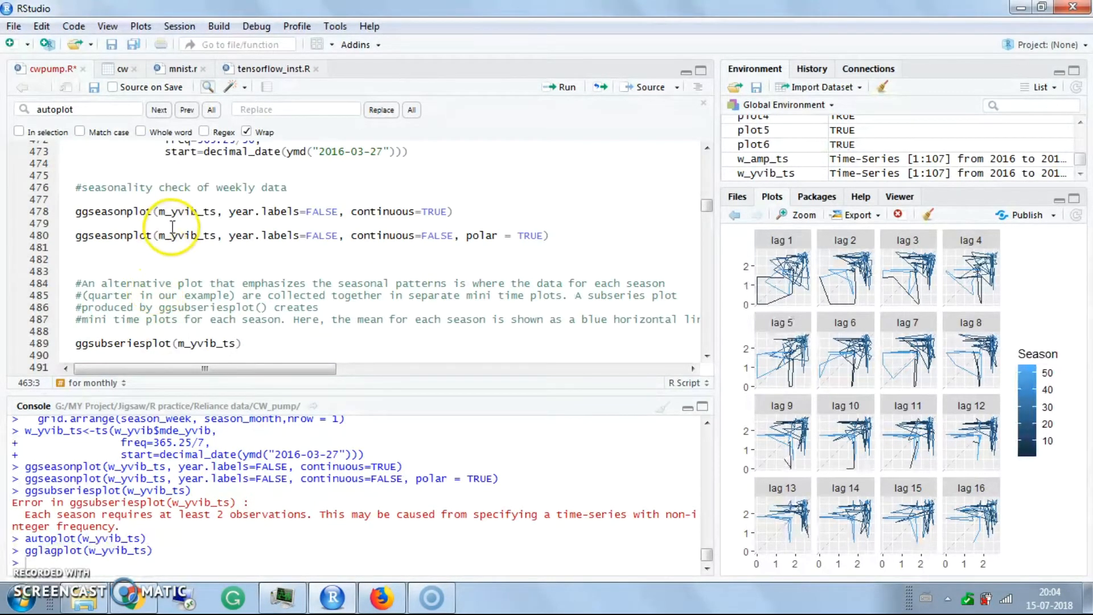
left_click(117, 237)
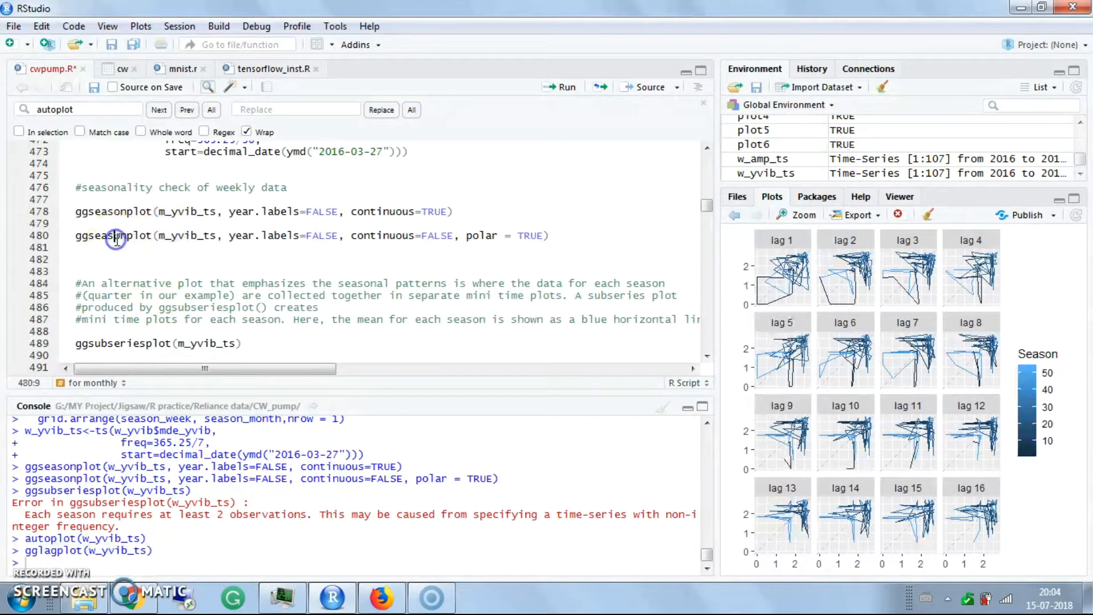
mouse_move(108, 322)
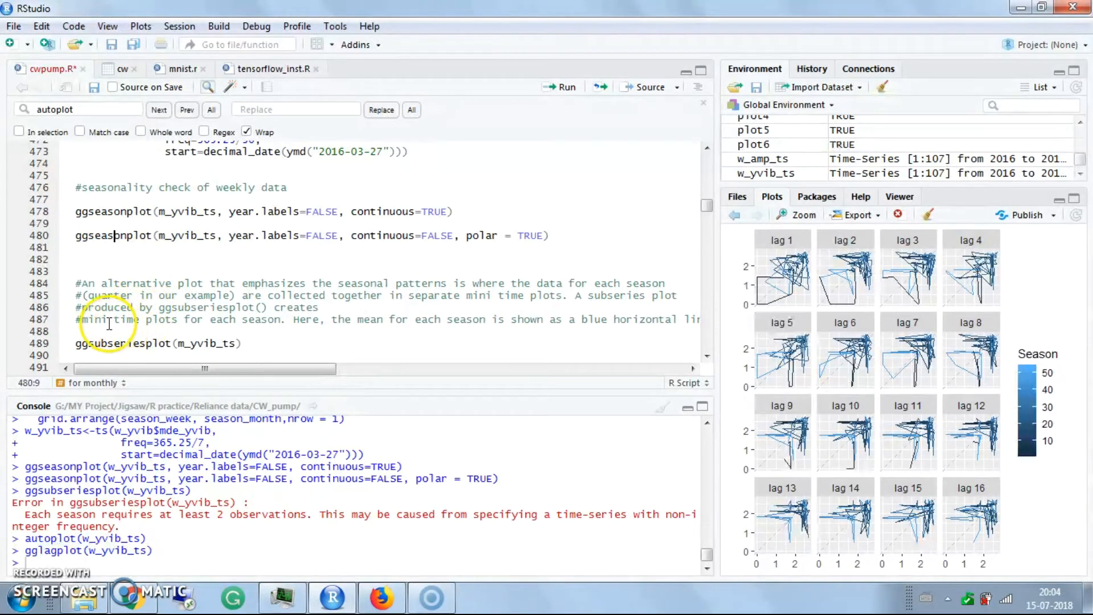